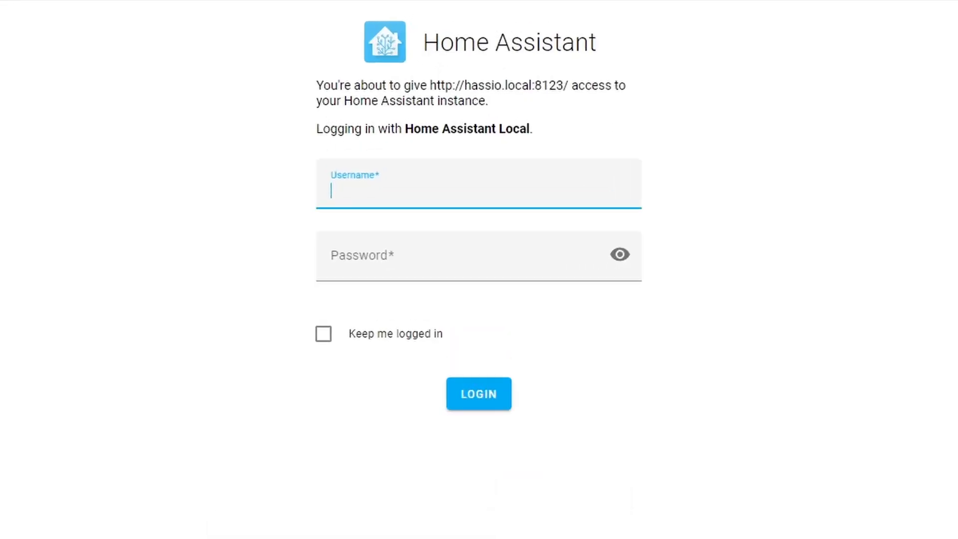
Log in and search the add-on store for 'esphome' via Settings > Add-ons.
left_click(479, 394)
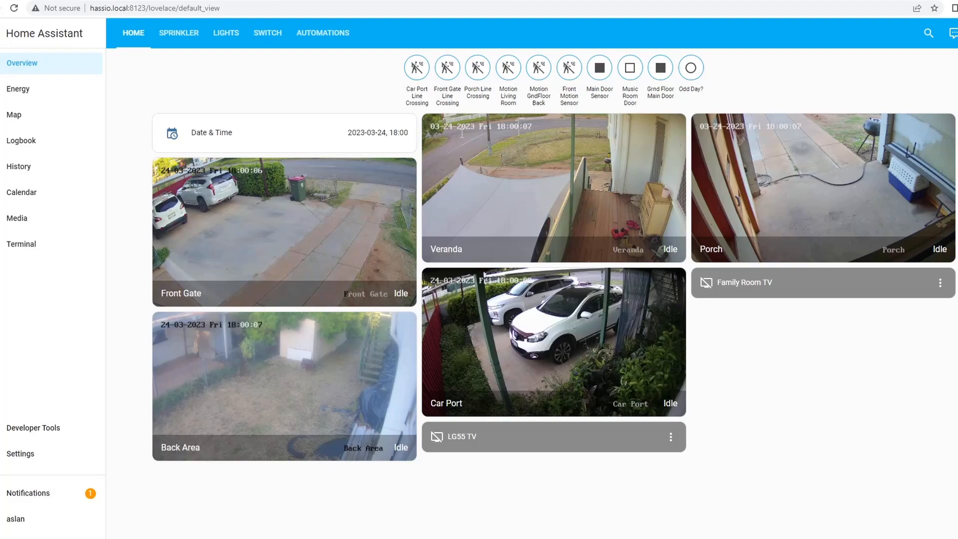
mouse_move(53, 357)
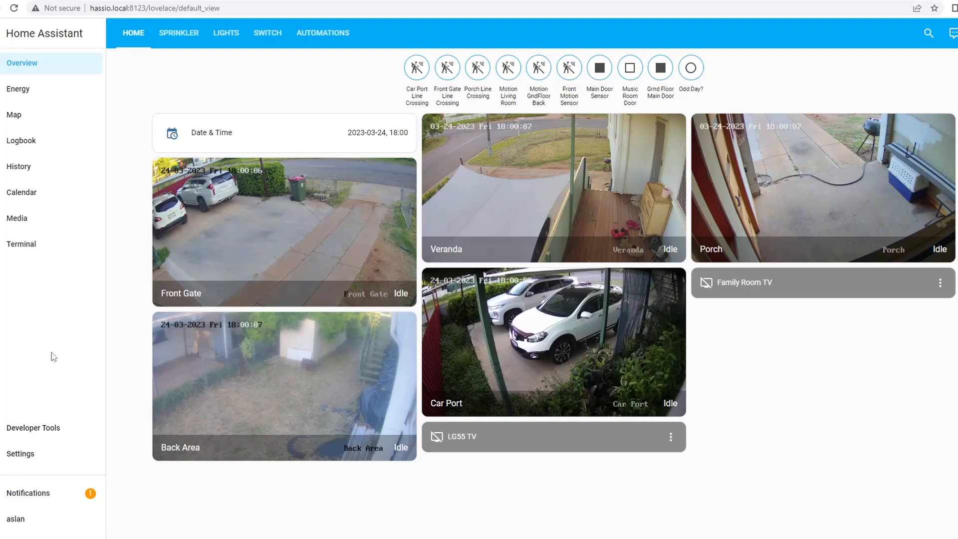
left_click(20, 453)
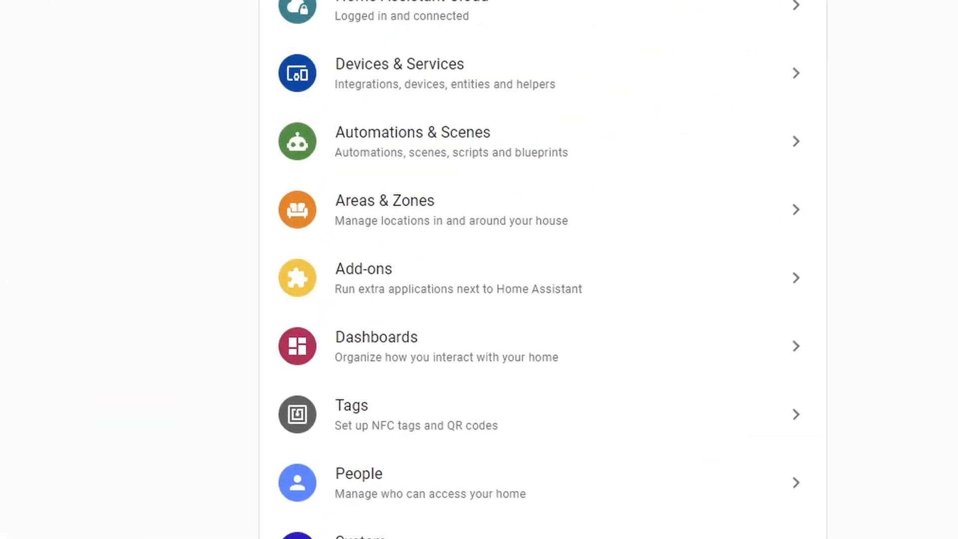
left_click(363, 269)
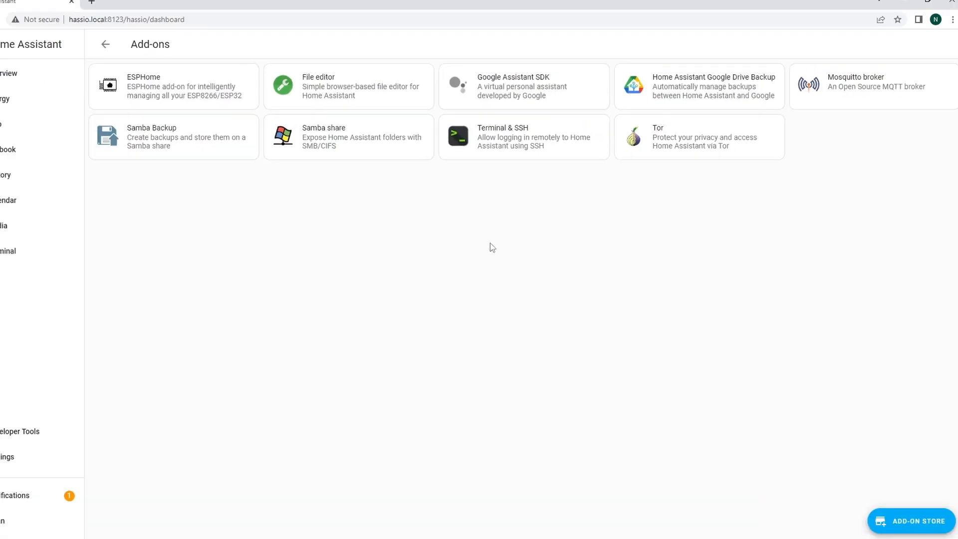
mouse_move(856, 366)
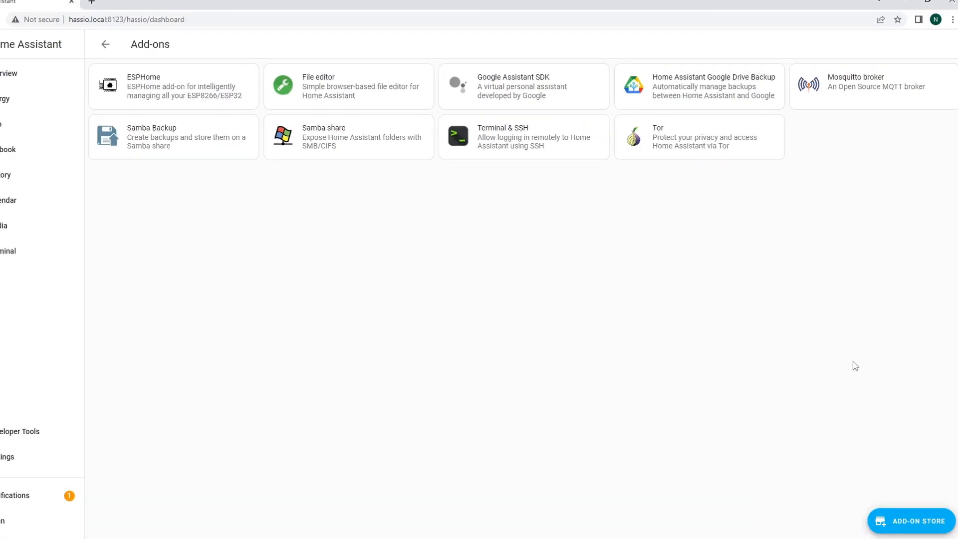
left_click(911, 521)
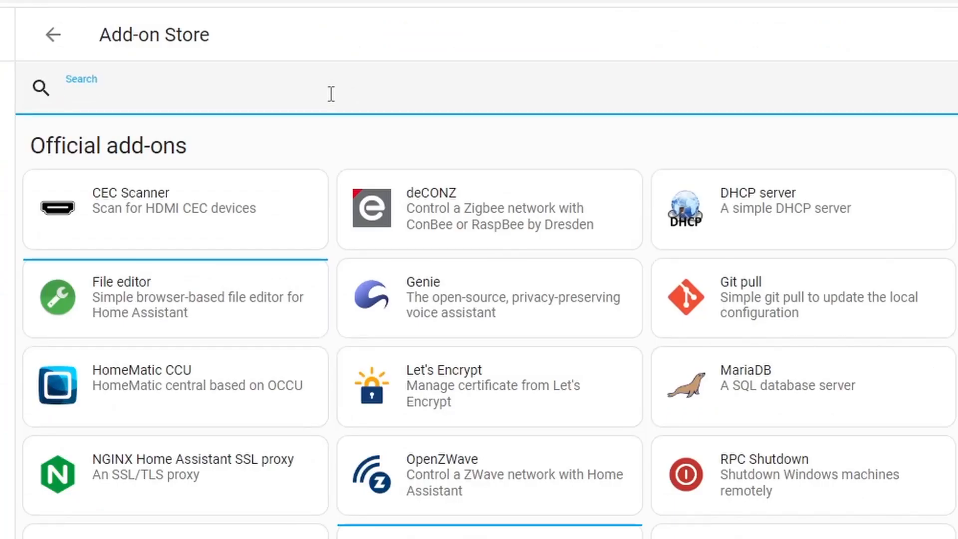
type("esphome")
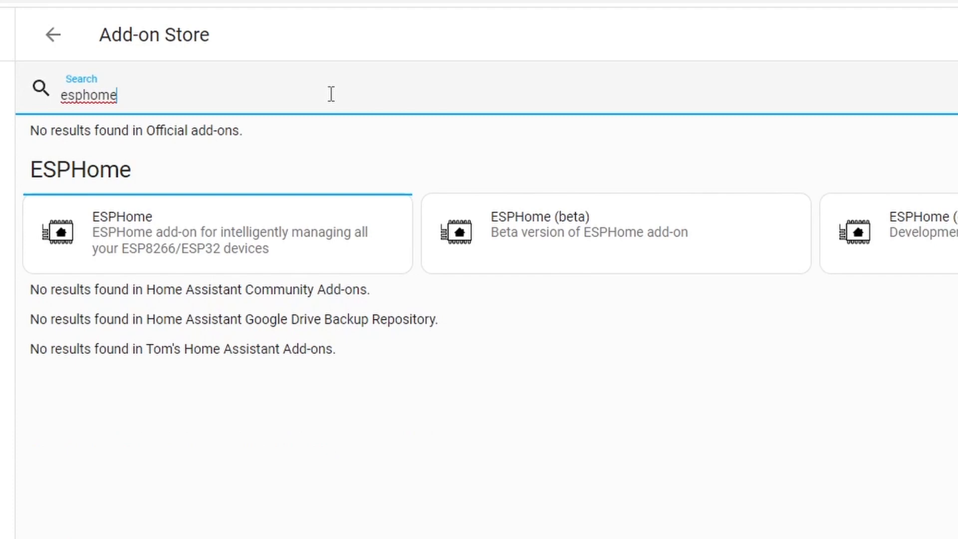
mouse_move(697, 253)
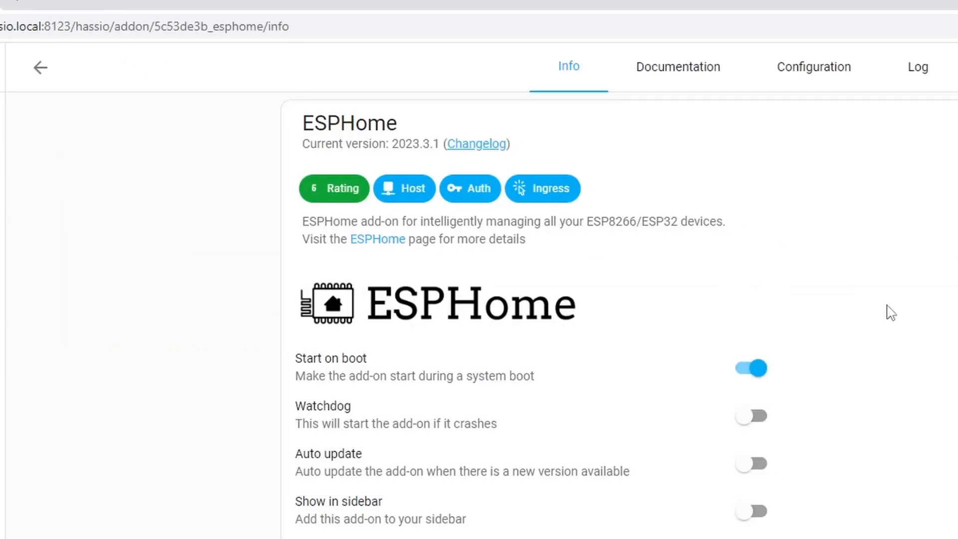
Start the ESPHome add-on from its Info page and wait for it to run.
scroll("down", 3)
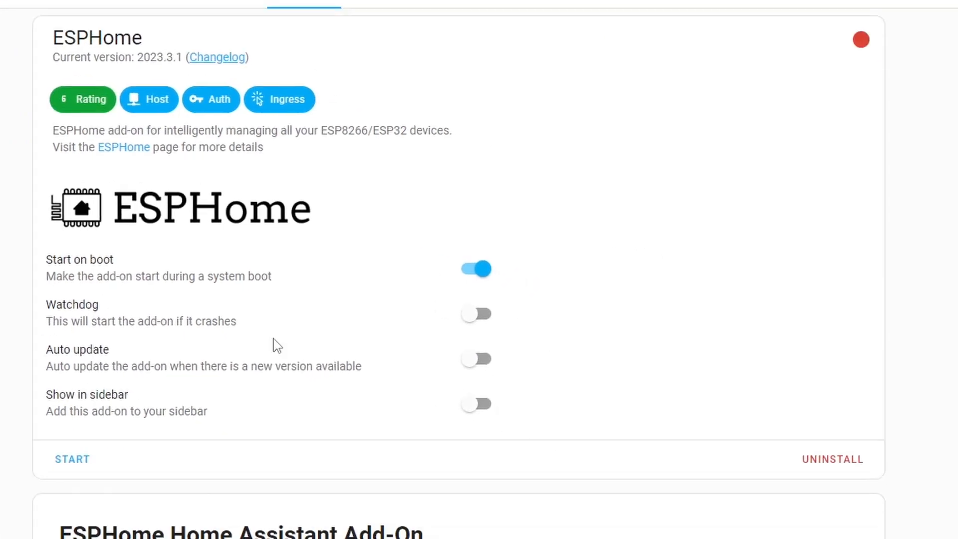
mouse_move(753, 341)
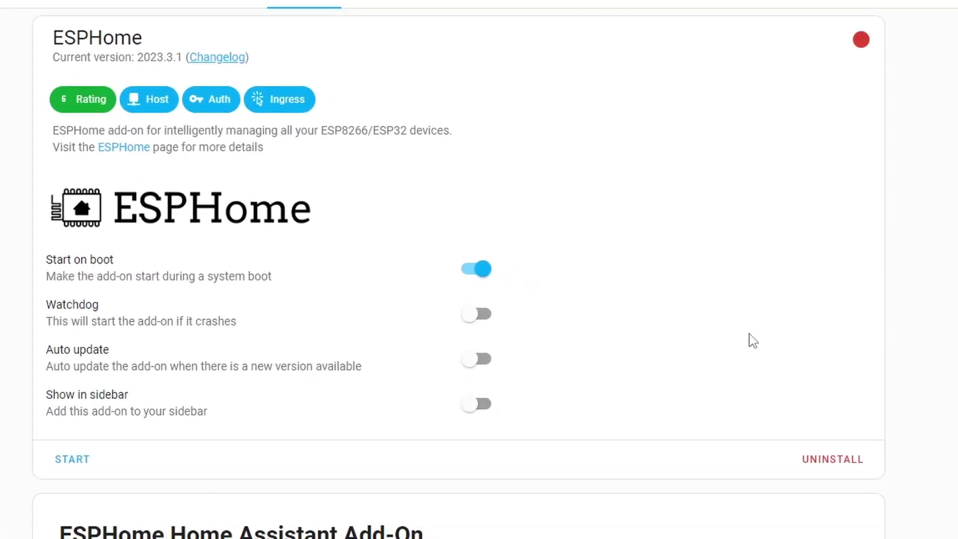
mouse_move(760, 469)
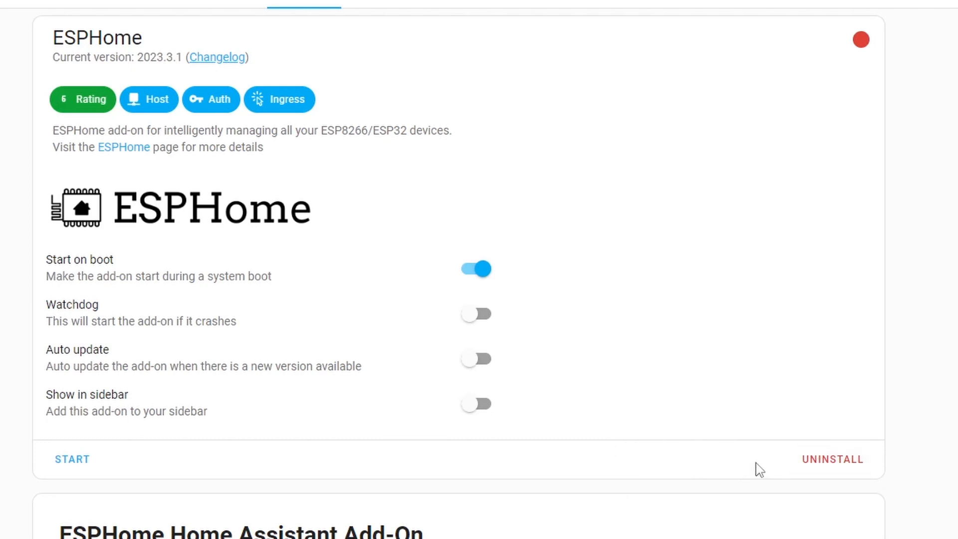
mouse_move(673, 470)
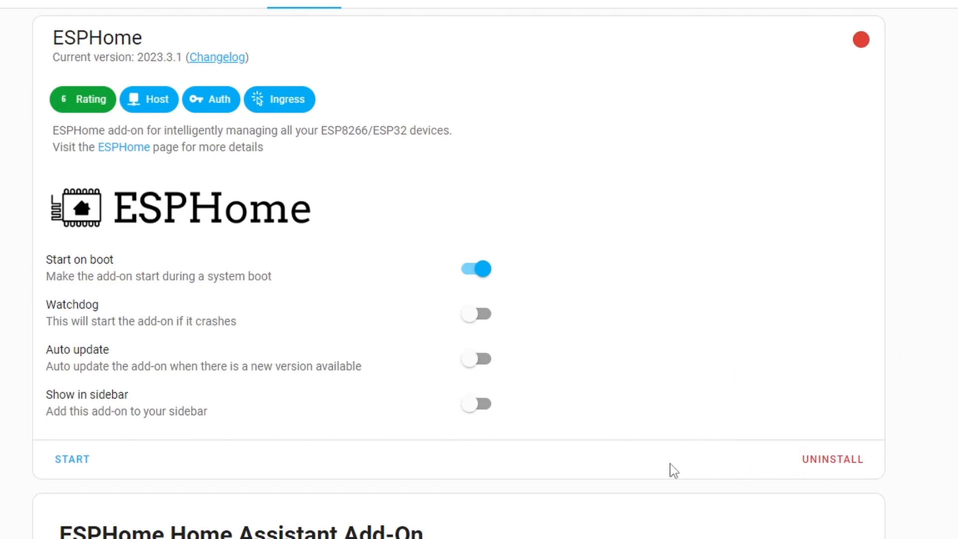
mouse_move(645, 470)
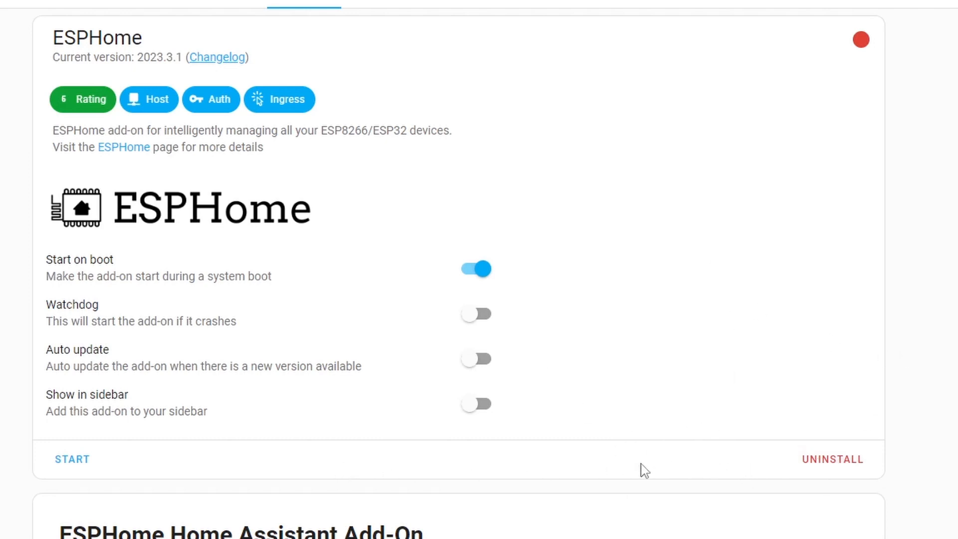
mouse_move(180, 22)
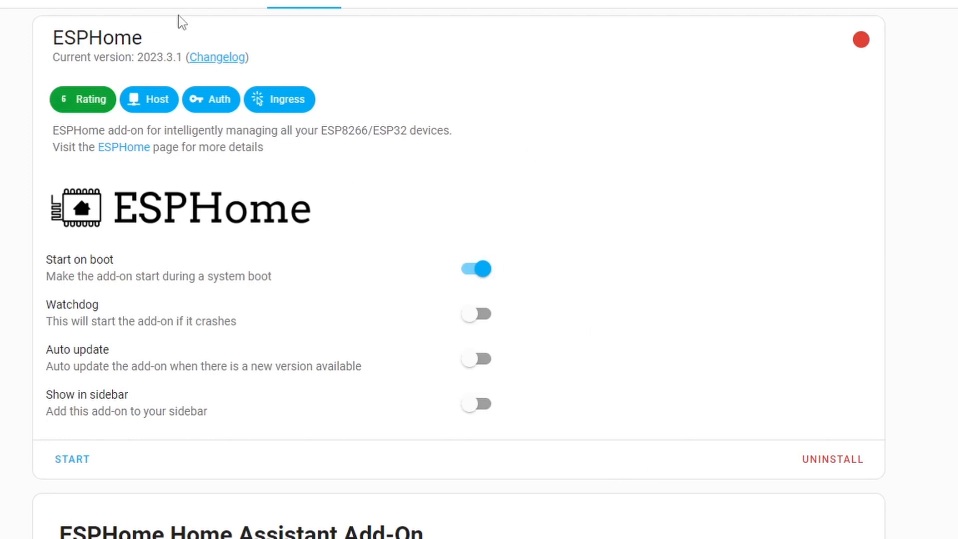
mouse_move(238, 389)
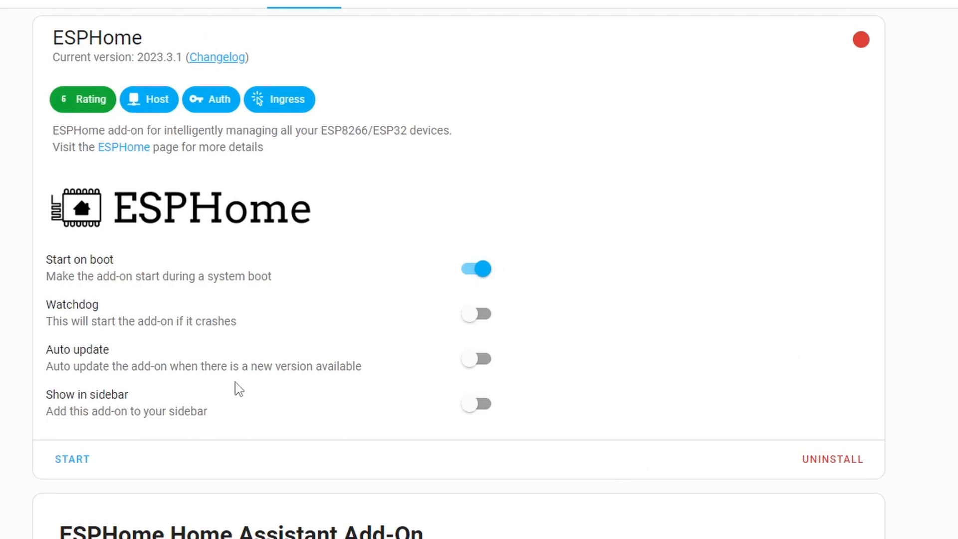
mouse_move(589, 271)
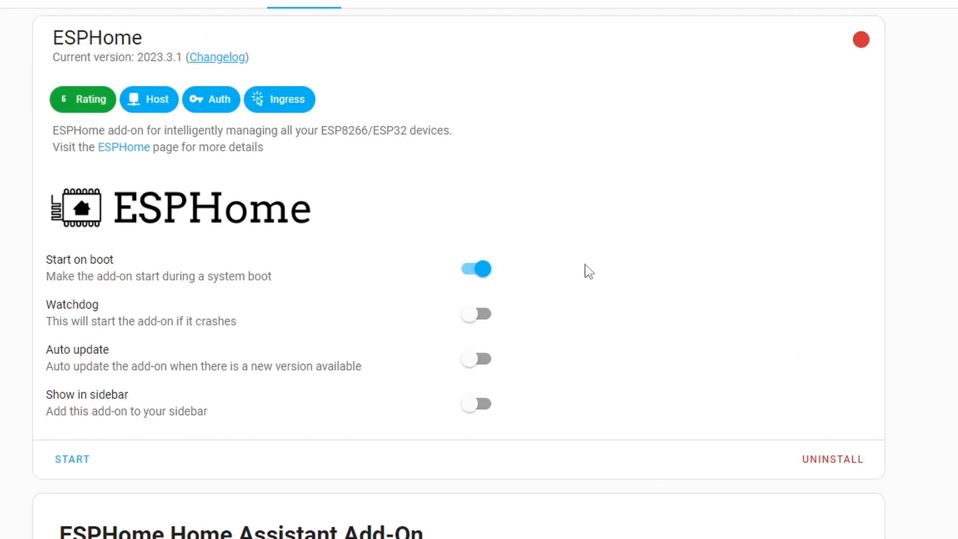
mouse_move(41, 501)
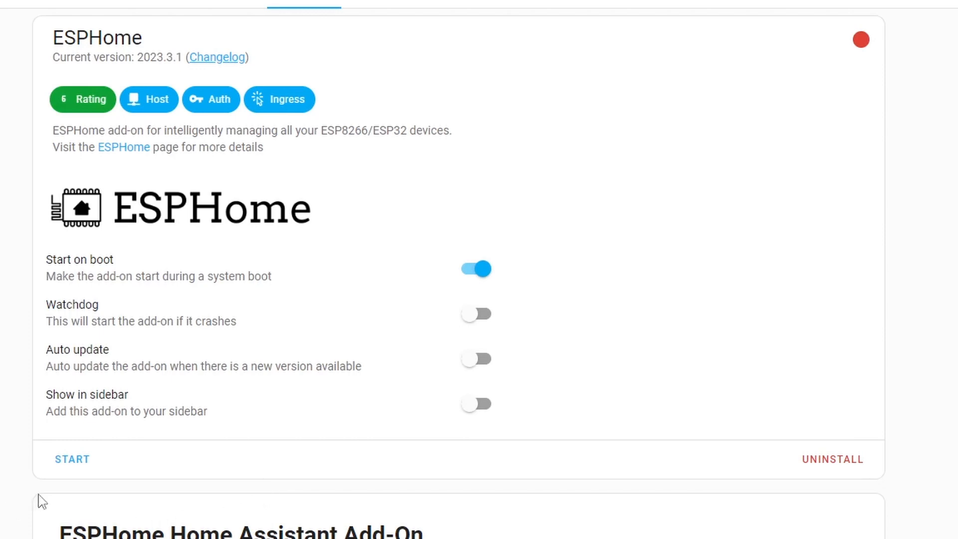
mouse_move(178, 459)
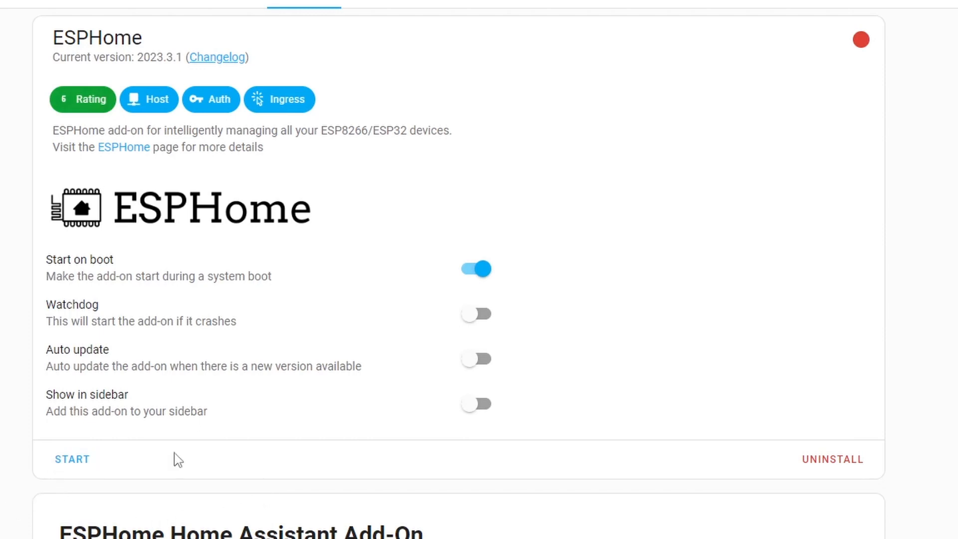
left_click(72, 459)
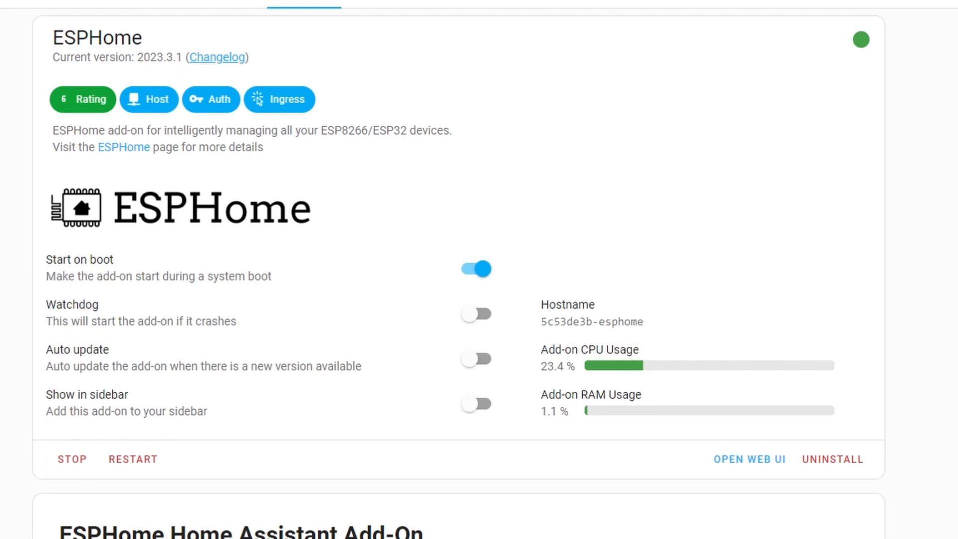
mouse_move(512, 501)
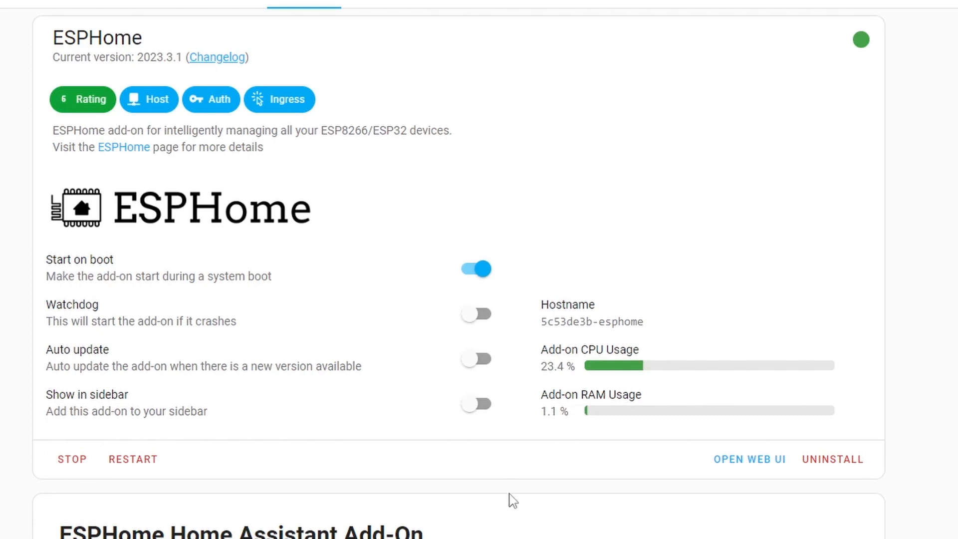
mouse_move(754, 505)
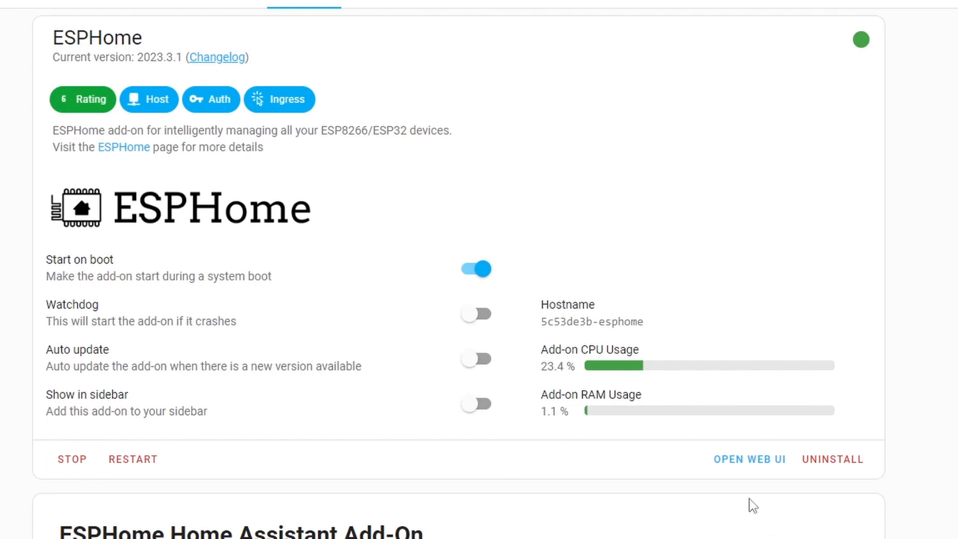
mouse_move(750, 459)
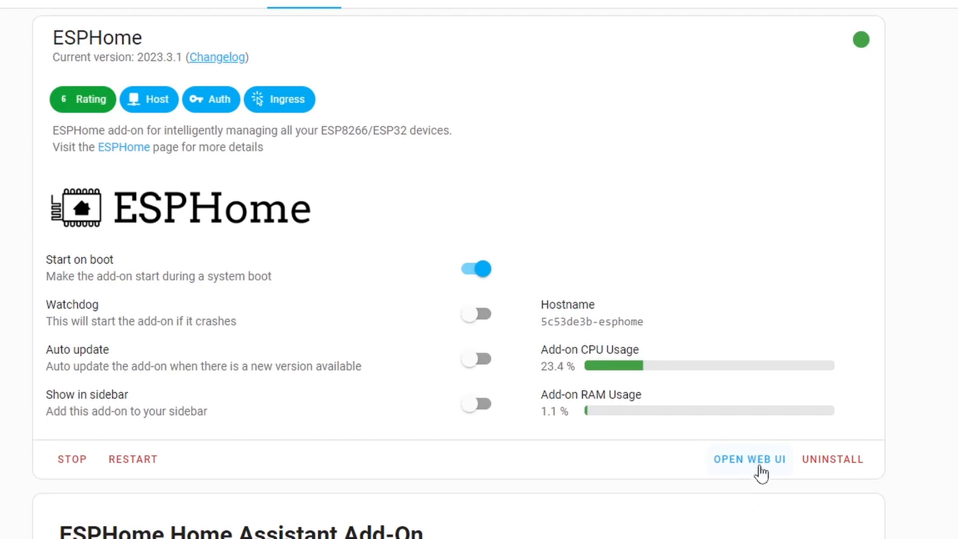
Launch the ESPHome web dashboard listing the gndflraircon device.
left_click(749, 459)
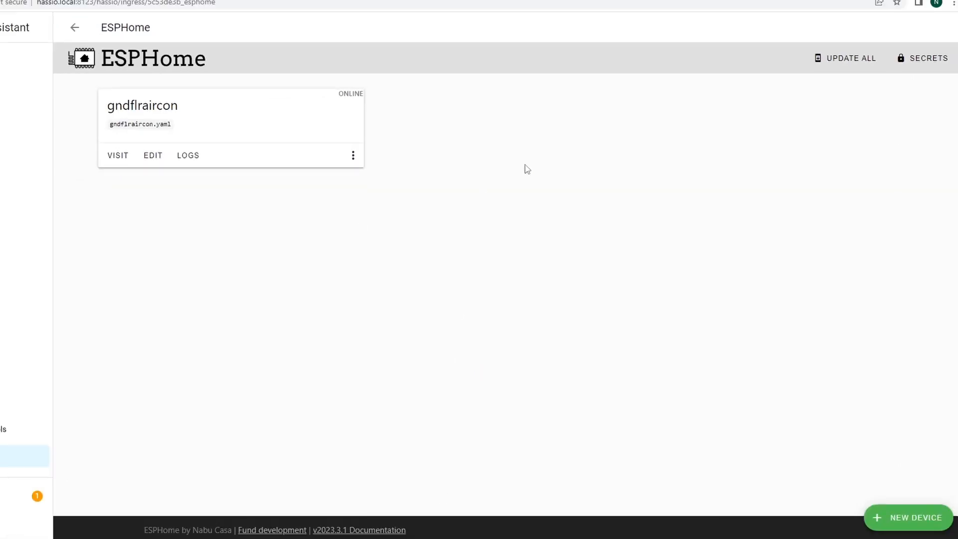
mouse_move(579, 169)
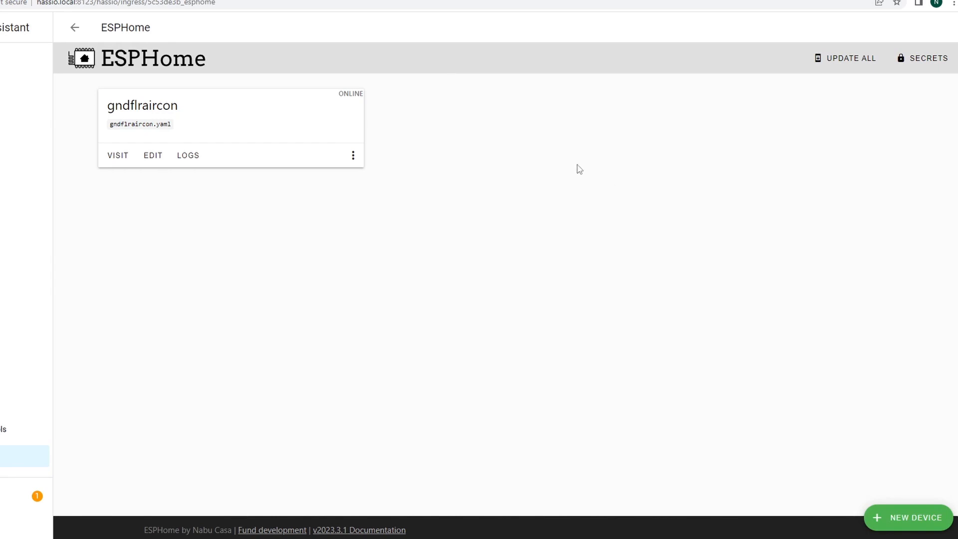
mouse_move(221, 176)
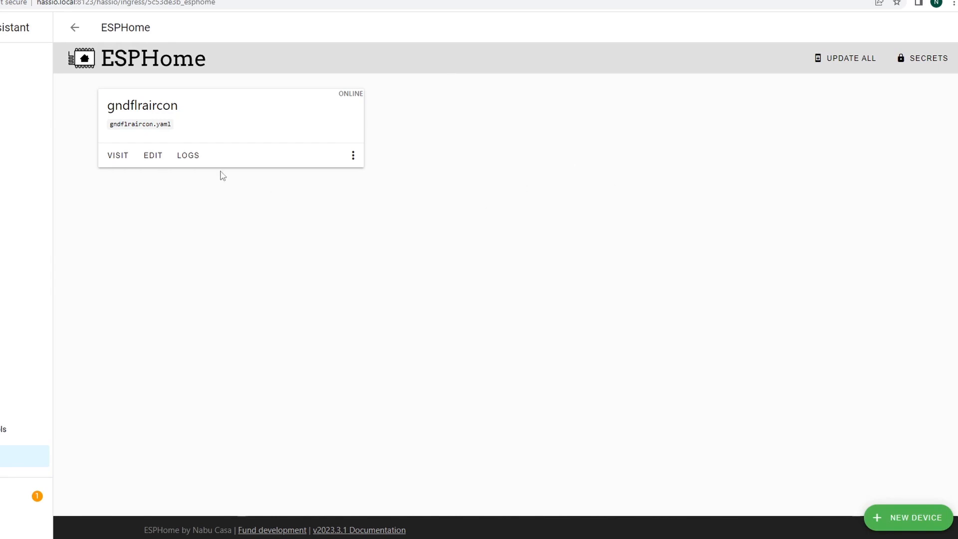
mouse_move(137, 96)
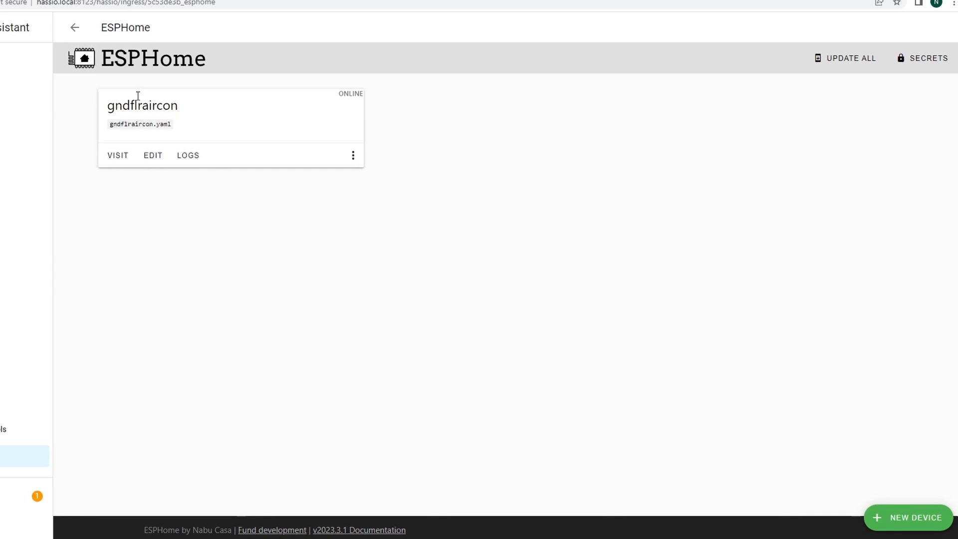
mouse_move(580, 200)
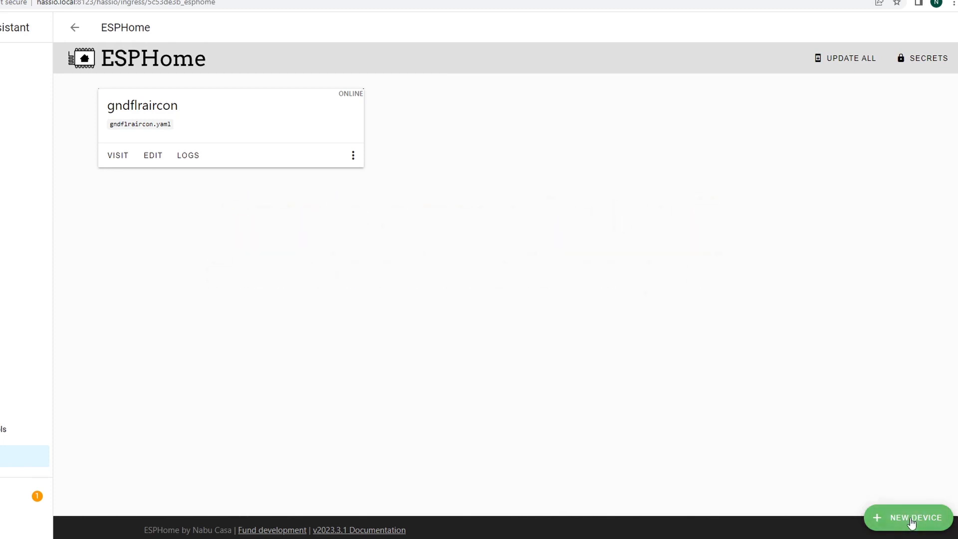
Add a new ESP8266 device named sprinkler101 and skip installing it for now.
left_click(915, 518)
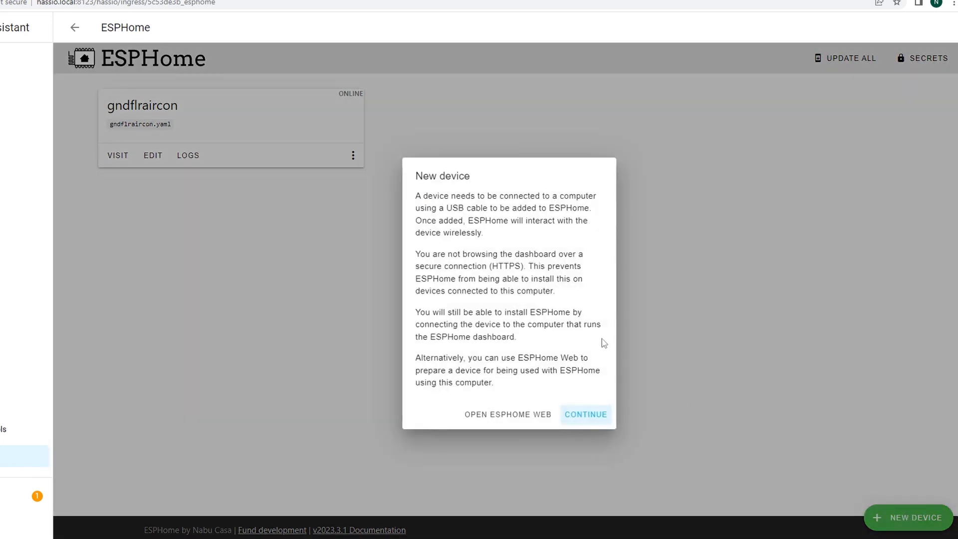
left_click(585, 414)
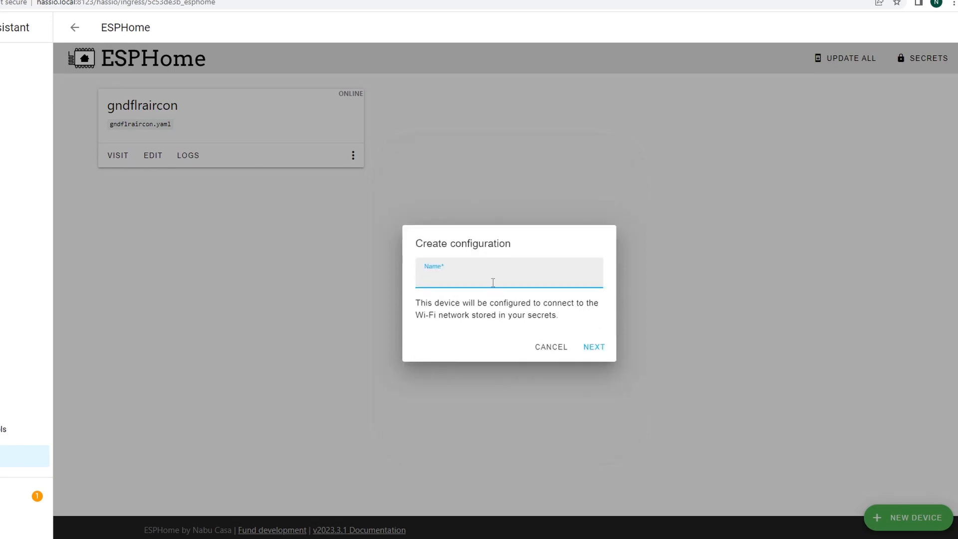
type("s")
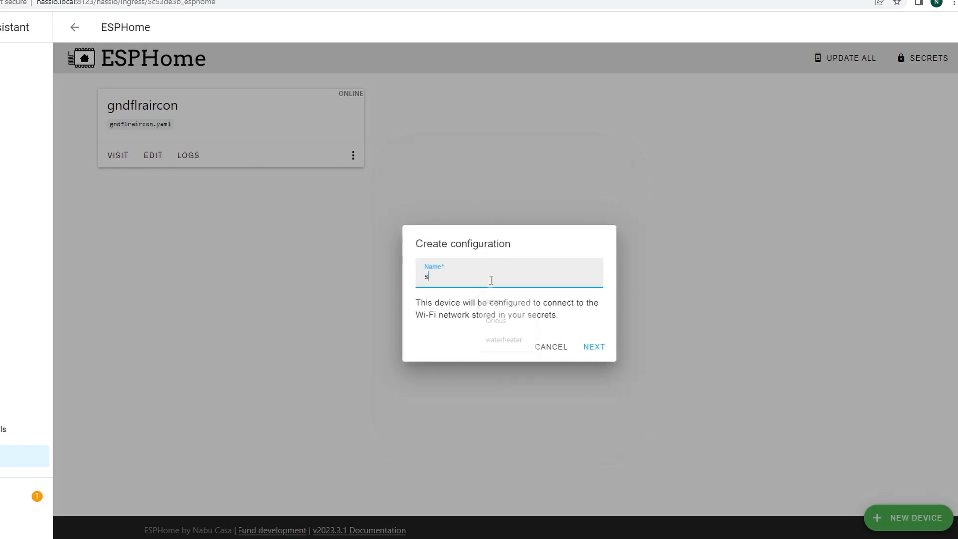
type("prinkler101")
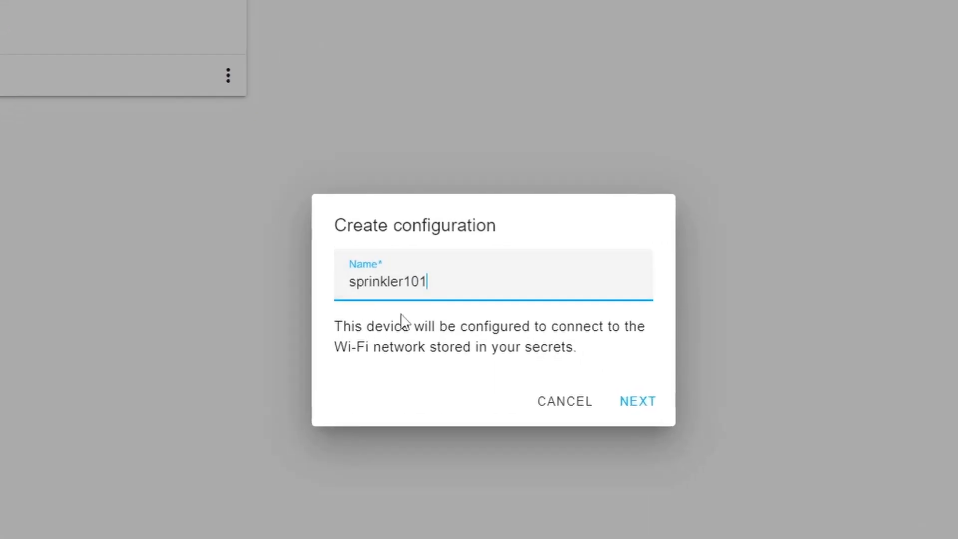
mouse_move(427, 319)
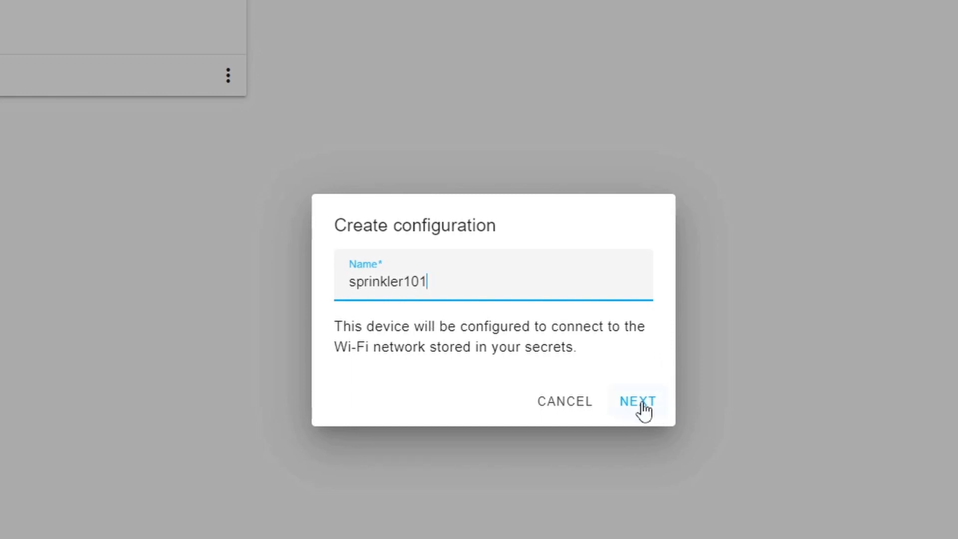
left_click(636, 401)
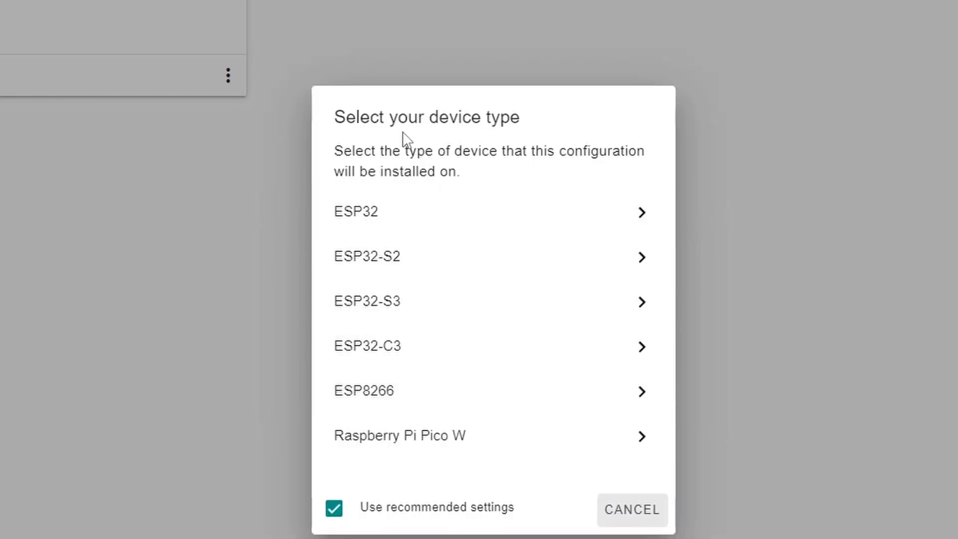
mouse_move(523, 149)
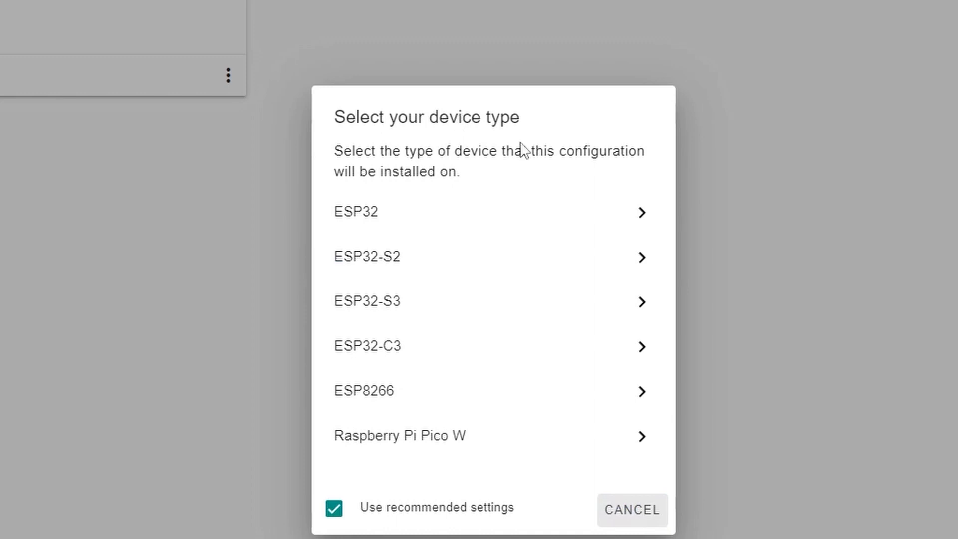
mouse_move(425, 399)
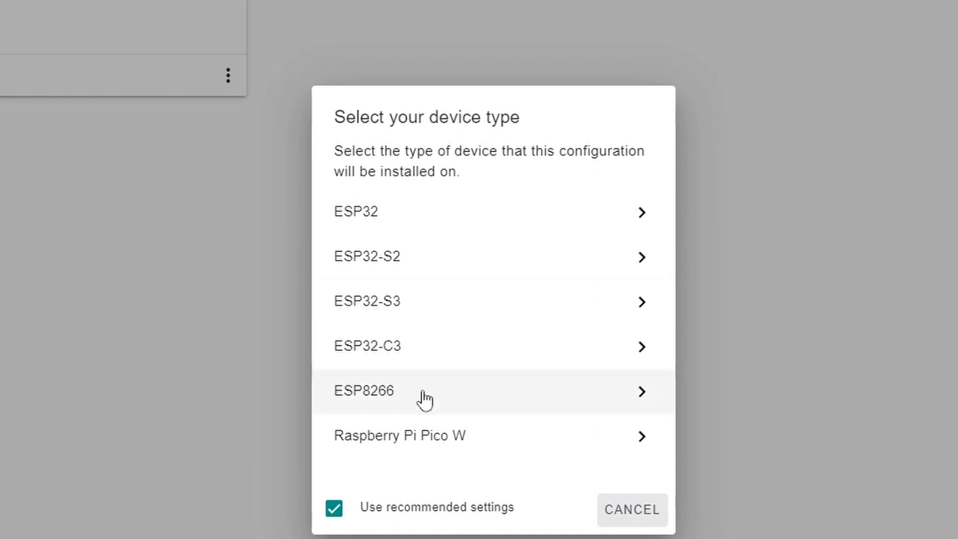
mouse_move(360, 407)
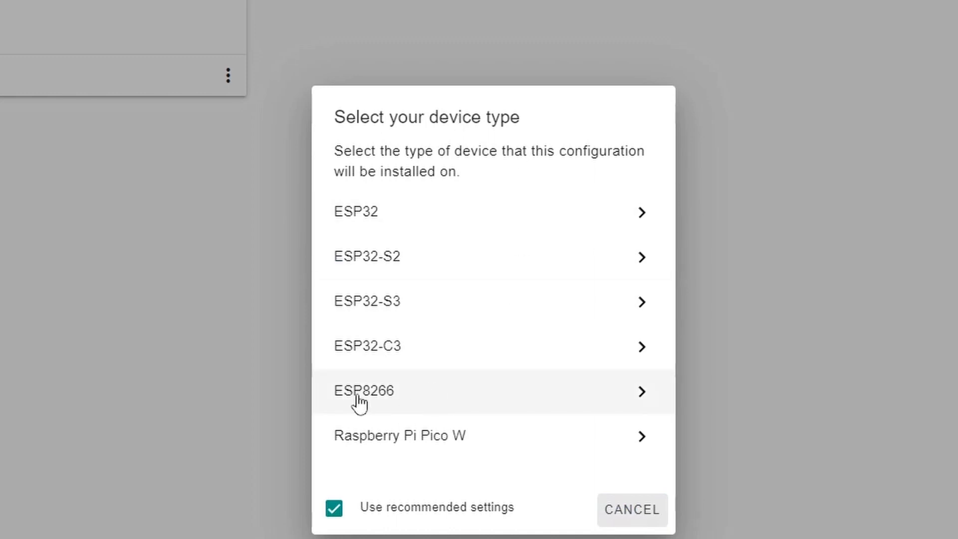
mouse_move(444, 398)
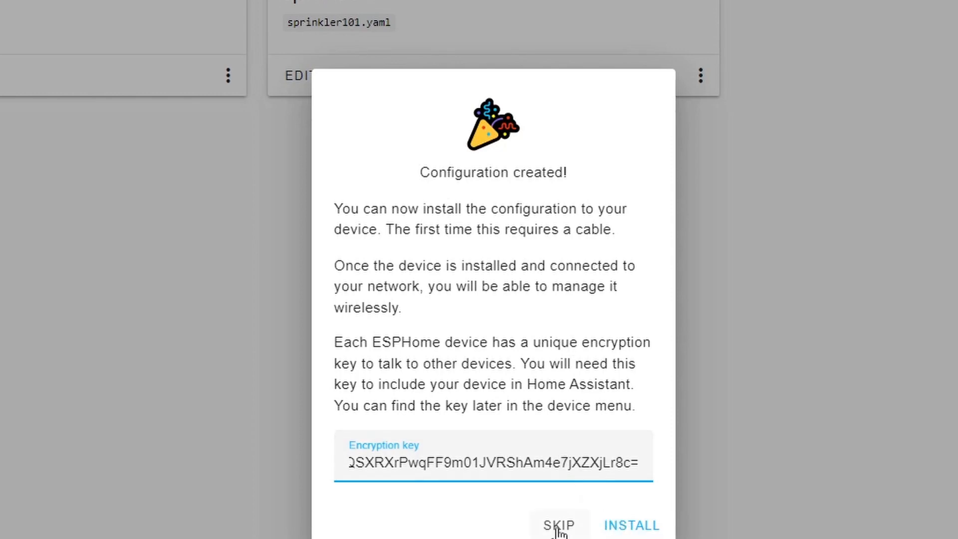
left_click(558, 525)
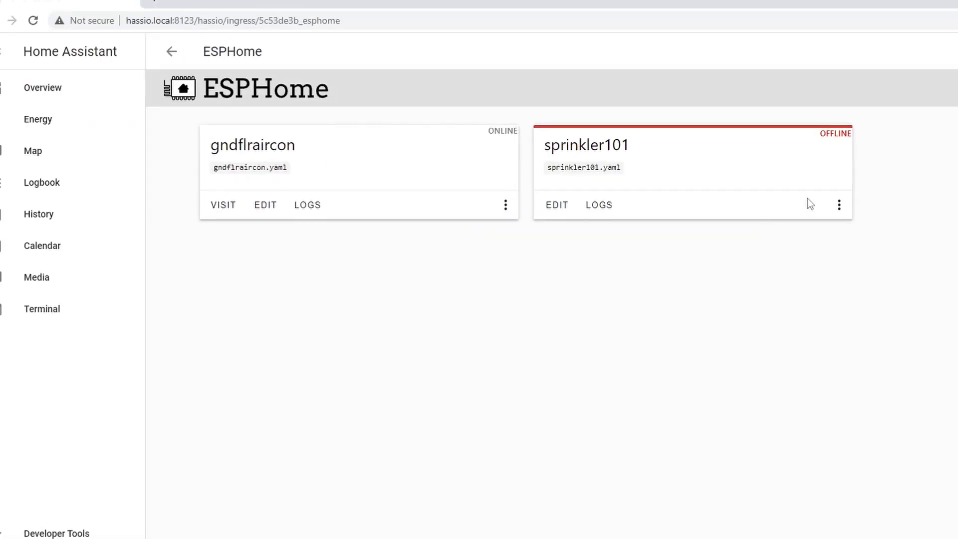
mouse_move(618, 145)
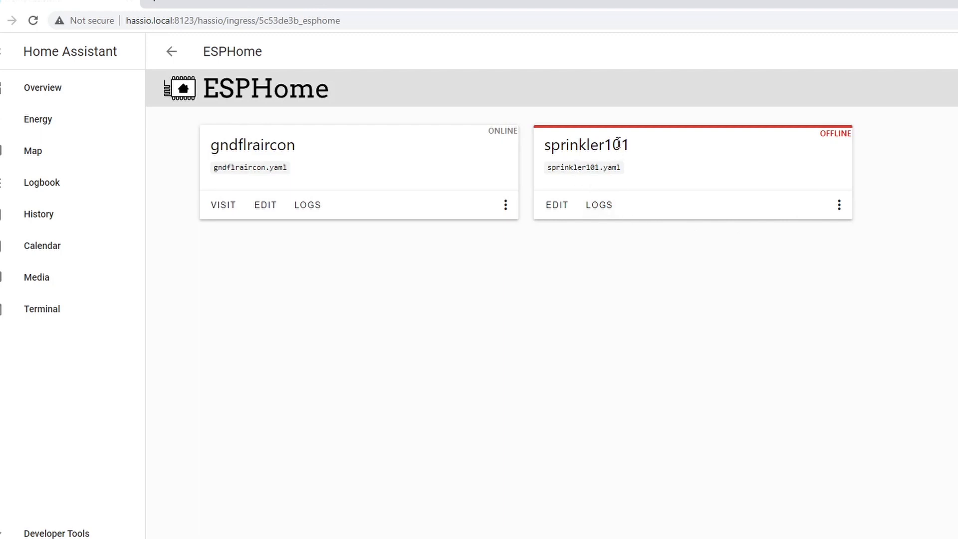
mouse_move(844, 189)
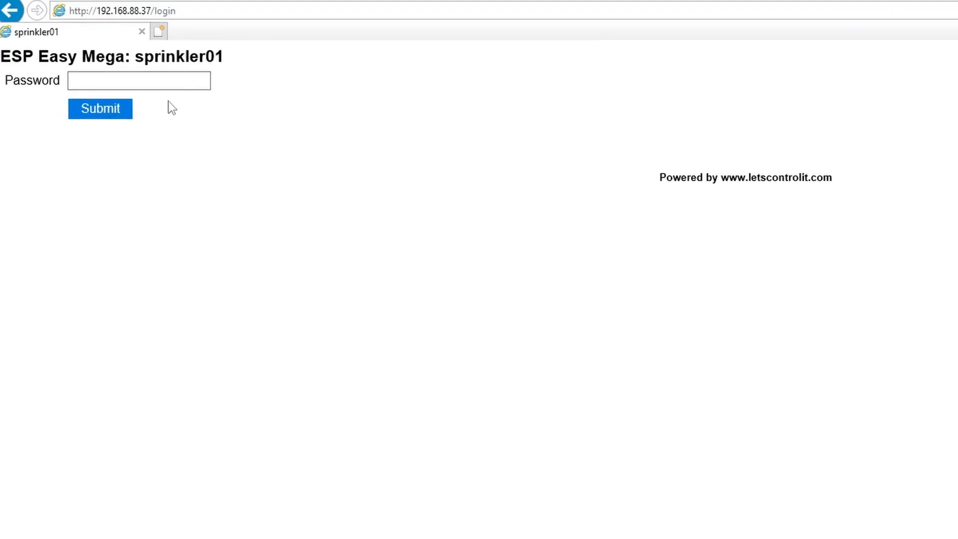
Log in to the sprinkler01 ESP Easy device to see its Main page.
left_click(100, 109)
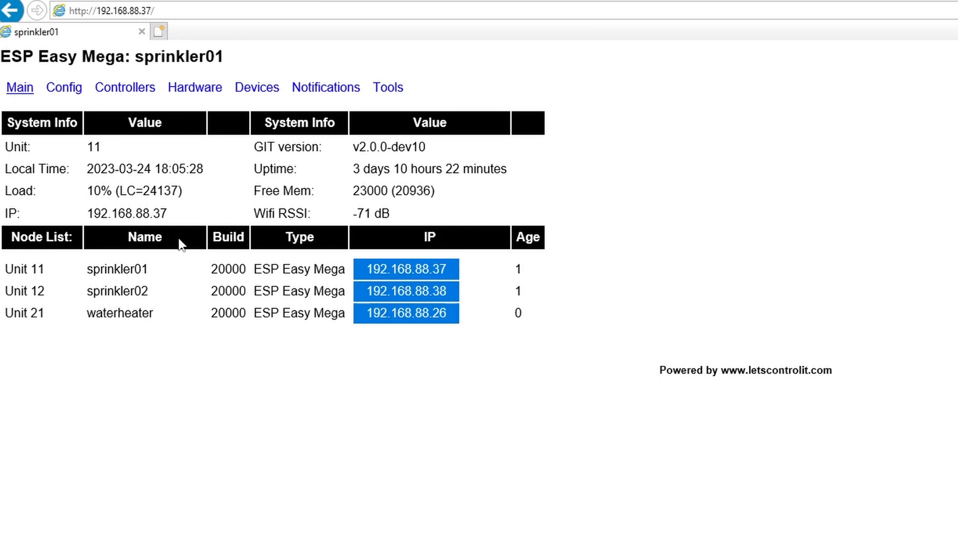
mouse_move(3, 60)
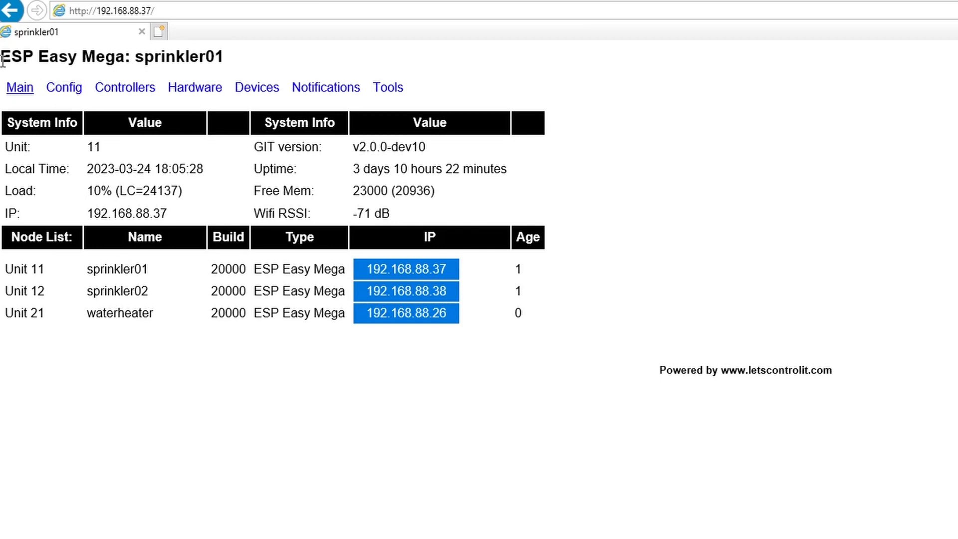
double_click(61, 56)
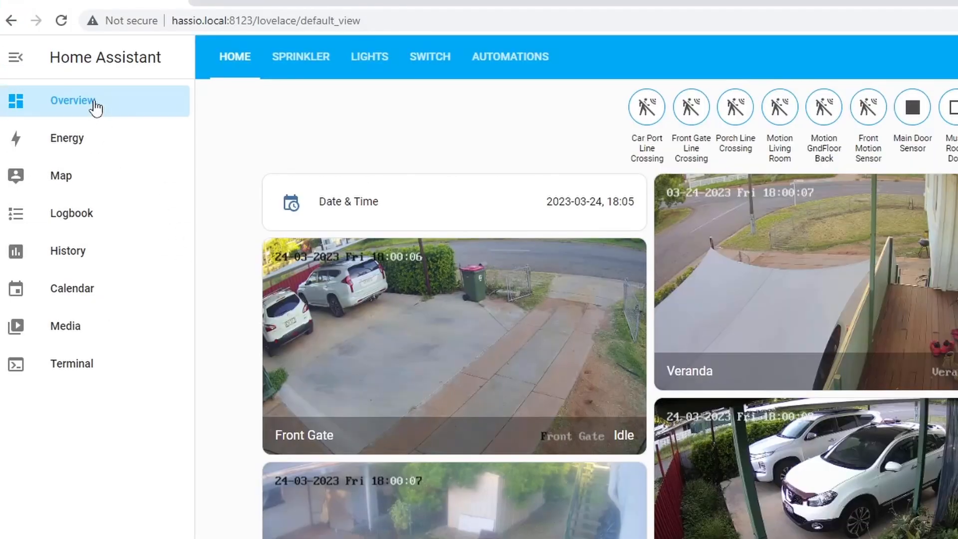
Toggle Sprinkler1 Zone1 on the Sprinklers Zone card to test it.
left_click(300, 56)
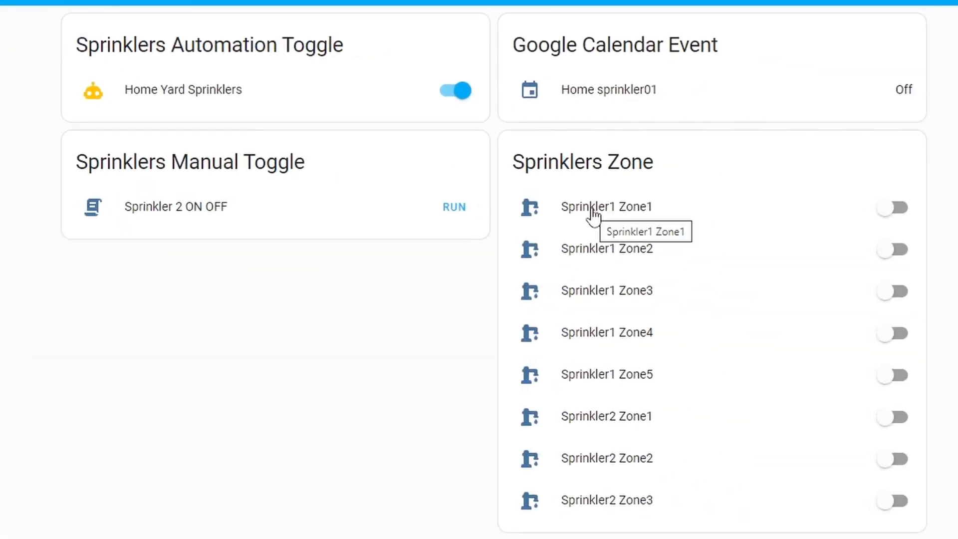
left_click(893, 208)
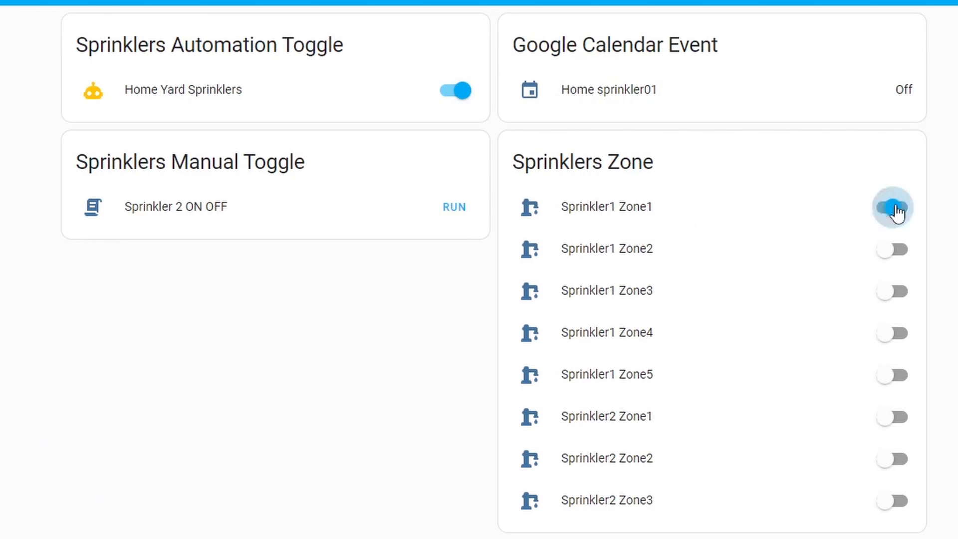
left_click(893, 208)
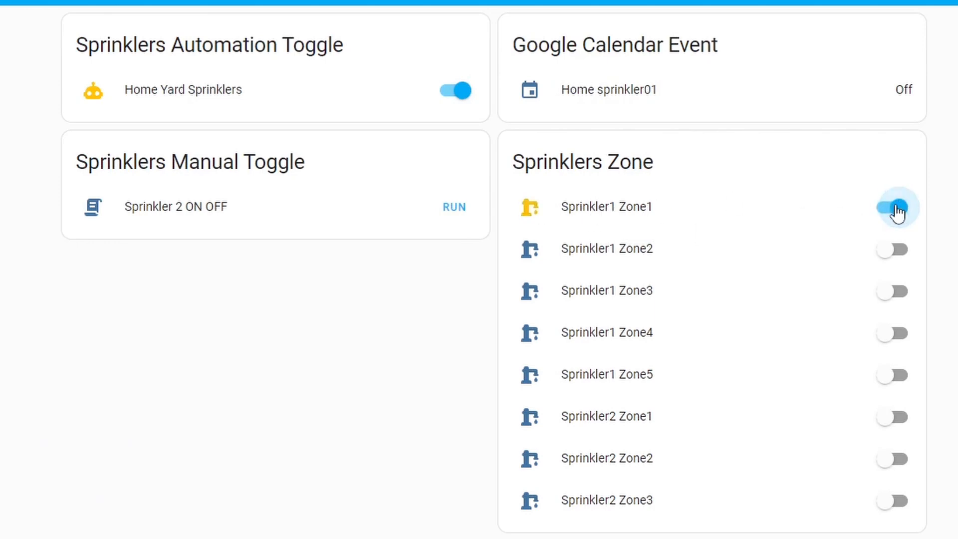
left_click(893, 206)
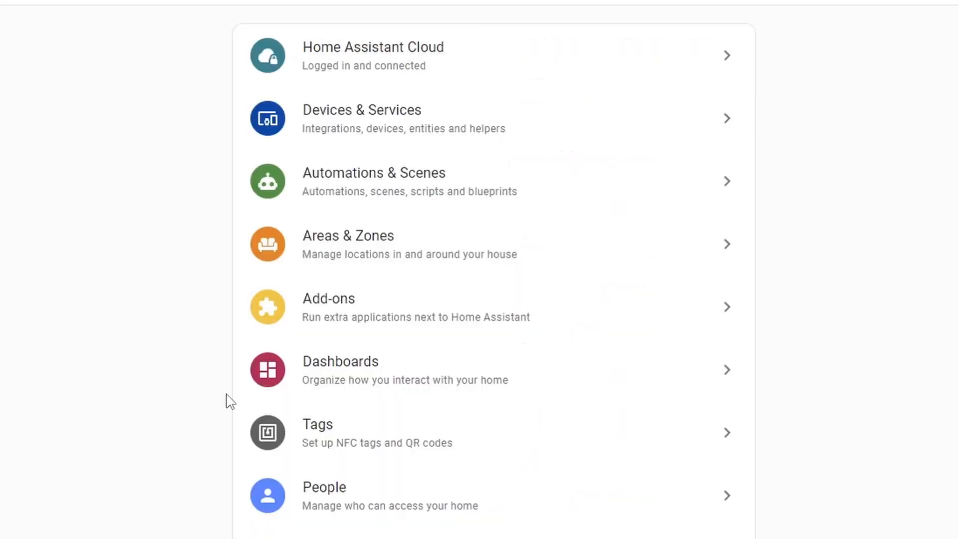
Return to the ESPHome dashboard through Settings > Add-ons > ESPHome web UI.
left_click(328, 307)
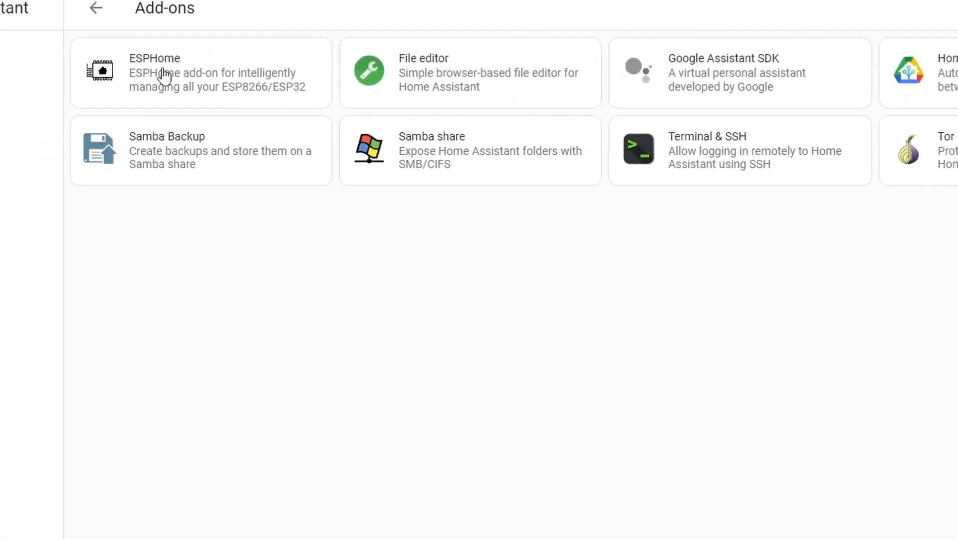
left_click(201, 72)
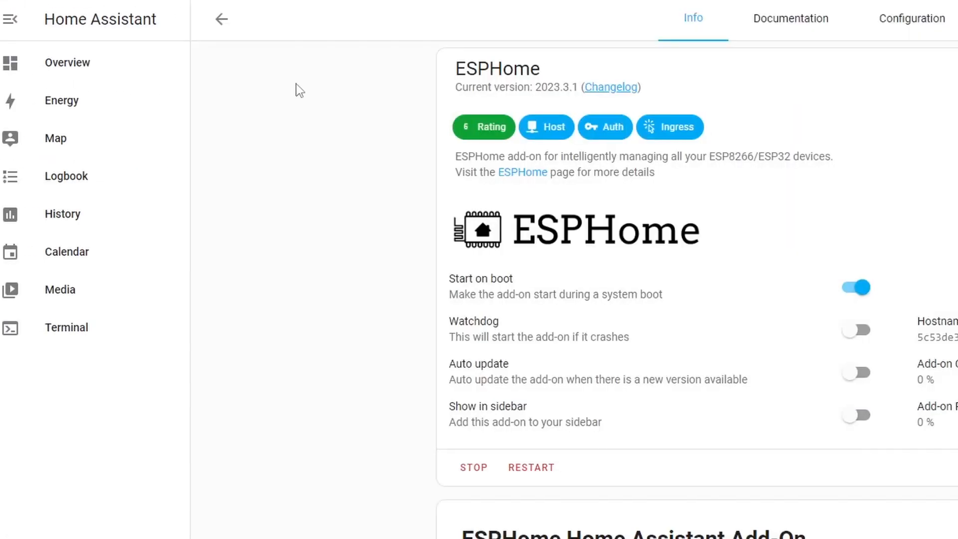
left_click(670, 126)
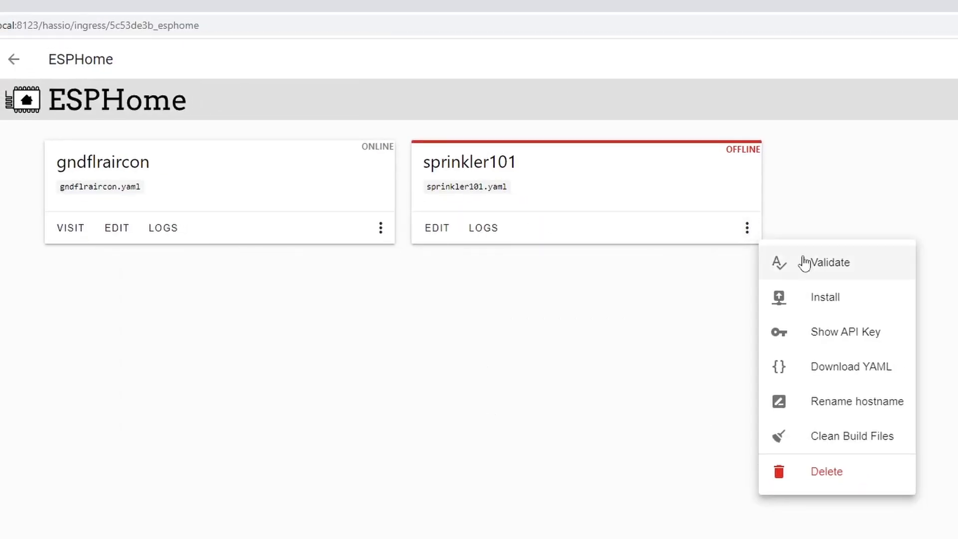
mouse_move(828, 297)
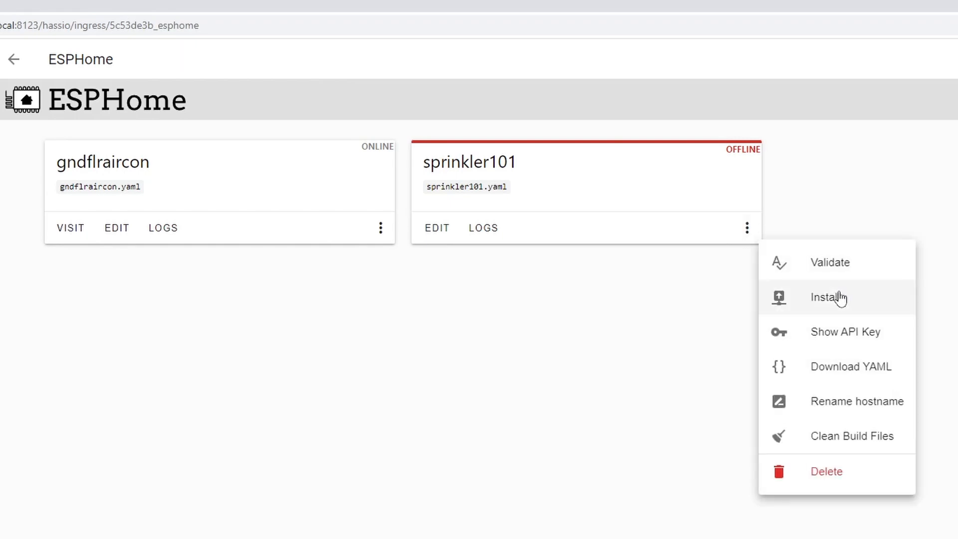
Install the sprinkler101 configuration choosing Manual download for the firmware.
left_click(829, 297)
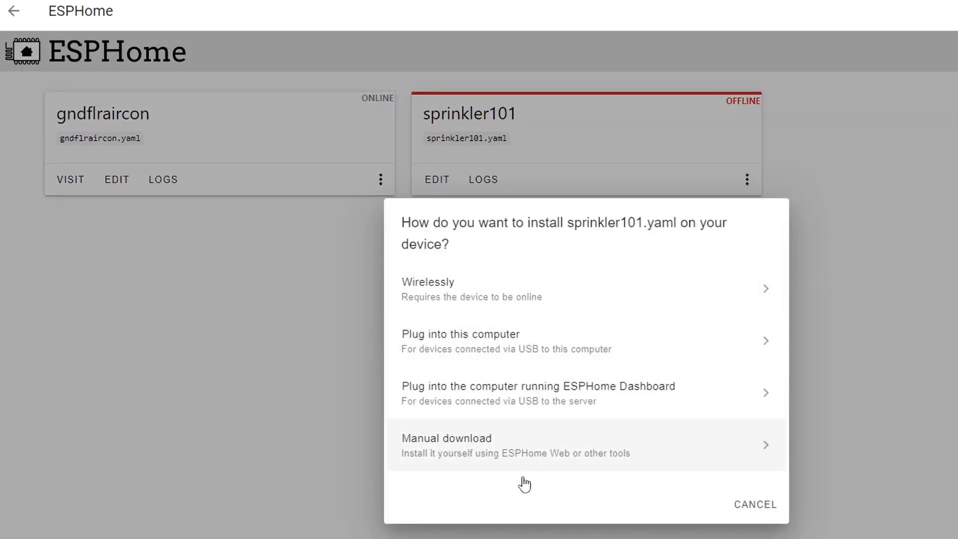
mouse_move(626, 238)
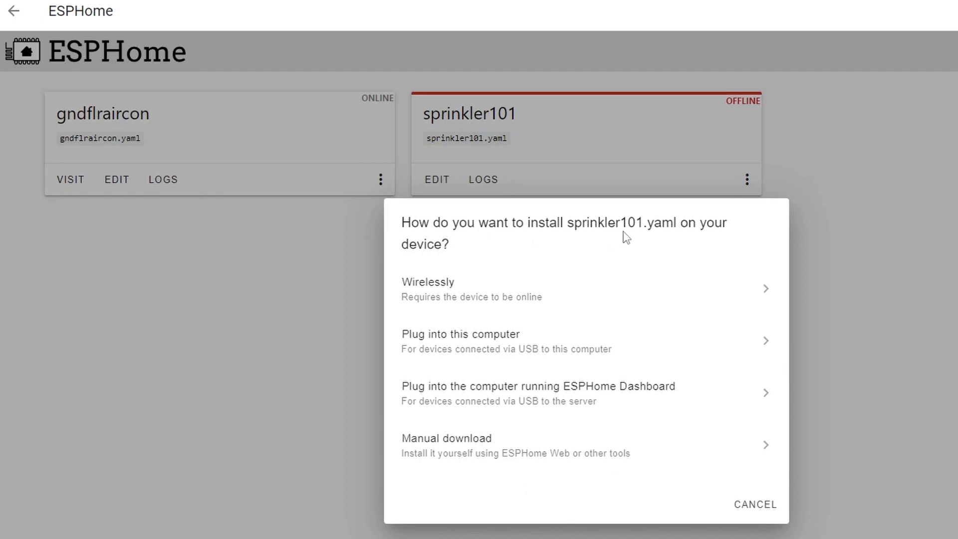
mouse_move(719, 254)
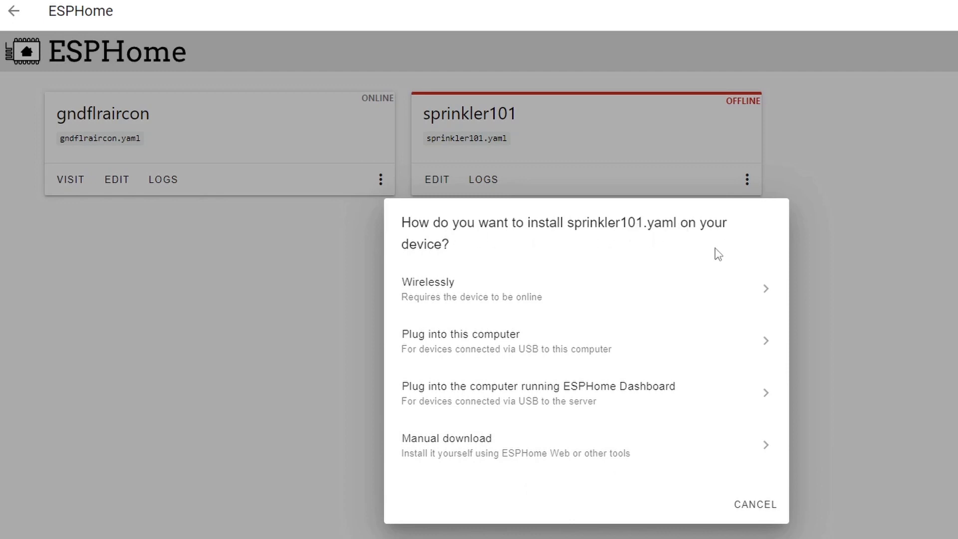
mouse_move(463, 447)
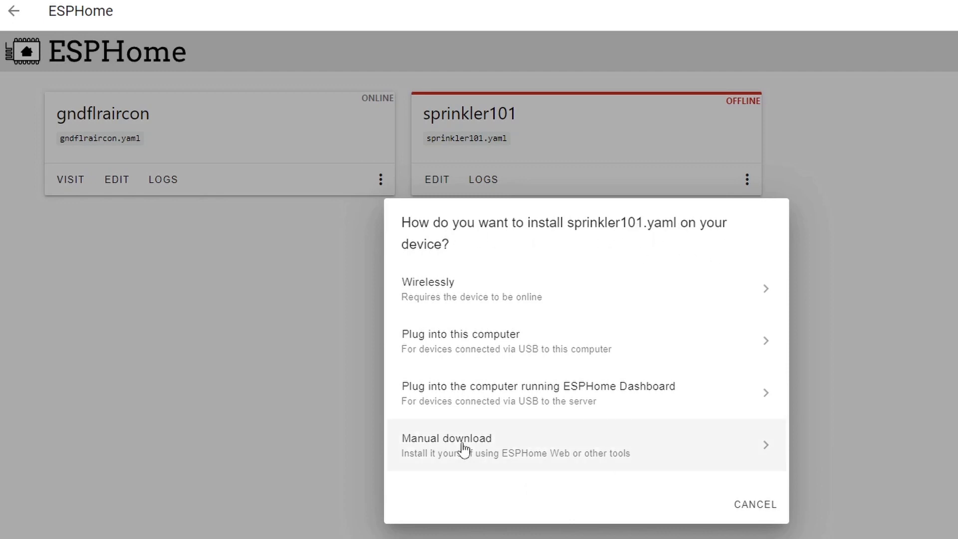
left_click(446, 445)
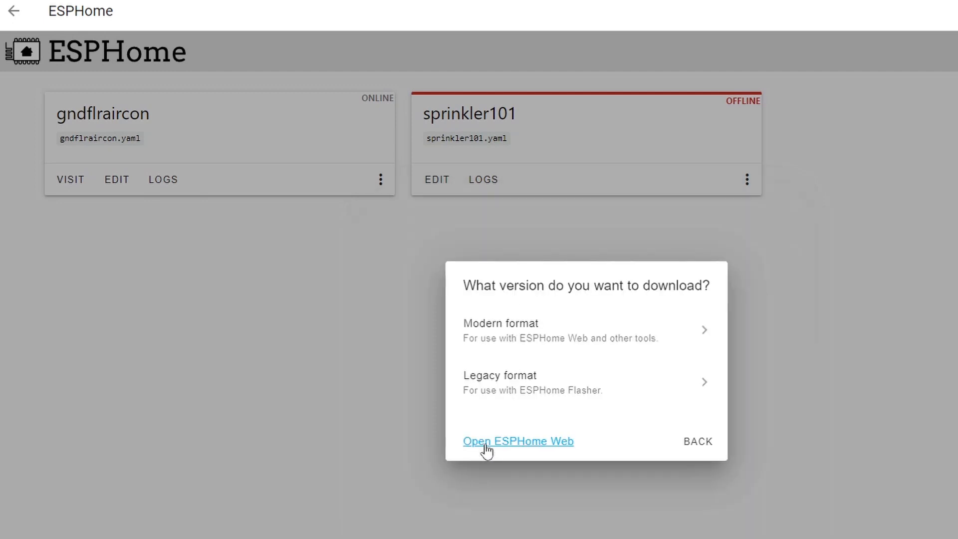
mouse_move(520, 312)
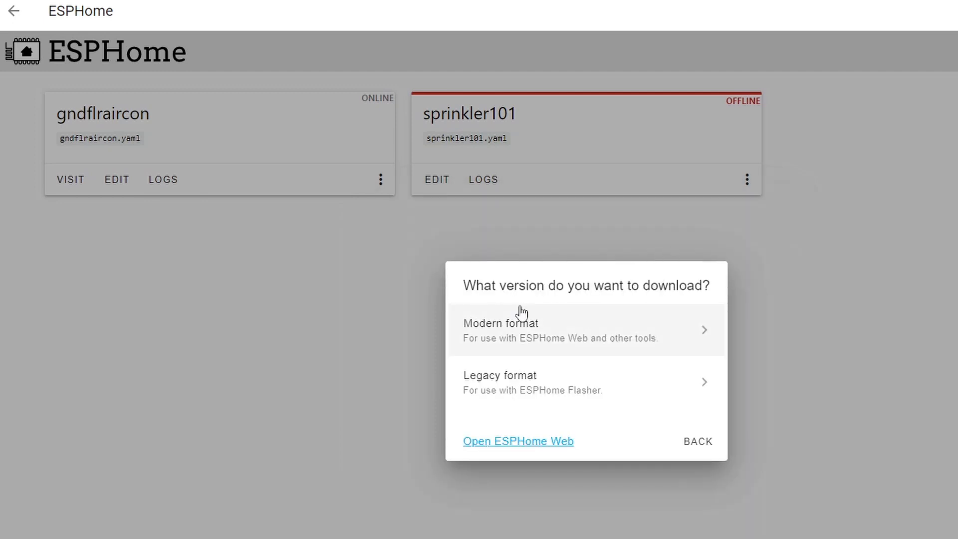
mouse_move(592, 328)
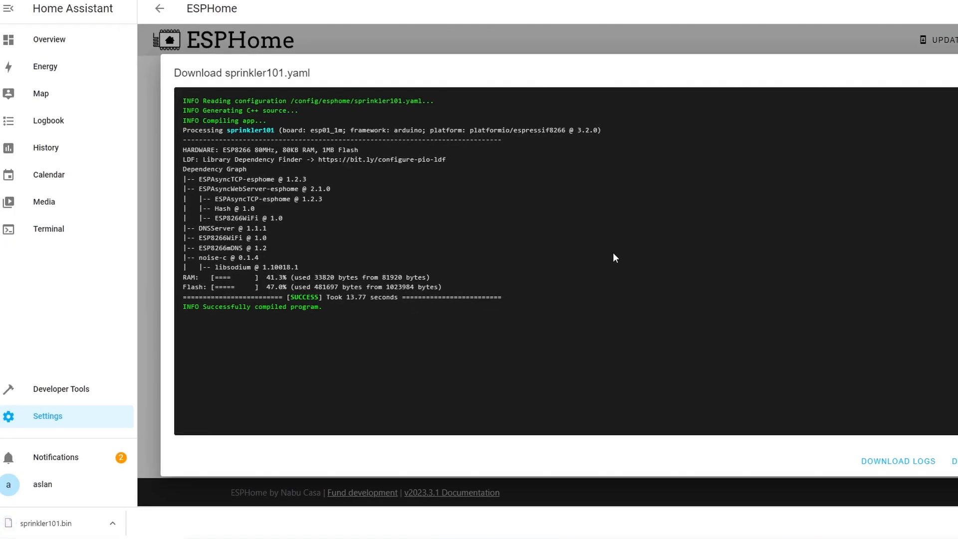
mouse_move(80, 527)
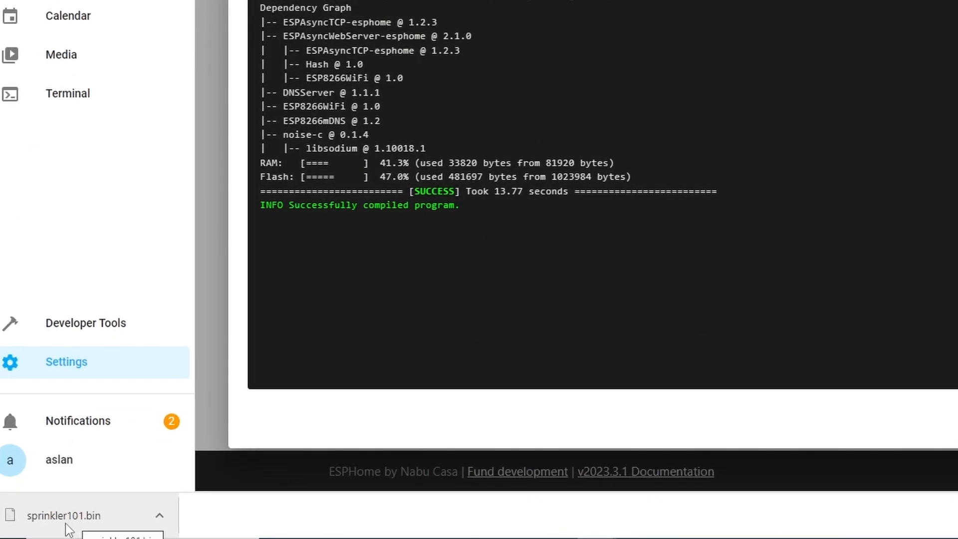
mouse_move(133, 523)
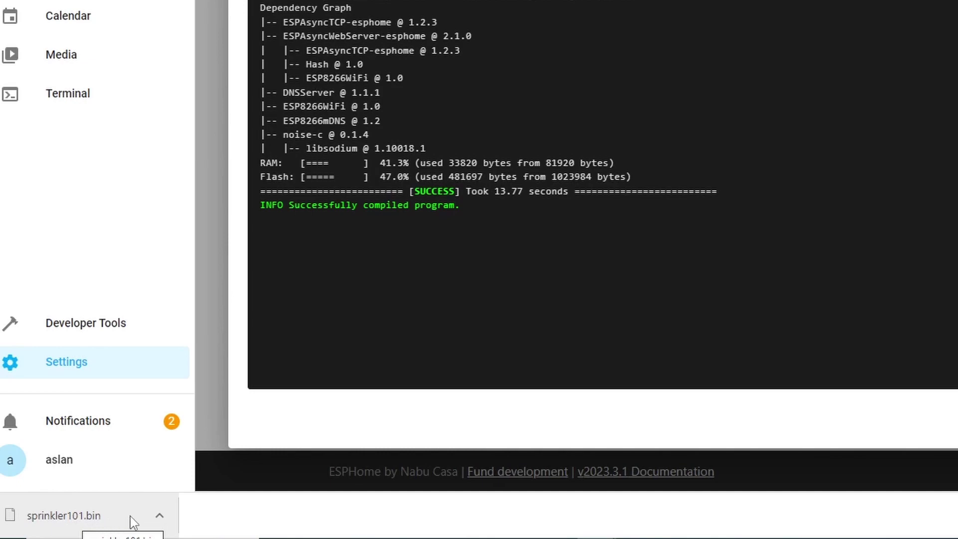
Show the downloaded sprinkler101.bin in its folder and close the compile results.
left_click(158, 515)
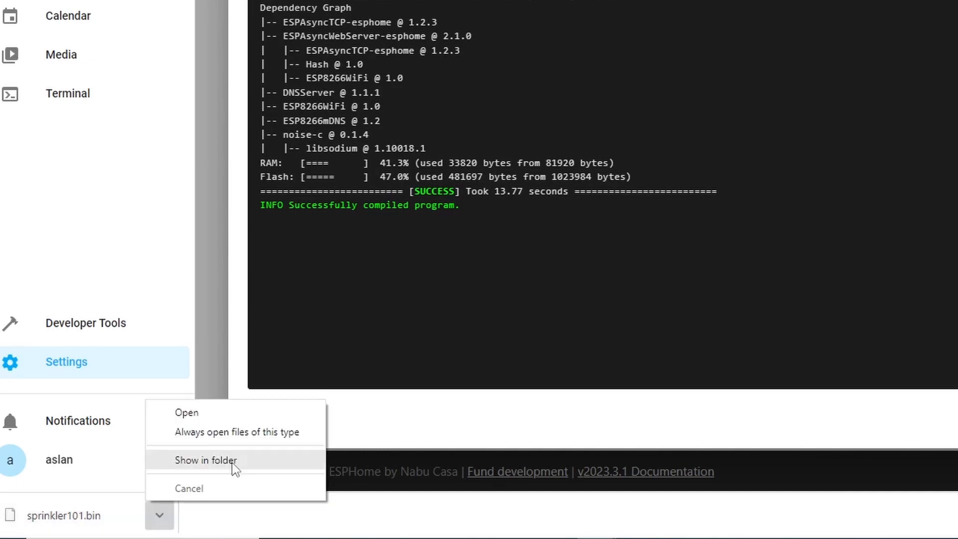
left_click(206, 460)
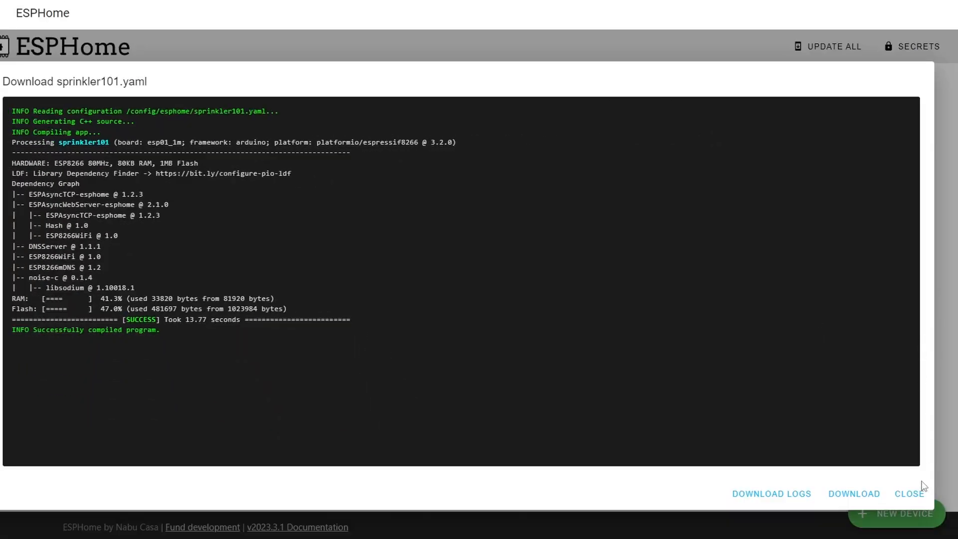
left_click(909, 494)
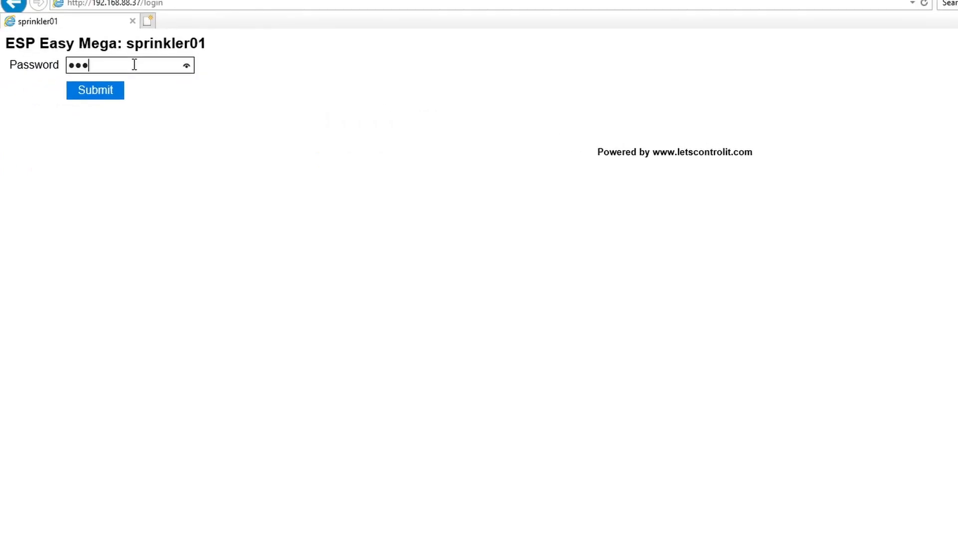
Log in to sprinkler01 and go to Tools > Firmware Load to upload new firmware.
left_click(95, 90)
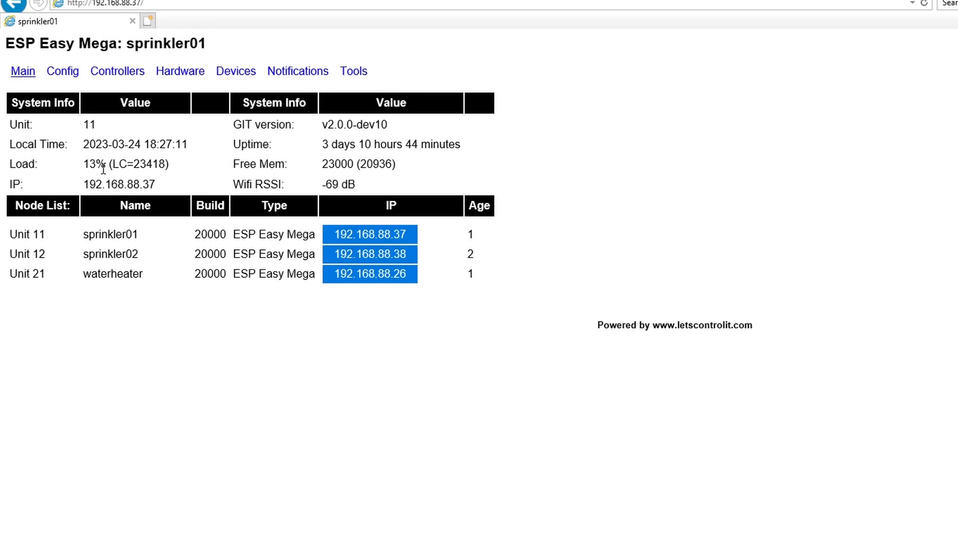
mouse_move(377, 81)
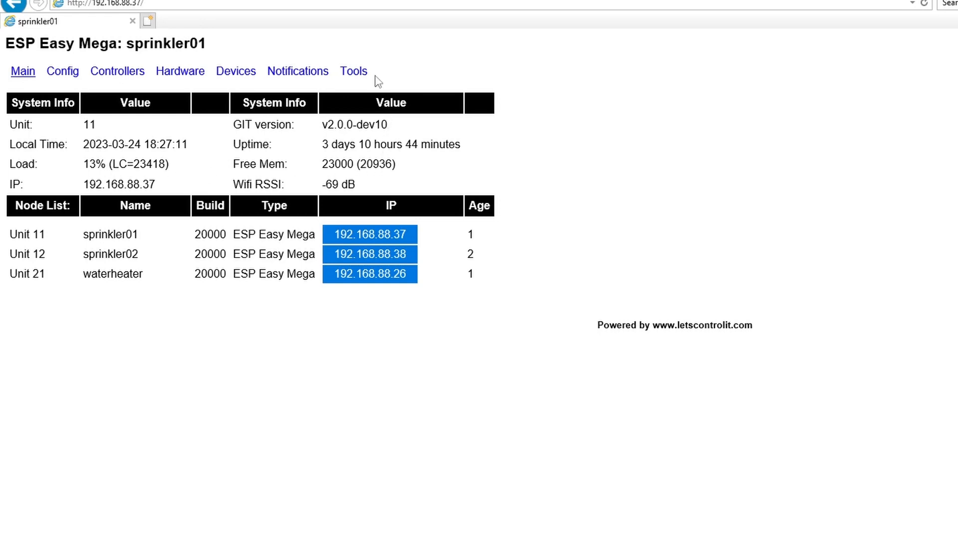
left_click(353, 71)
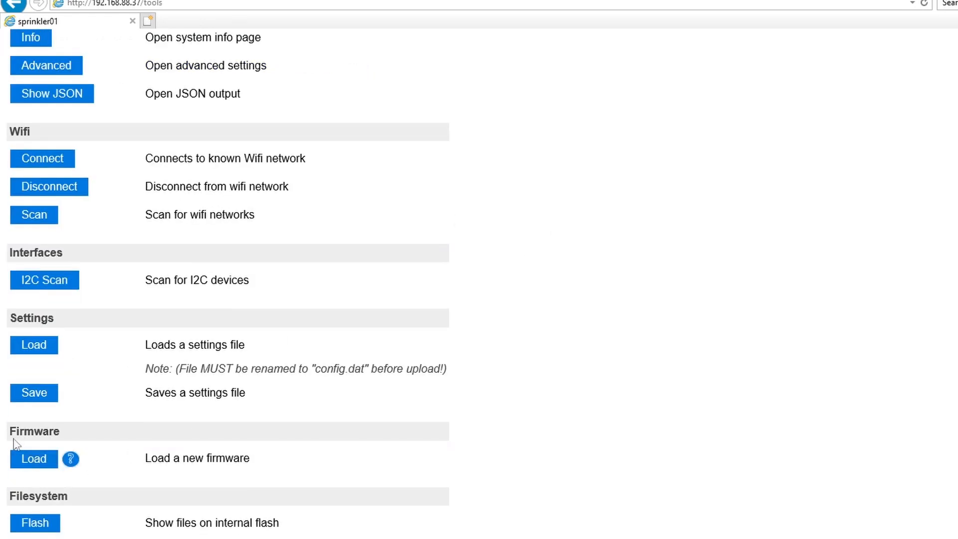
left_click(35, 460)
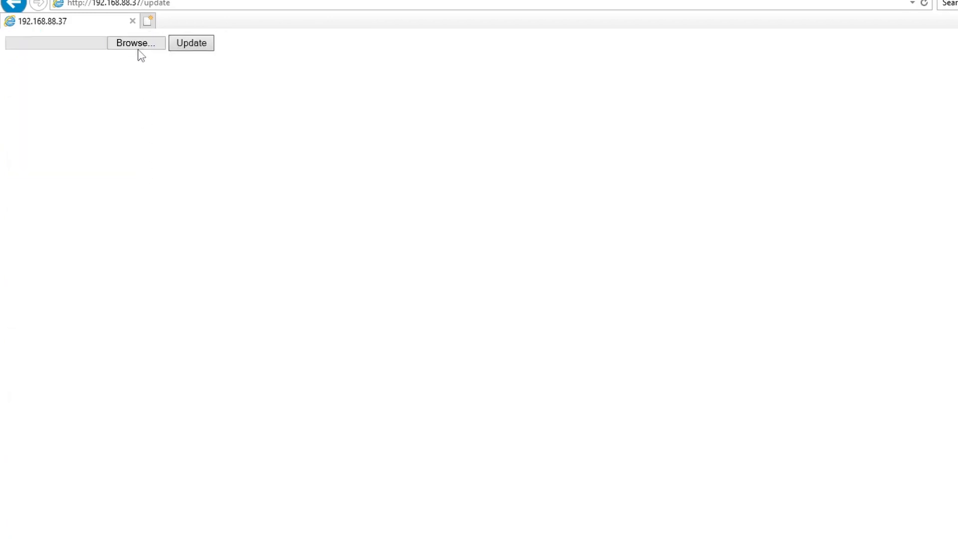
Select sprinkler101.bin from Downloads and start the firmware update on the device.
left_click(135, 43)
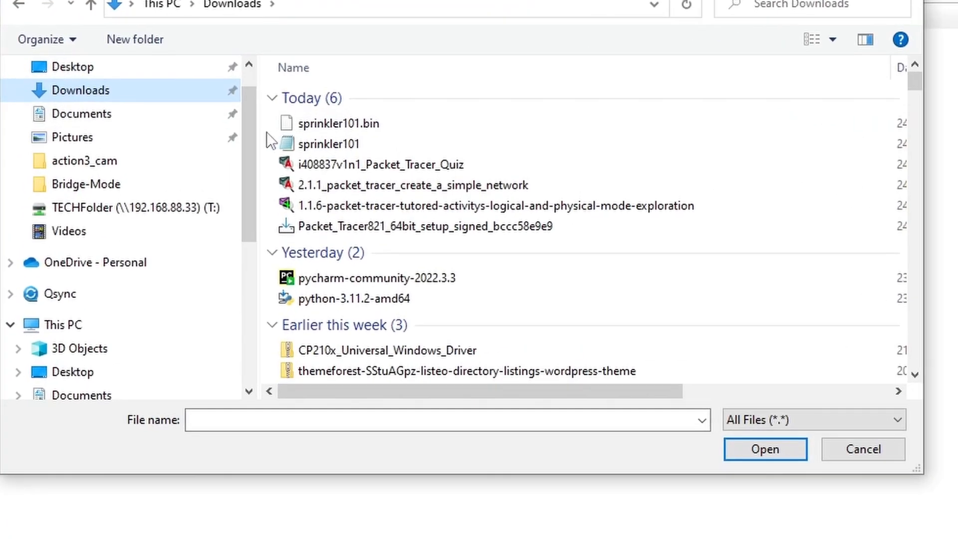
left_click(338, 123)
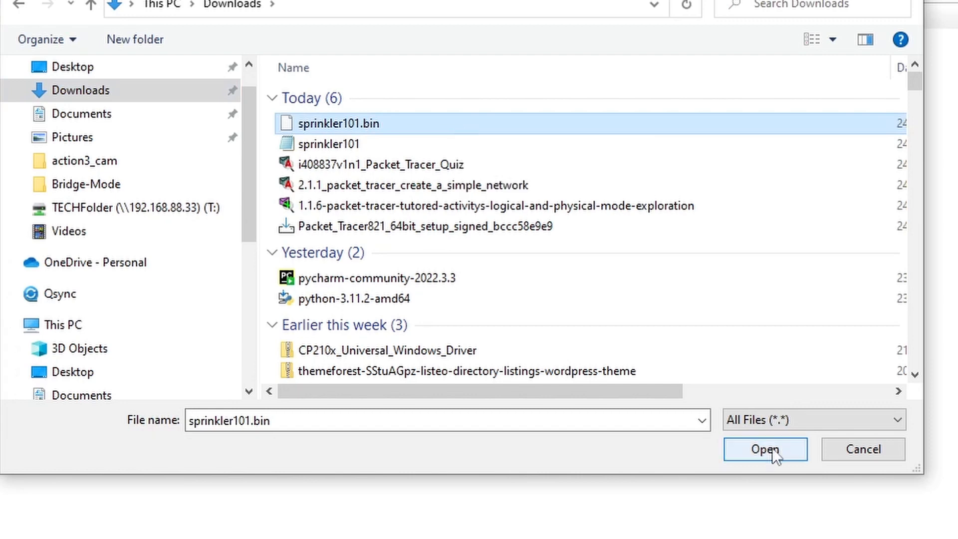
left_click(765, 449)
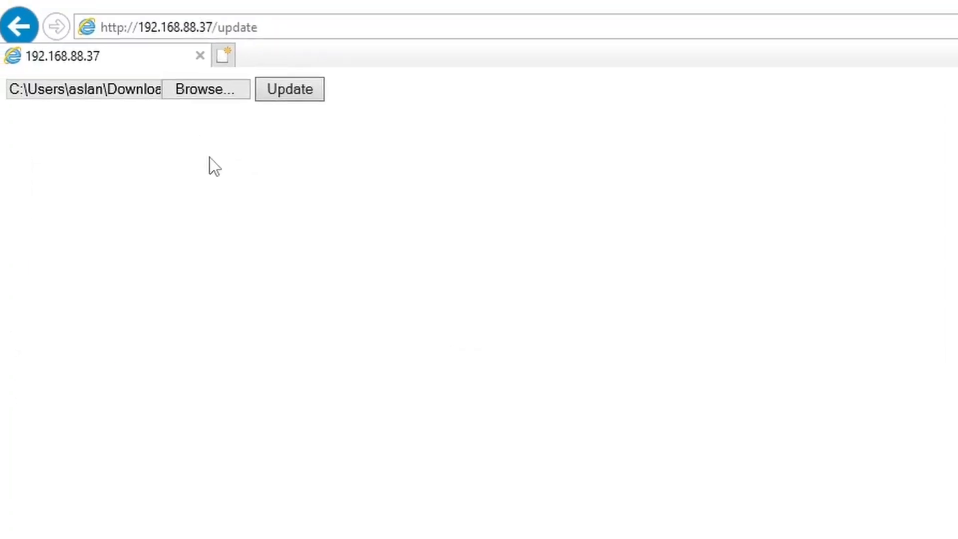
left_click(289, 89)
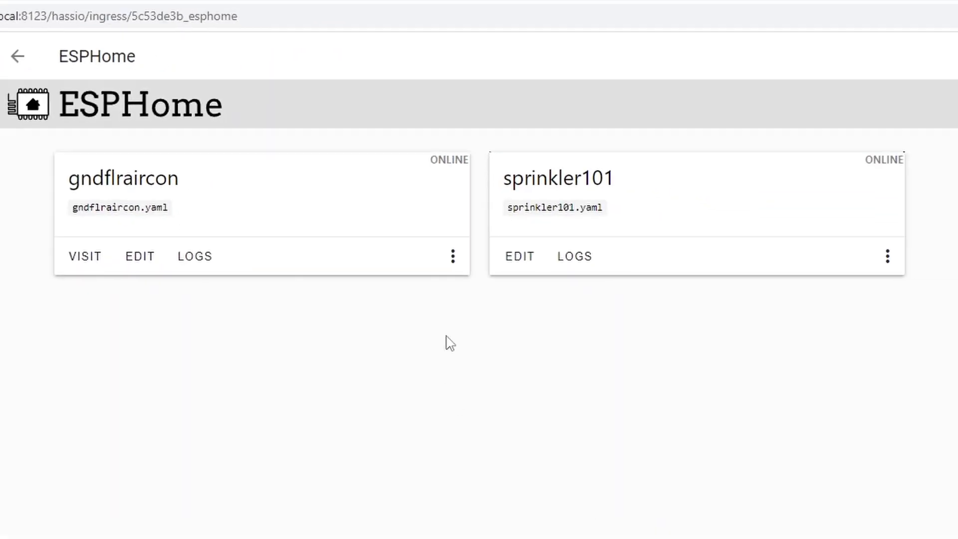
mouse_move(840, 268)
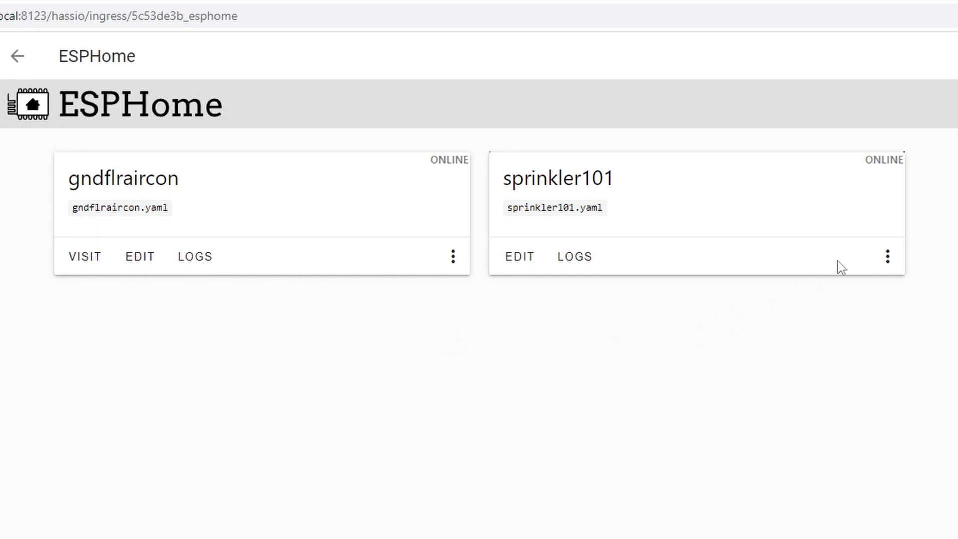
mouse_move(877, 169)
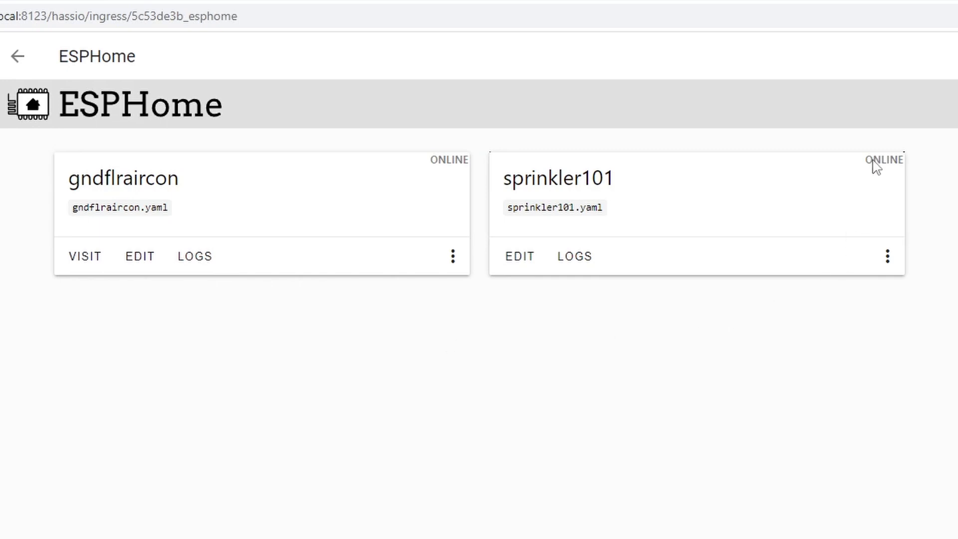
mouse_move(575, 255)
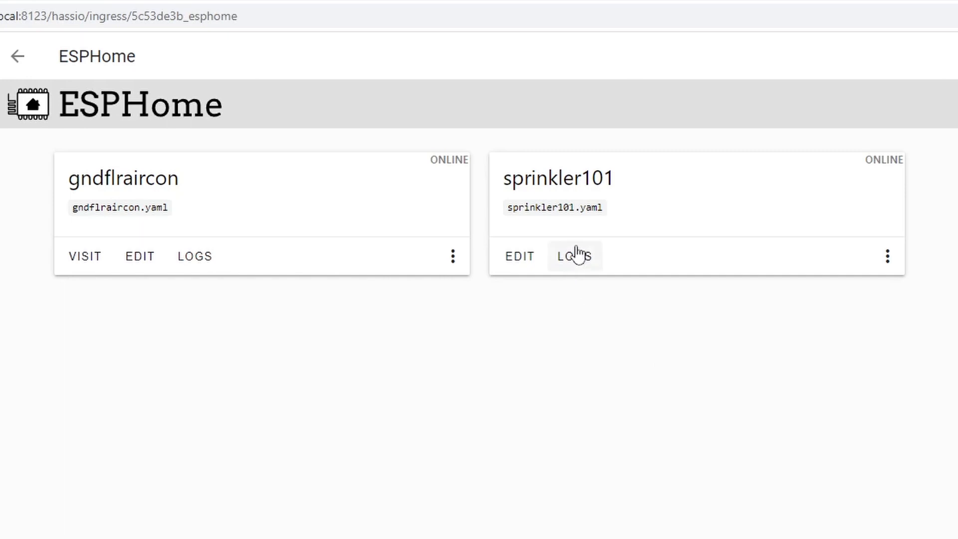
Show the live log output of the sprinkler101 device.
left_click(574, 256)
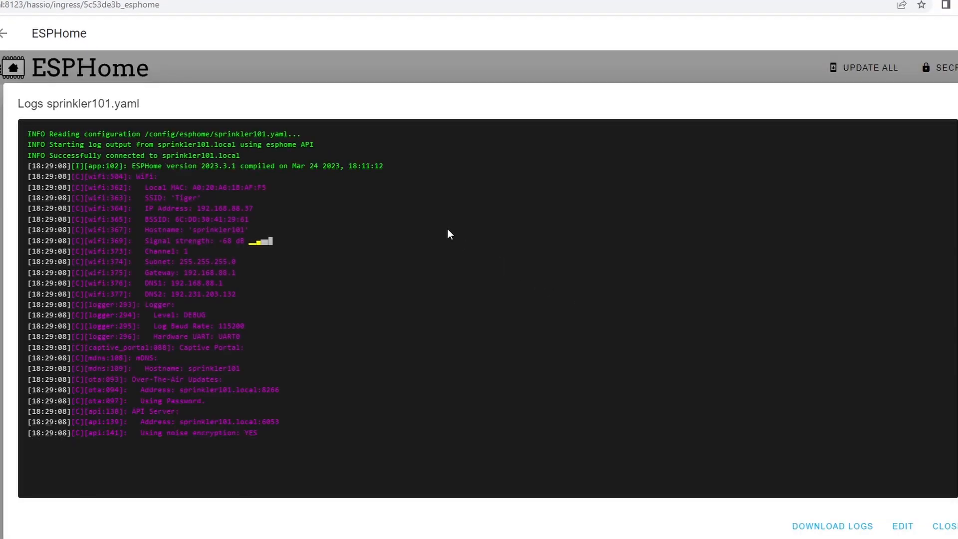
mouse_move(158, 255)
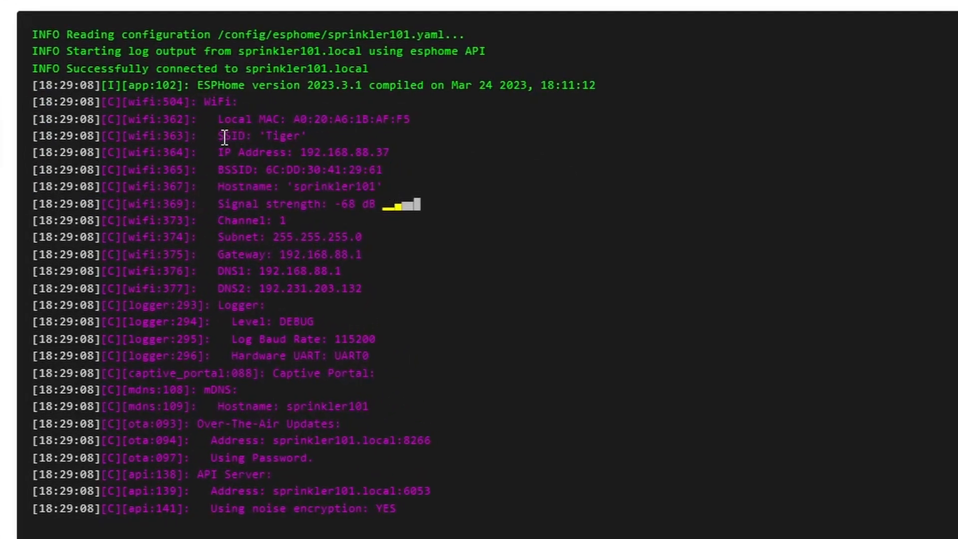
Highlight the SSID entry in sprinkler101's Wi-Fi log section.
double_click(229, 136)
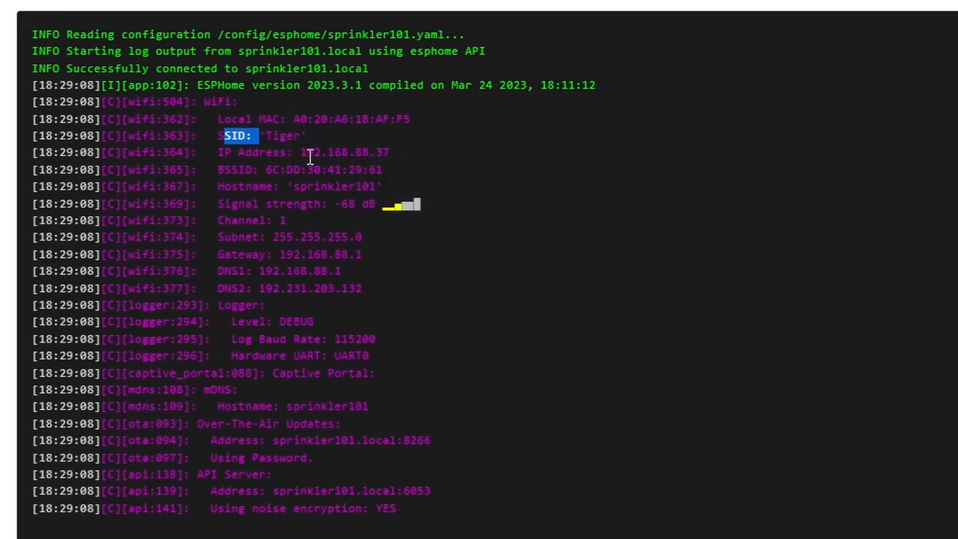
mouse_move(381, 152)
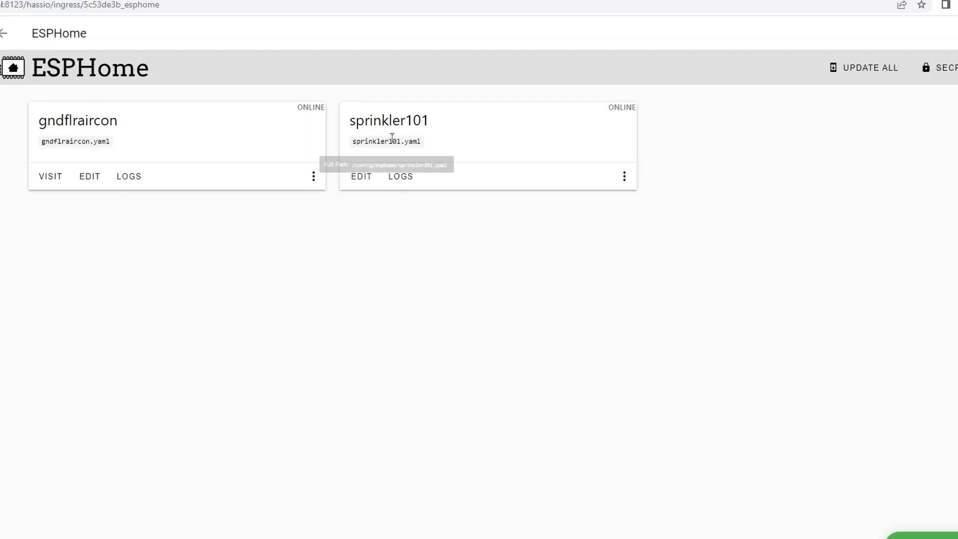
mouse_move(475, 266)
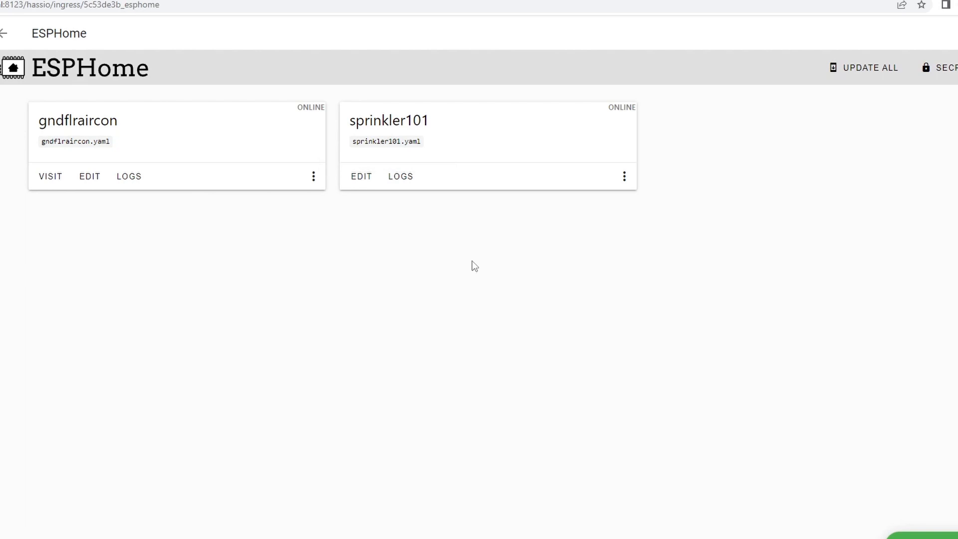
mouse_move(43, 242)
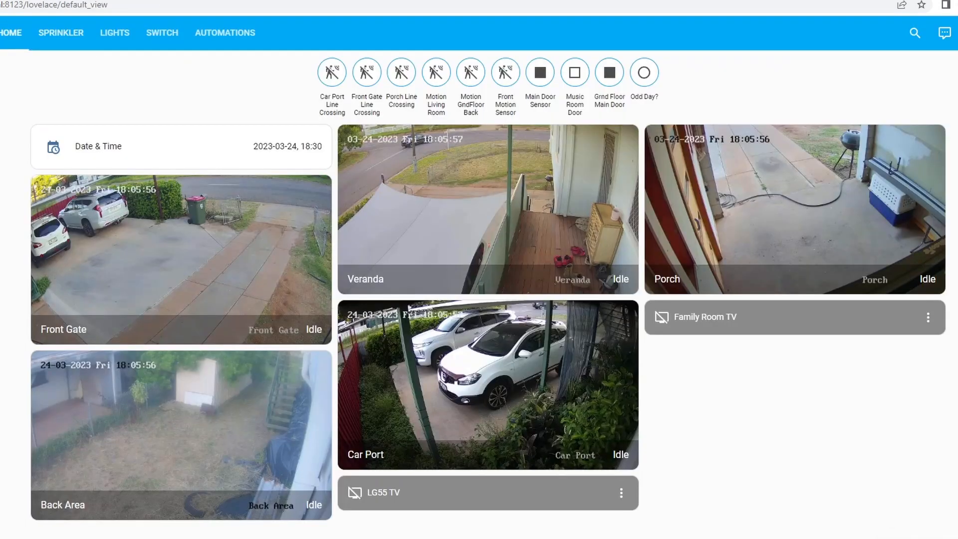
On the Sprinkler dashboard, toggle Sprinkler1 Zone3/Zone5 and Sprinkler2 Zone1 on and off.
left_click(60, 33)
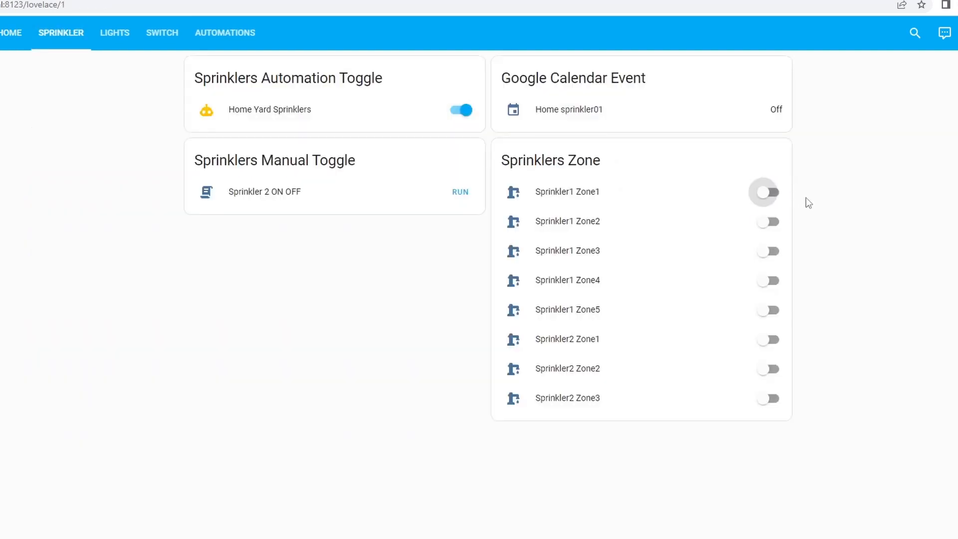
left_click(768, 251)
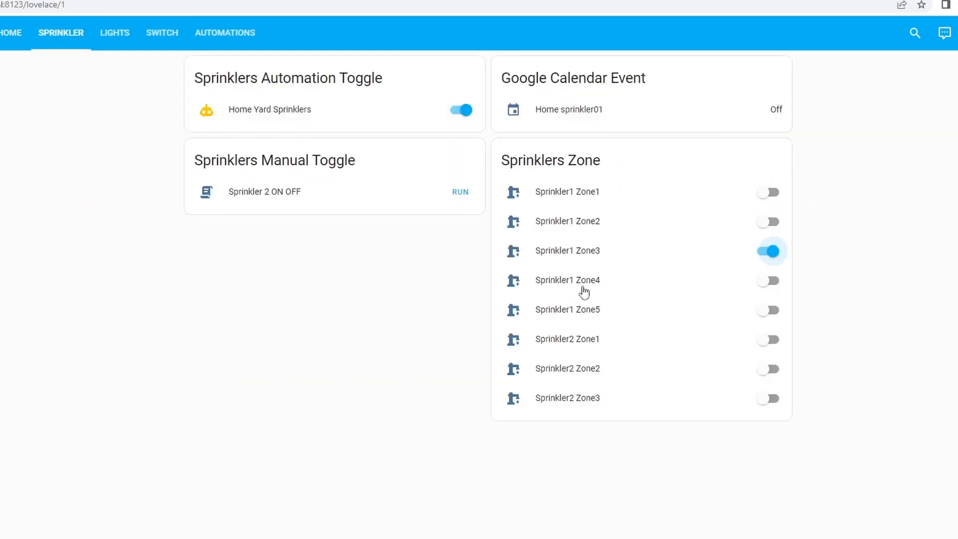
left_click(768, 250)
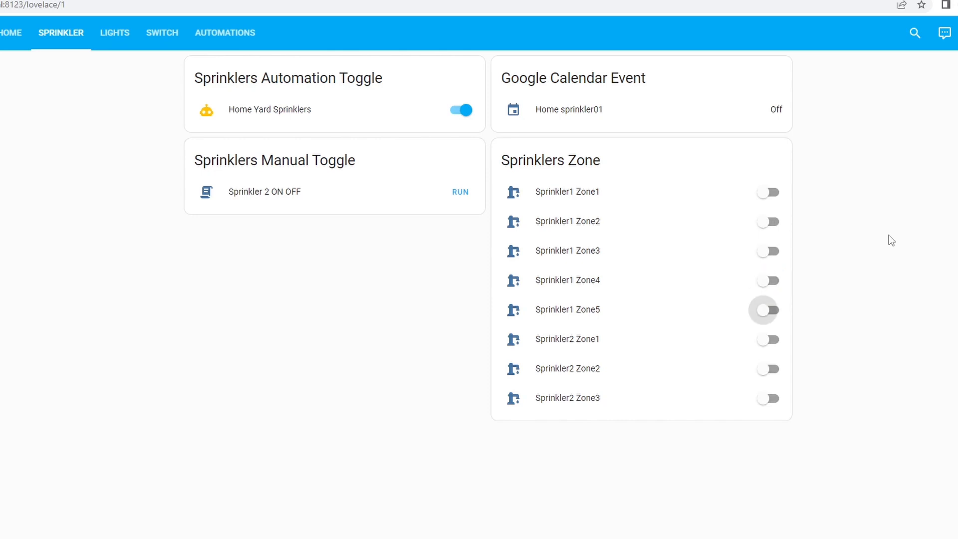
mouse_move(609, 245)
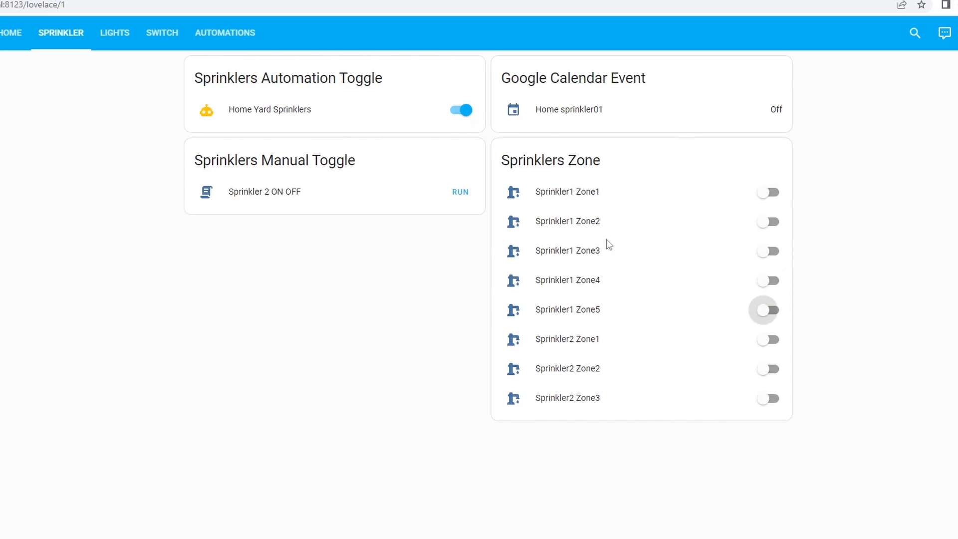
mouse_move(633, 210)
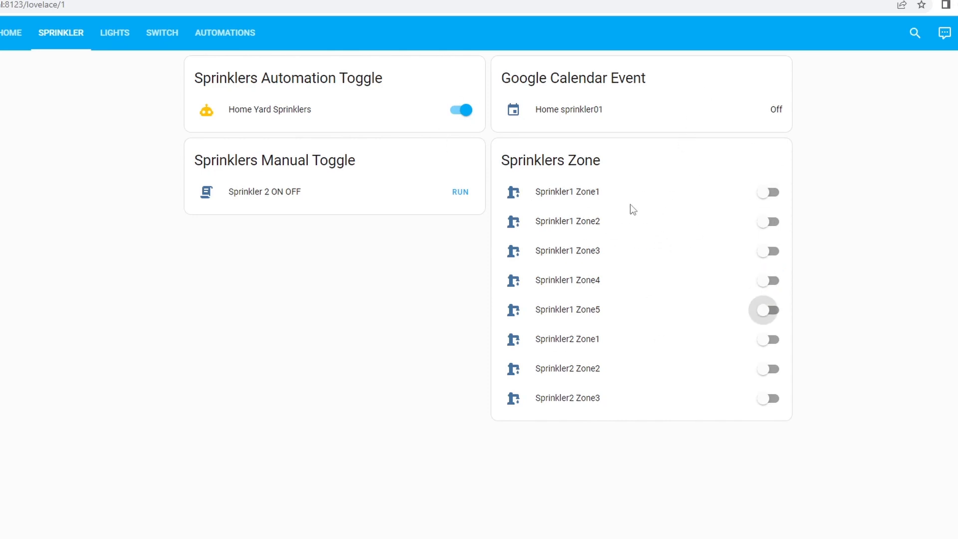
mouse_move(575, 349)
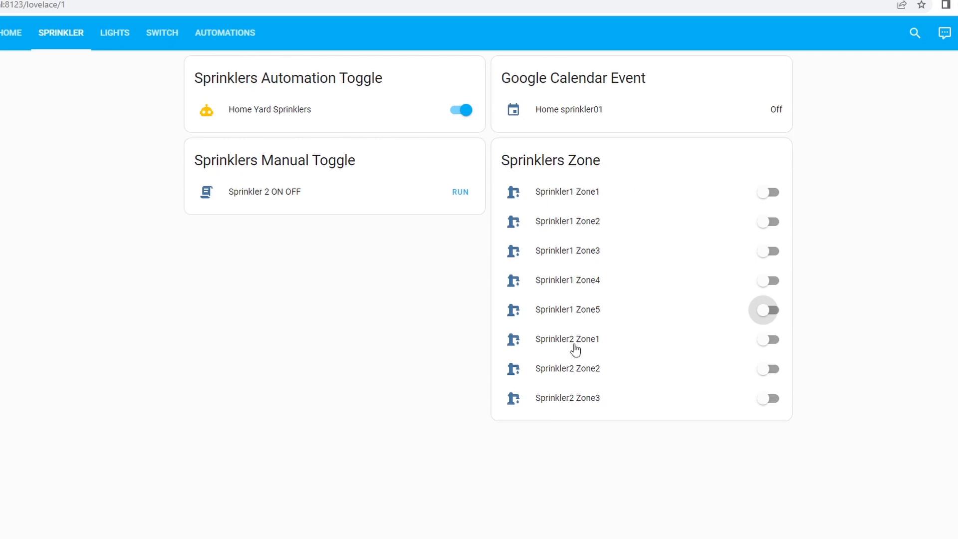
left_click(768, 340)
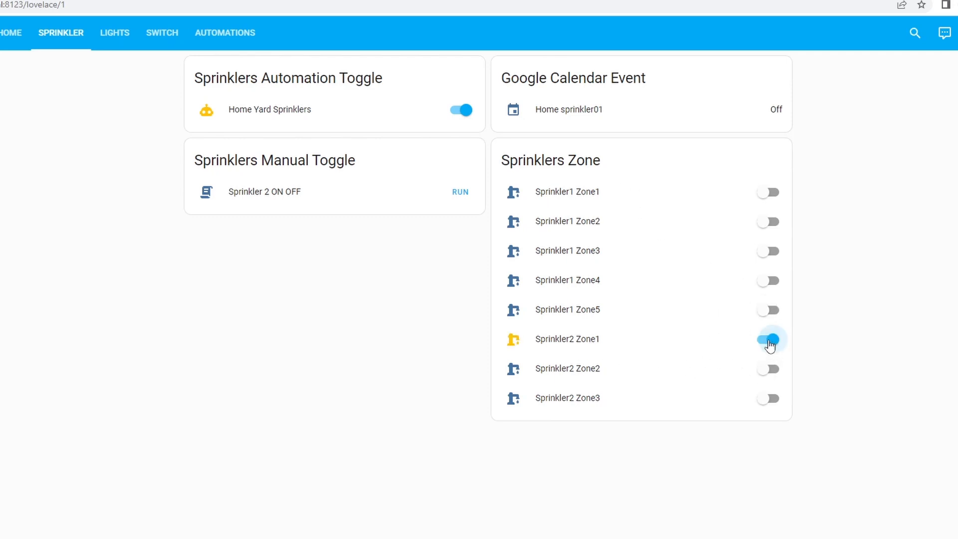
left_click(769, 339)
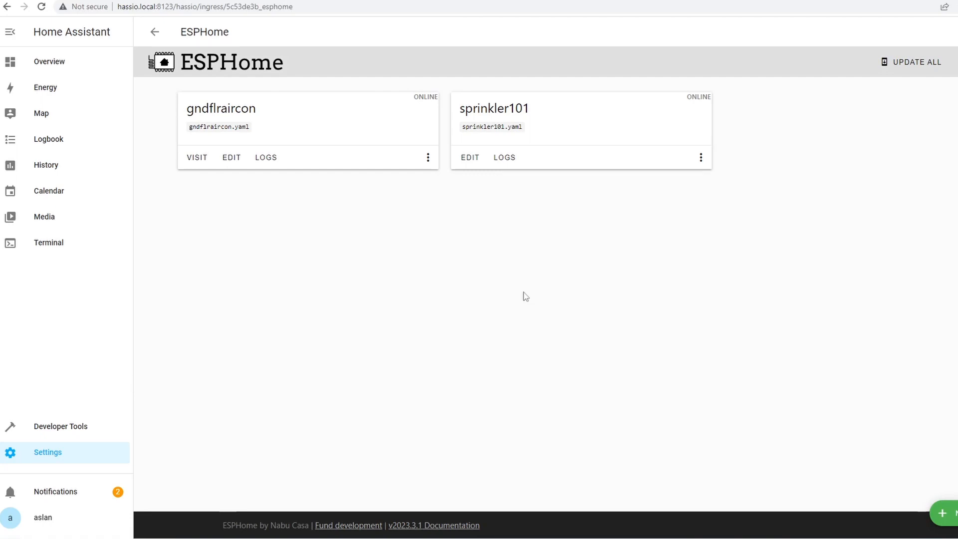
mouse_move(706, 114)
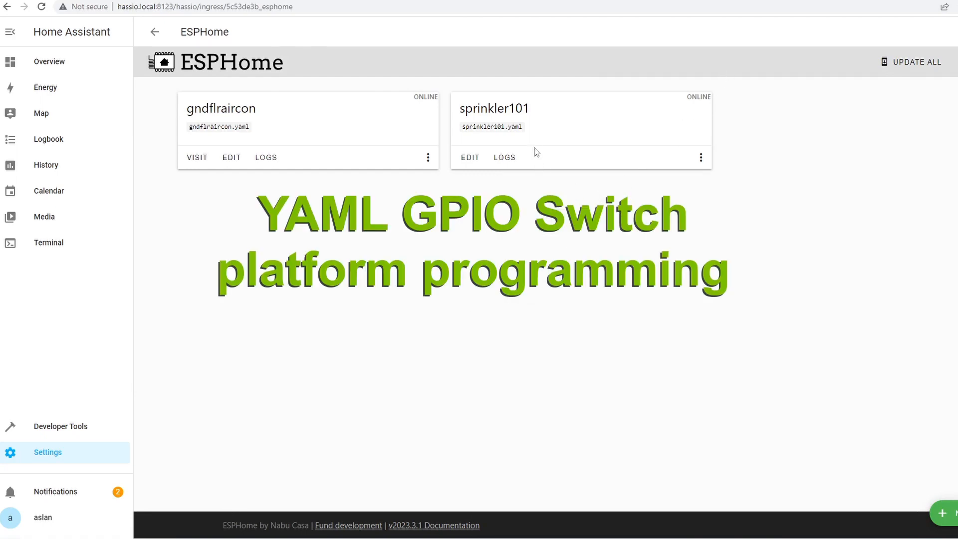
mouse_move(518, 186)
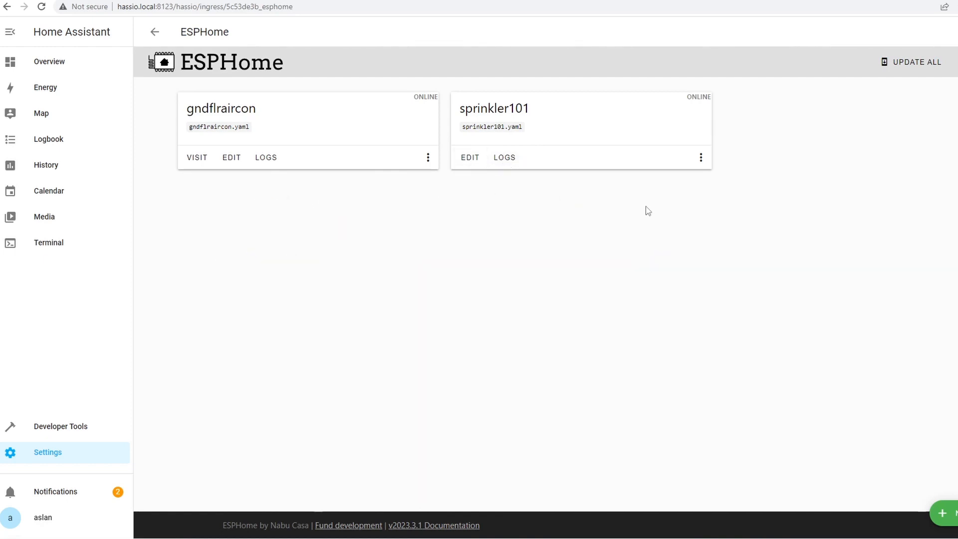
mouse_move(631, 255)
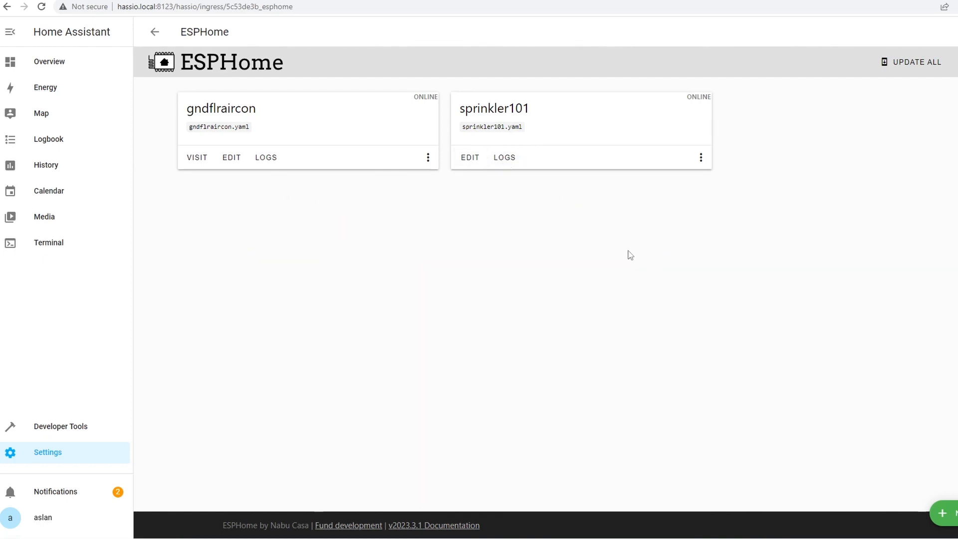
mouse_move(618, 263)
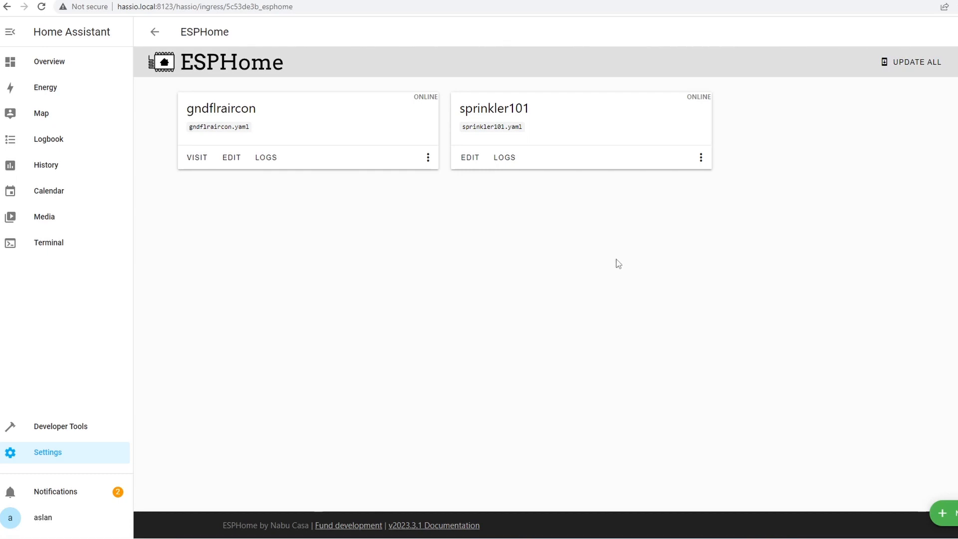
mouse_move(529, 202)
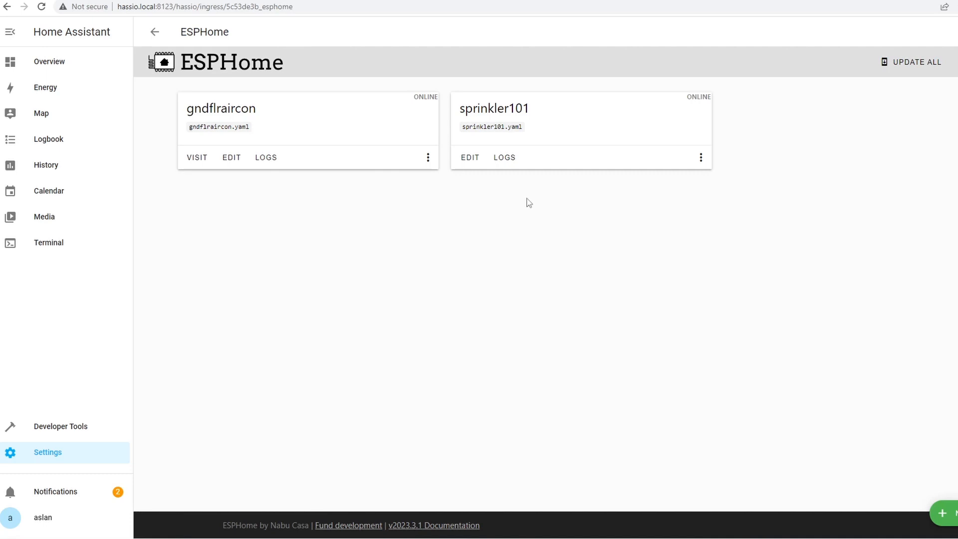
mouse_move(469, 157)
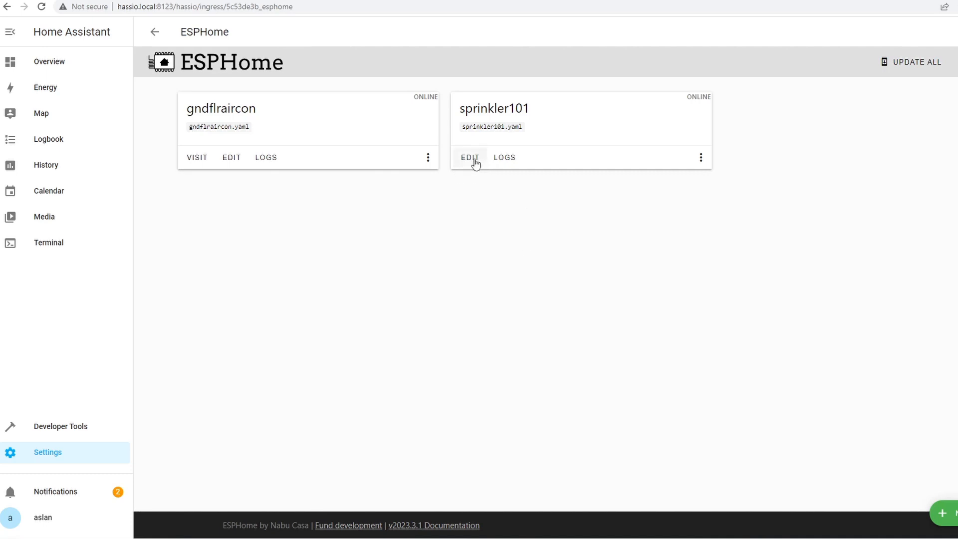
left_click(469, 157)
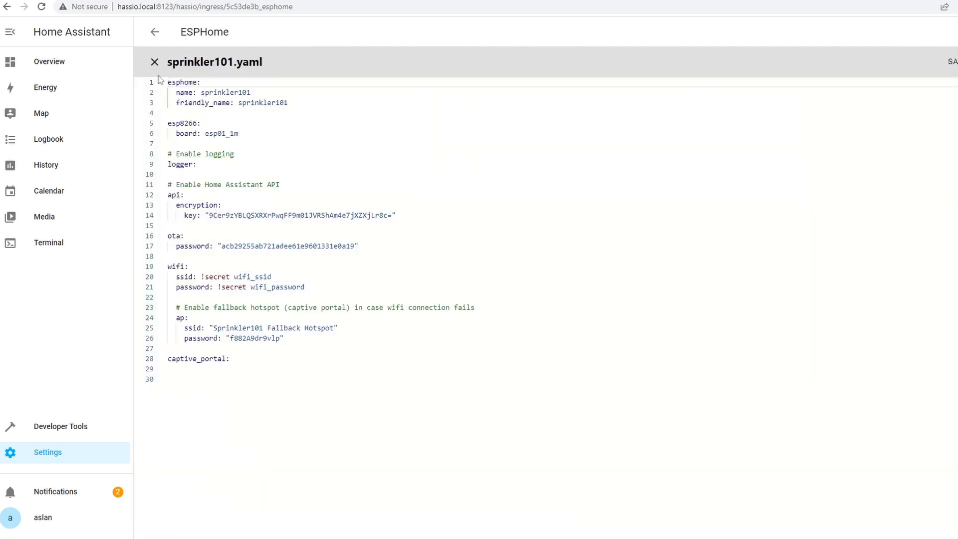
left_click(154, 62)
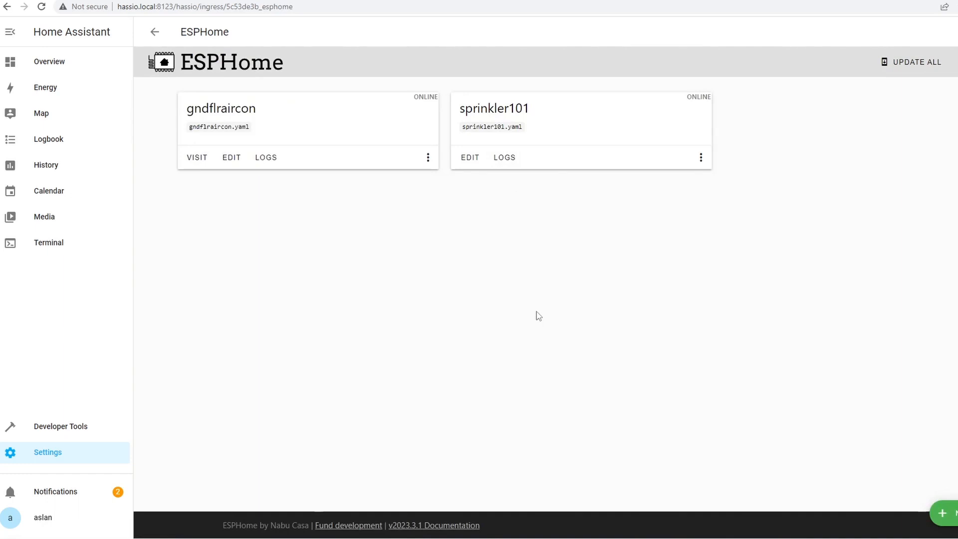
mouse_move(472, 471)
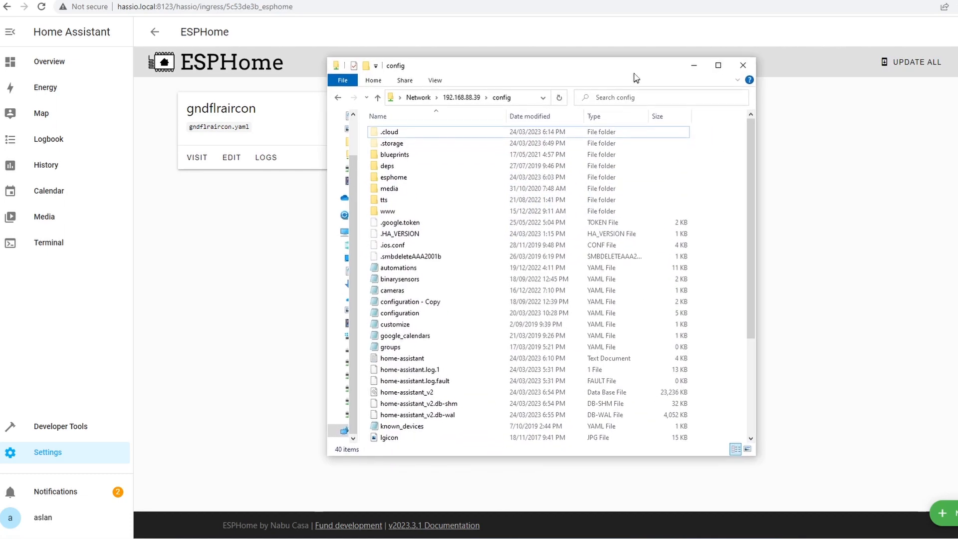
left_click(392, 286)
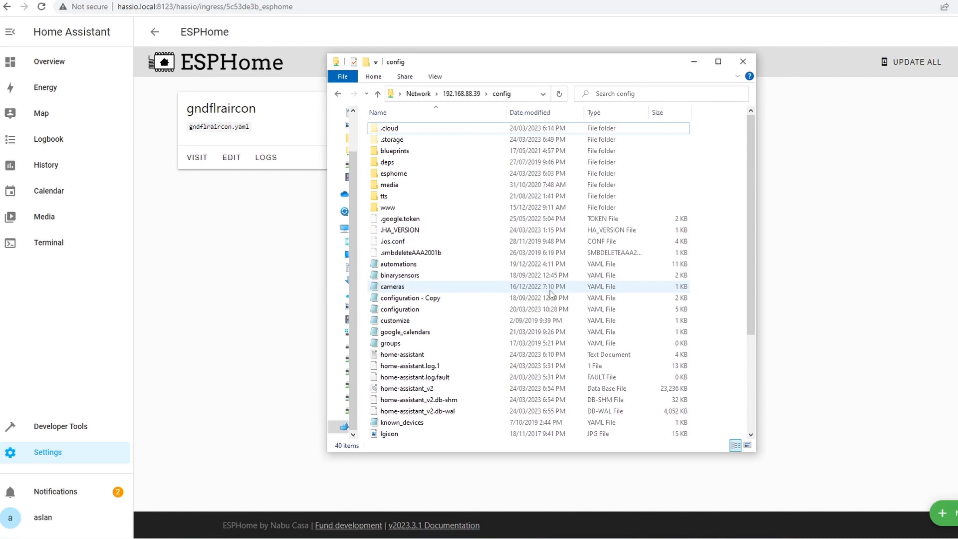
left_click(399, 309)
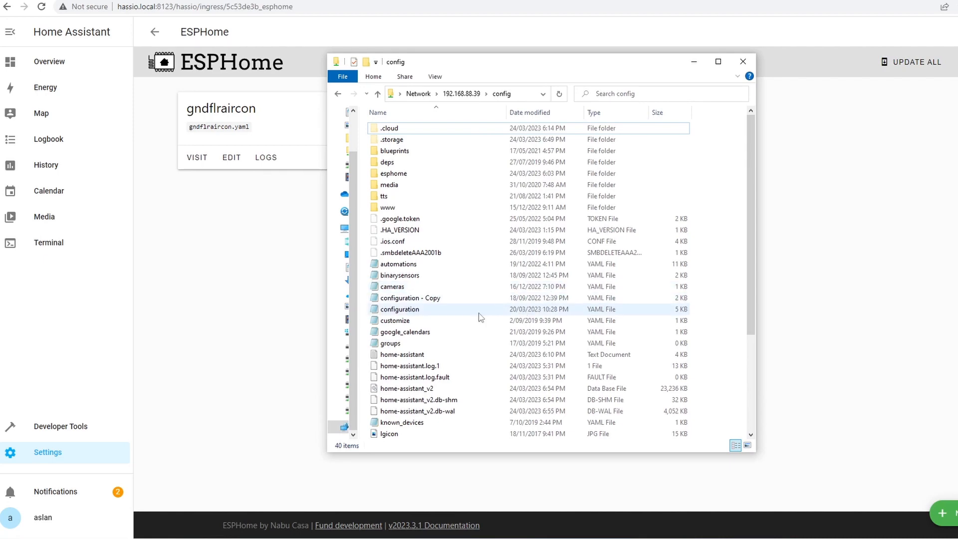
double_click(400, 309)
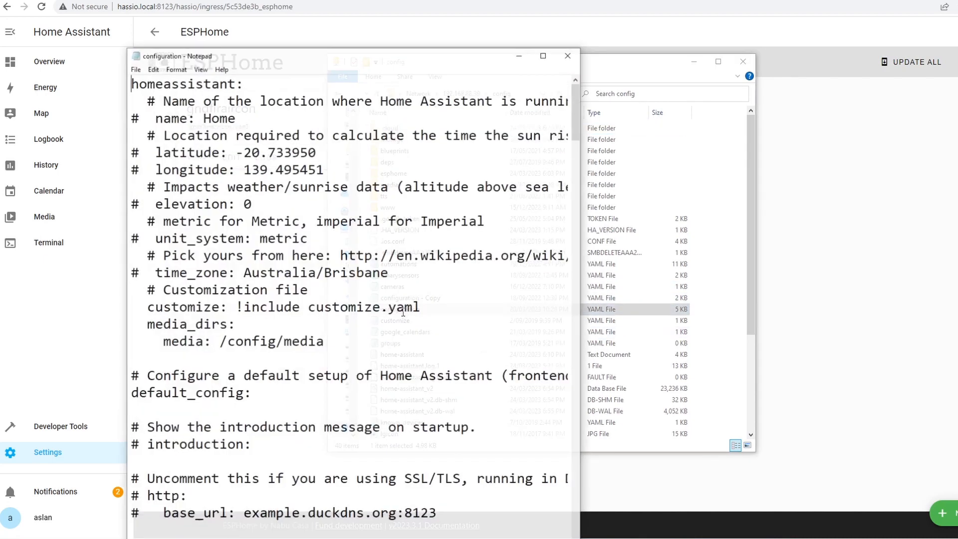
scroll("down", 3)
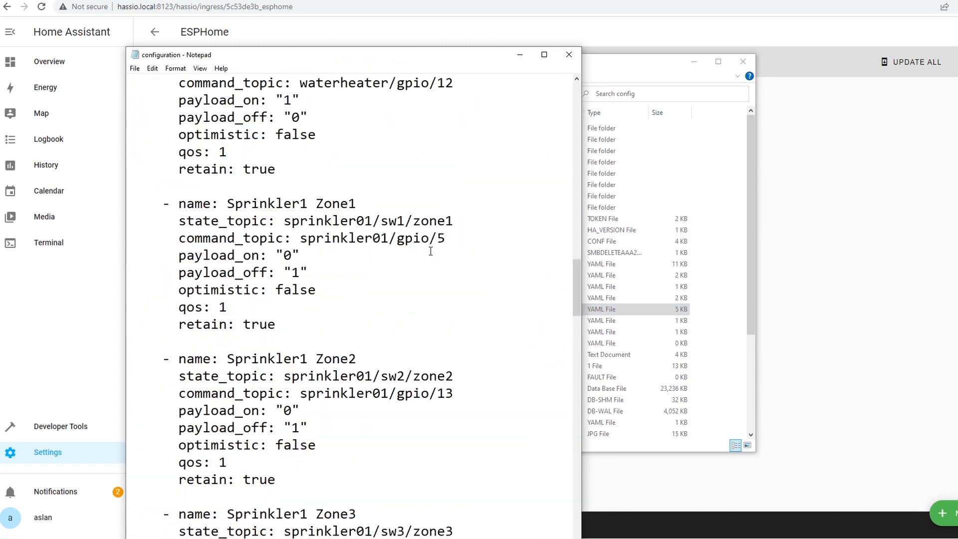
mouse_move(246, 221)
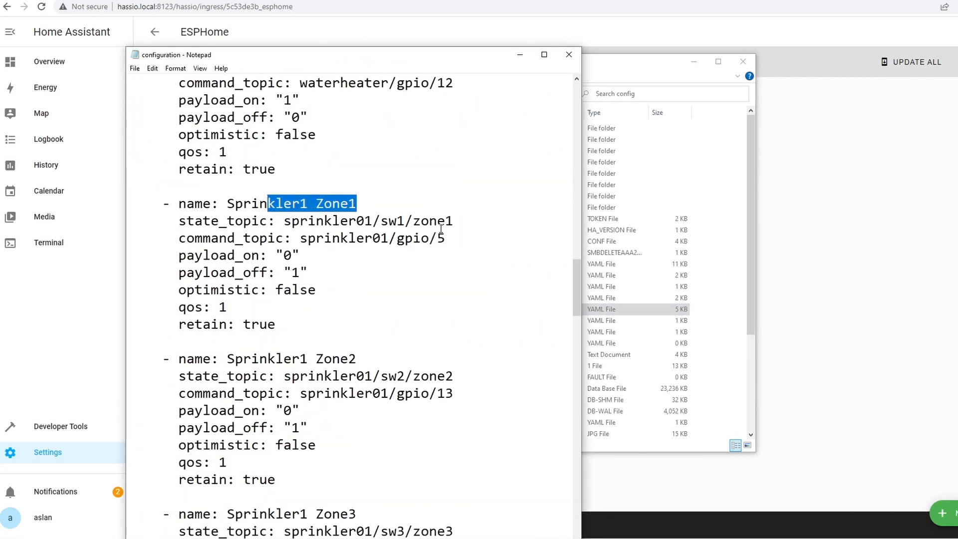
mouse_move(455, 239)
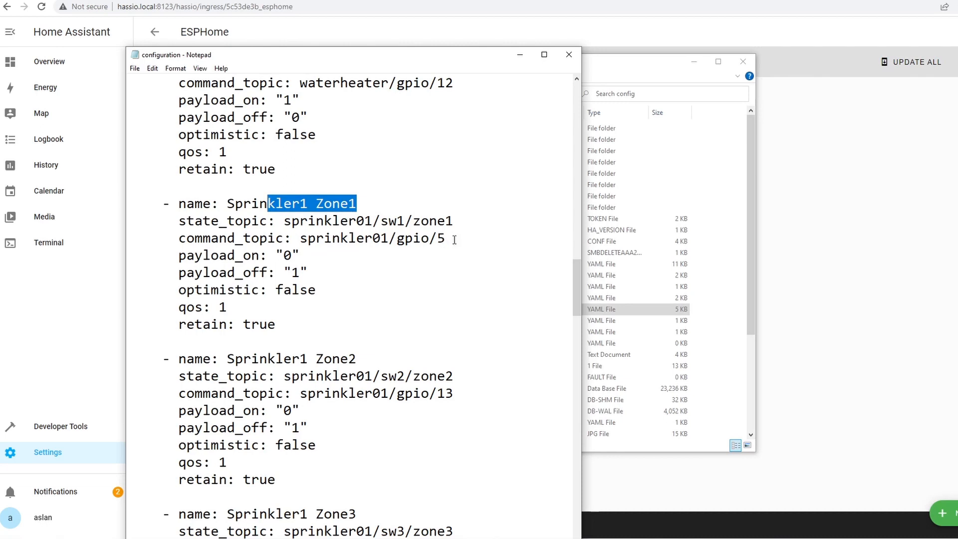
mouse_move(420, 178)
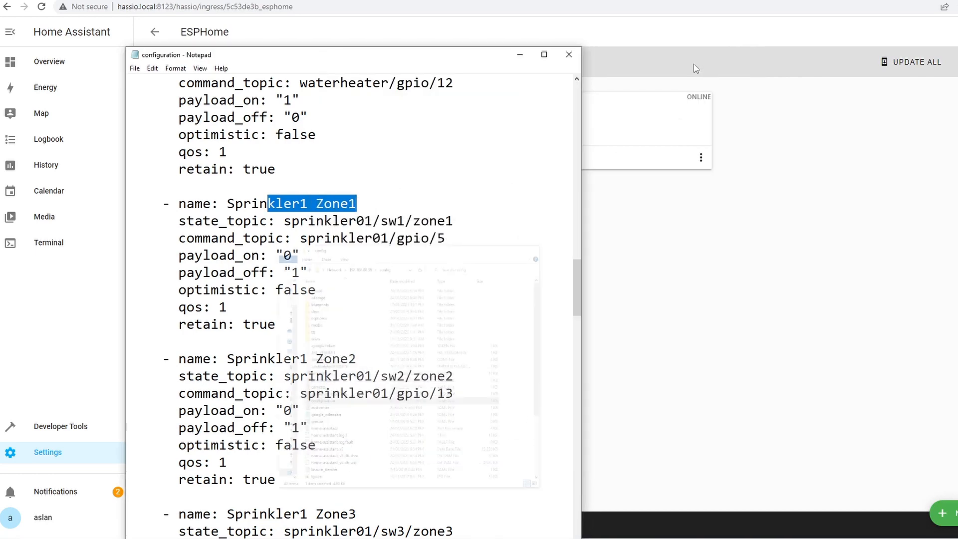
left_click(569, 55)
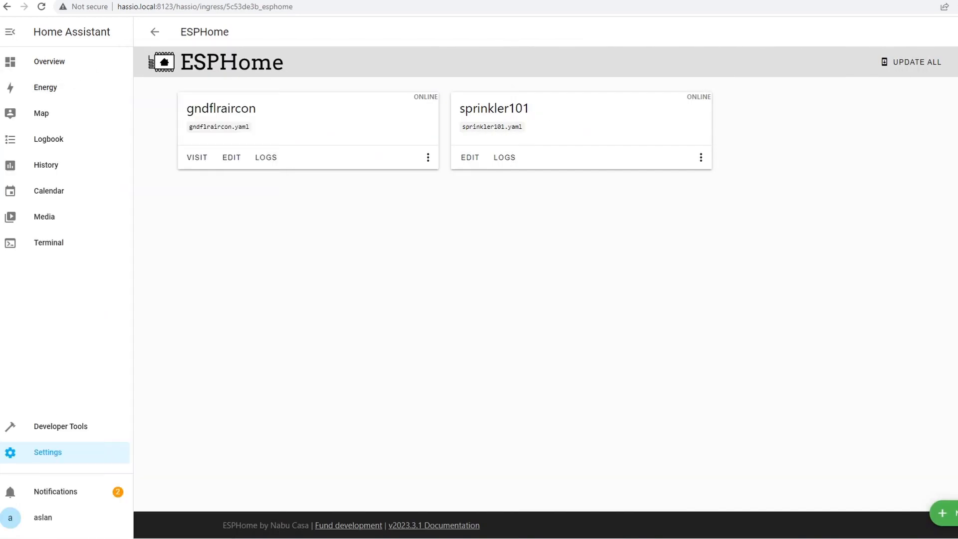
mouse_move(468, 177)
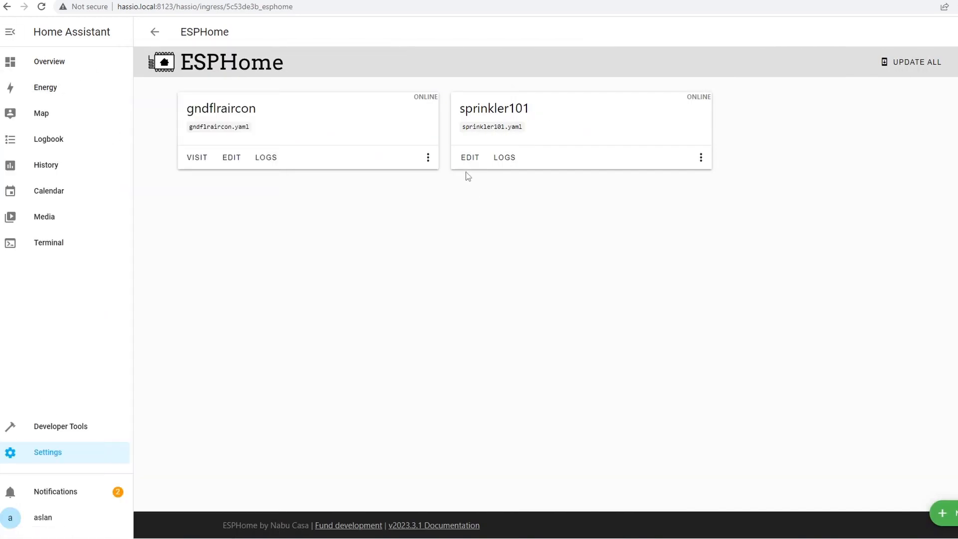
Show the esphome.io GPIO Switch documentation page with its example configuration.
left_click(469, 157)
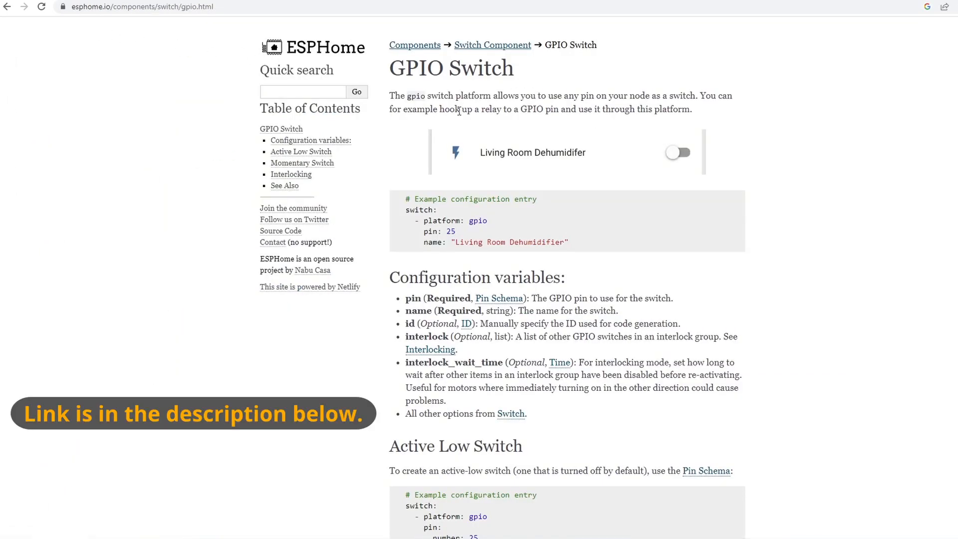
mouse_move(412, 212)
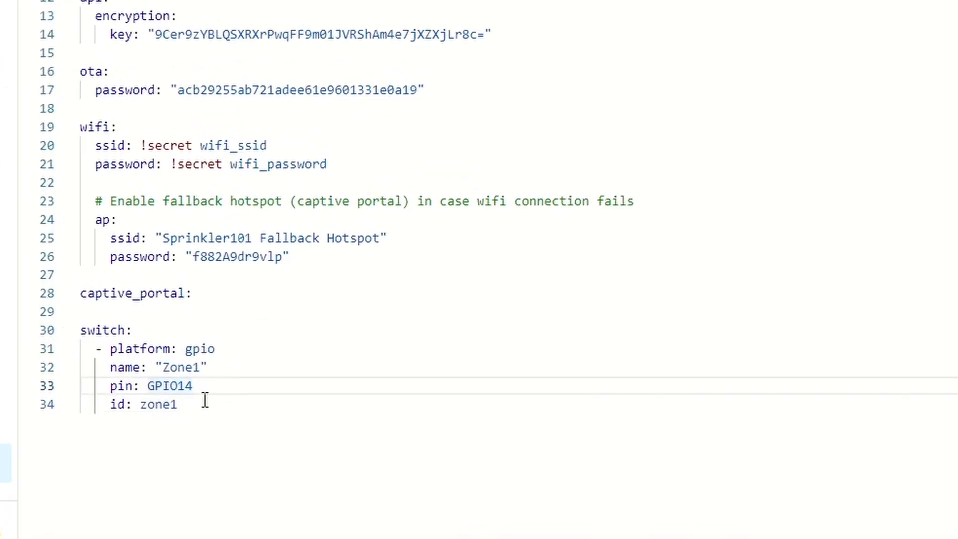
Define GPIO switches Zone1–Zone4 on GPIO5, GPIO13, GPIO12 and GPIO14 in sprinkler101.yaml.
left_click(192, 386)
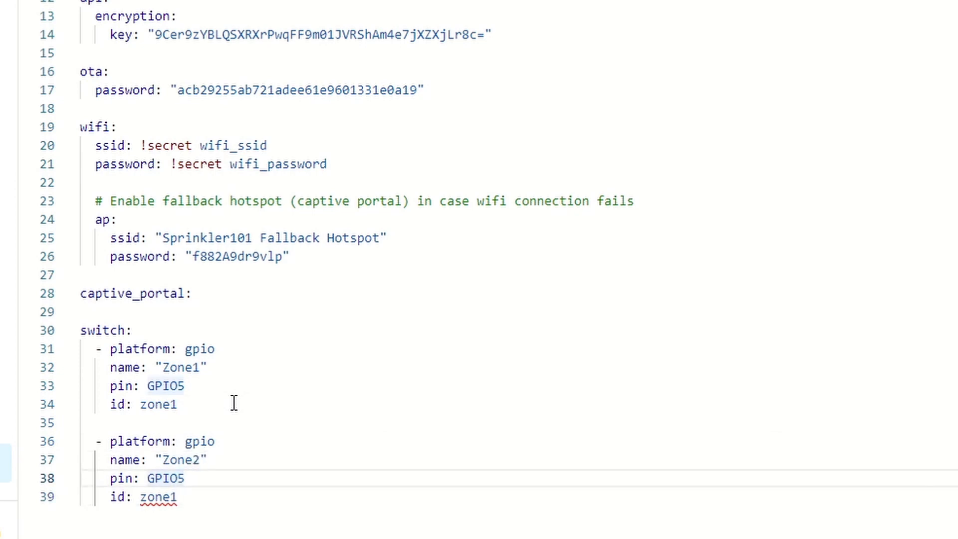
type("13")
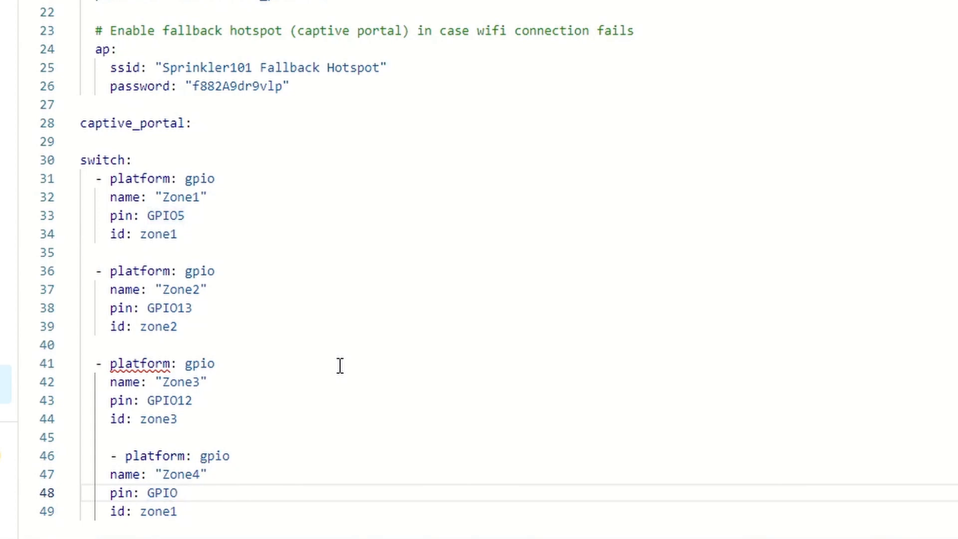
type("14")
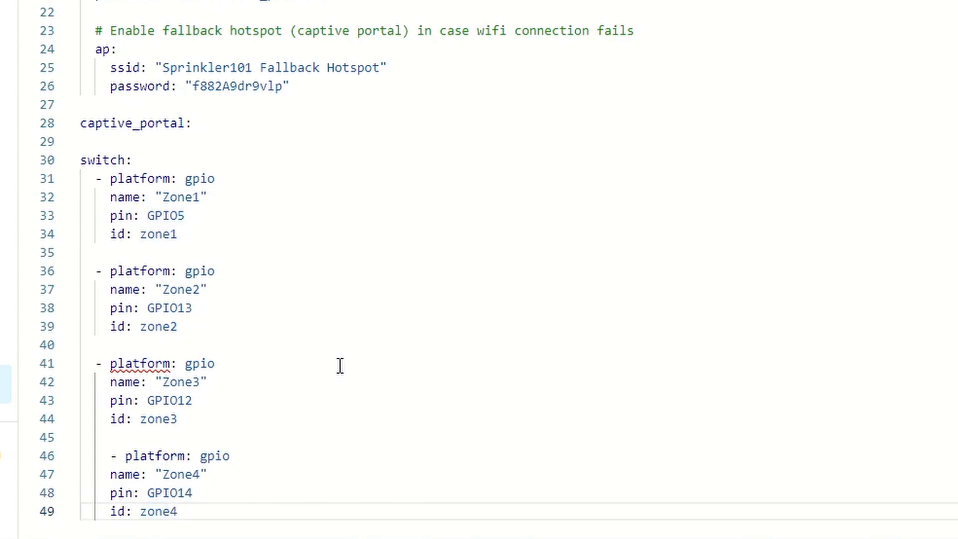
scroll("down", 3)
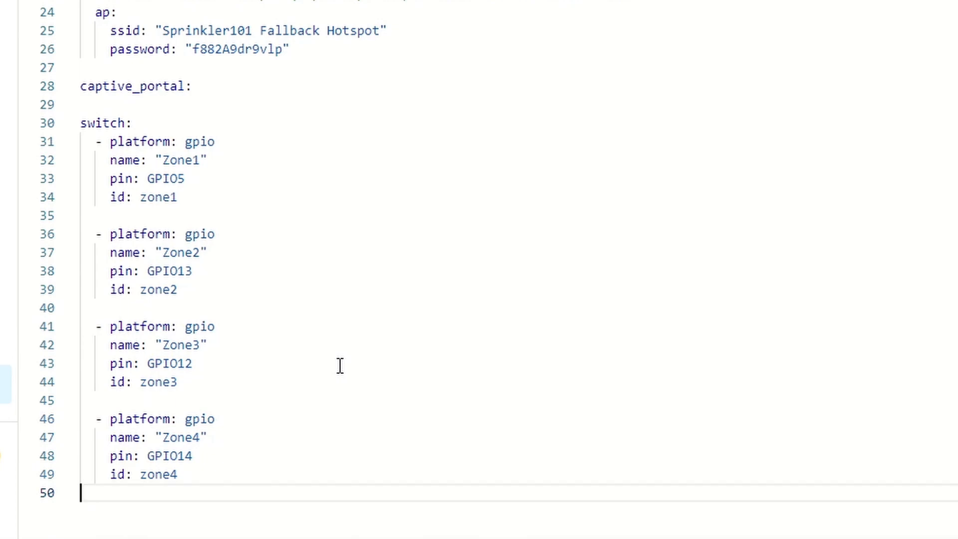
key("Return")
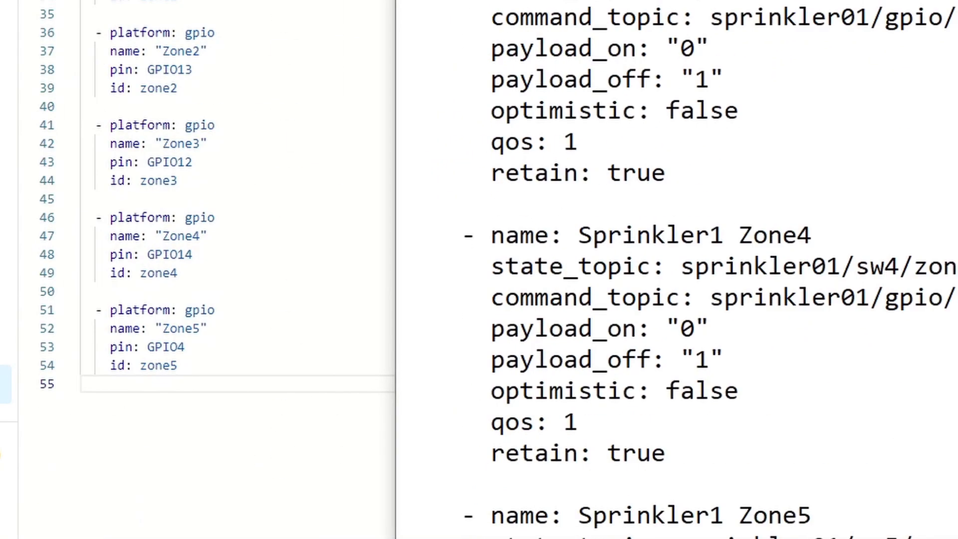
Compare each zone's pin in the YAML against the old Notepad MQTT command topics.
scroll("up", 3)
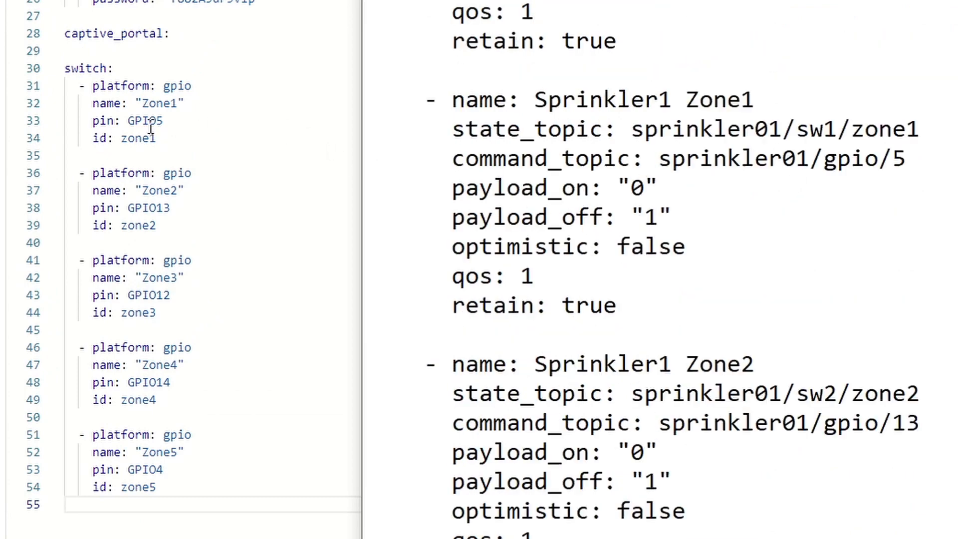
scroll("down", 3)
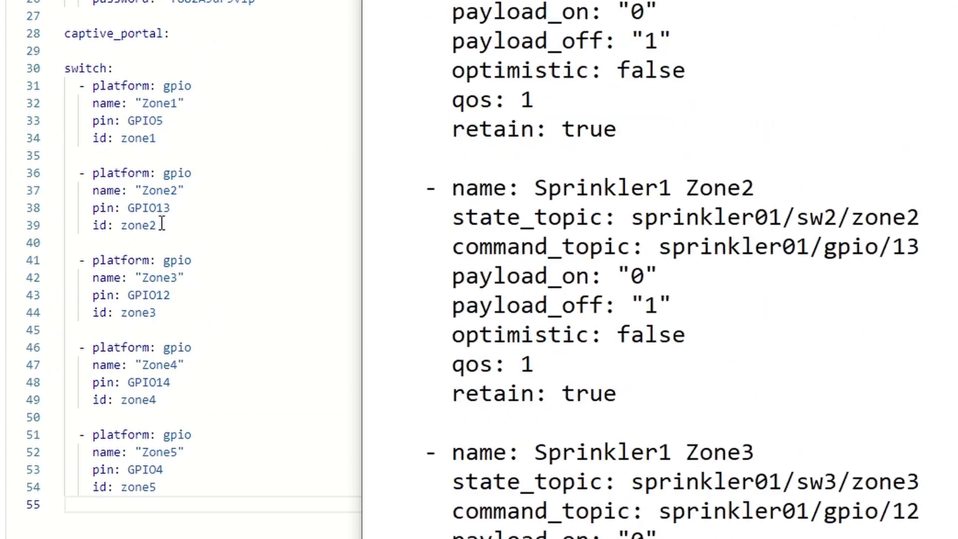
scroll("down", 3)
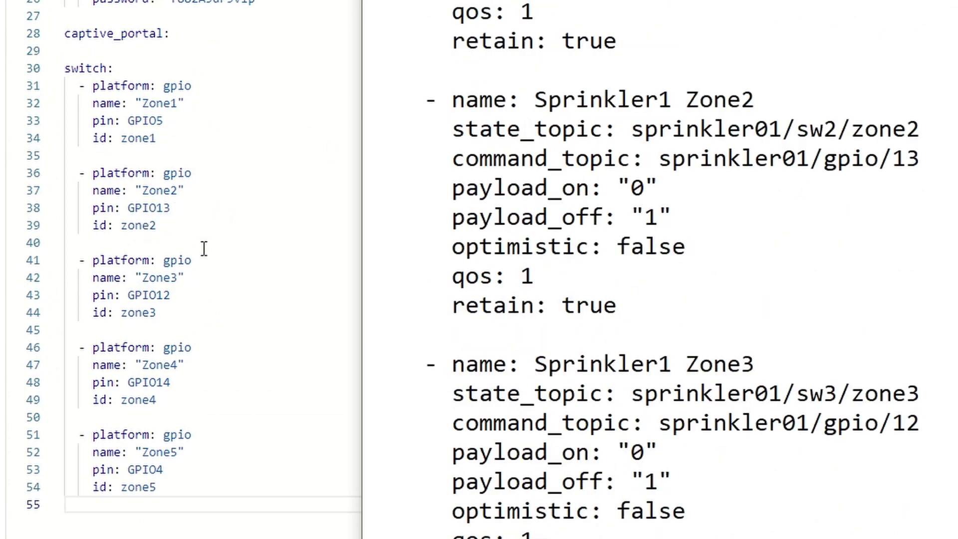
mouse_move(605, 328)
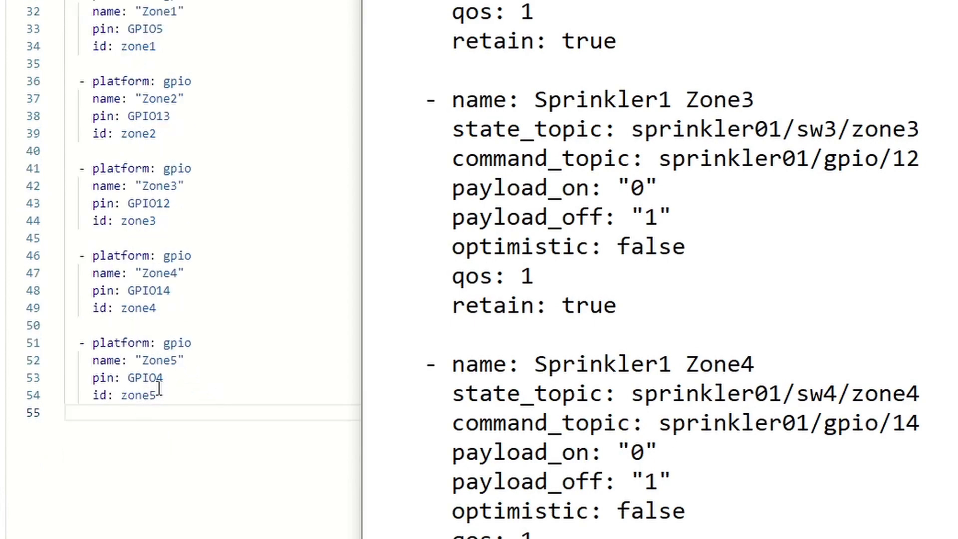
scroll("down", 3)
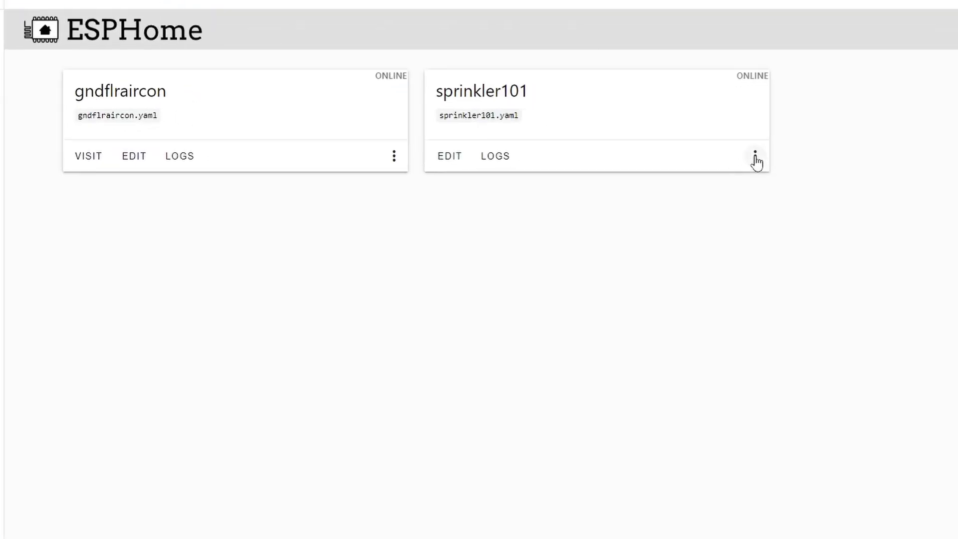
Install sprinkler101's firmware wirelessly and follow the compile and OTA upload to completion.
left_click(757, 156)
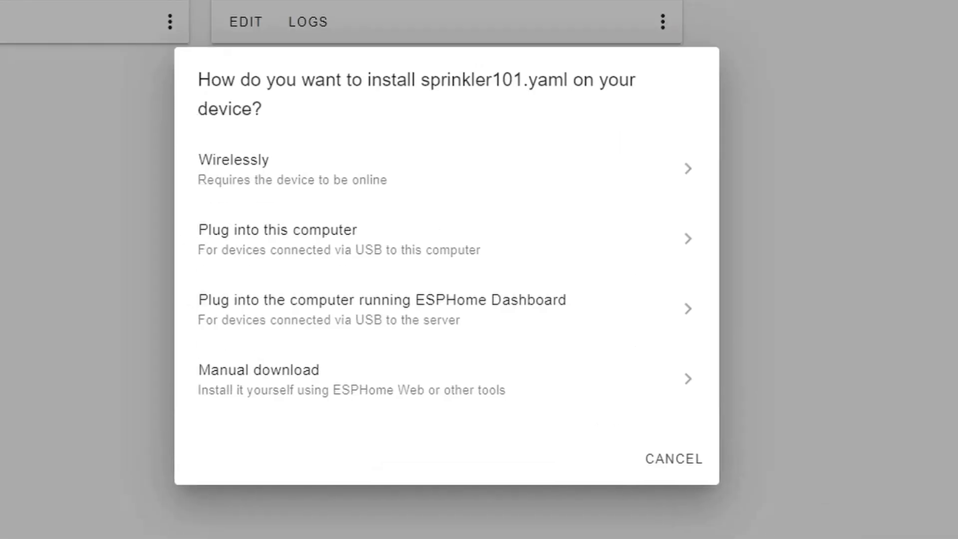
mouse_move(466, 109)
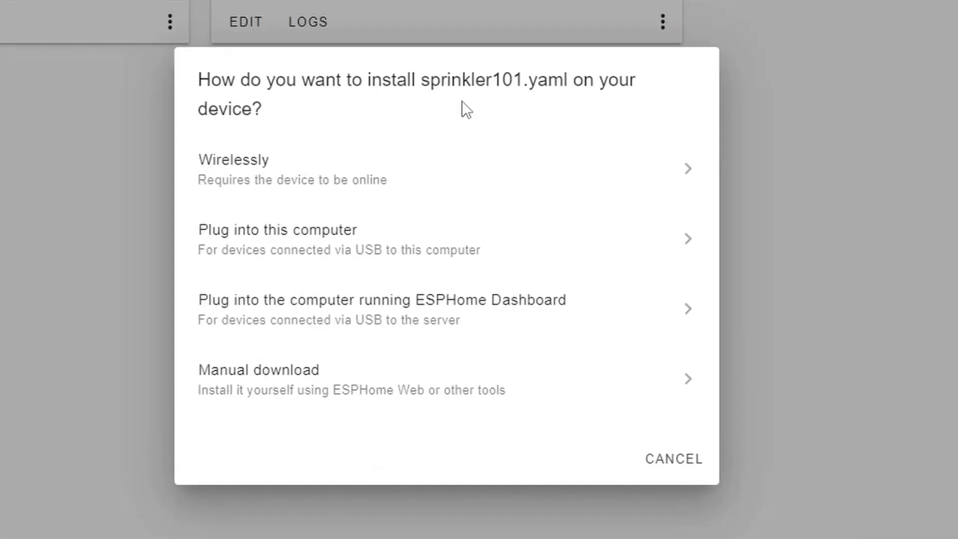
mouse_move(492, 16)
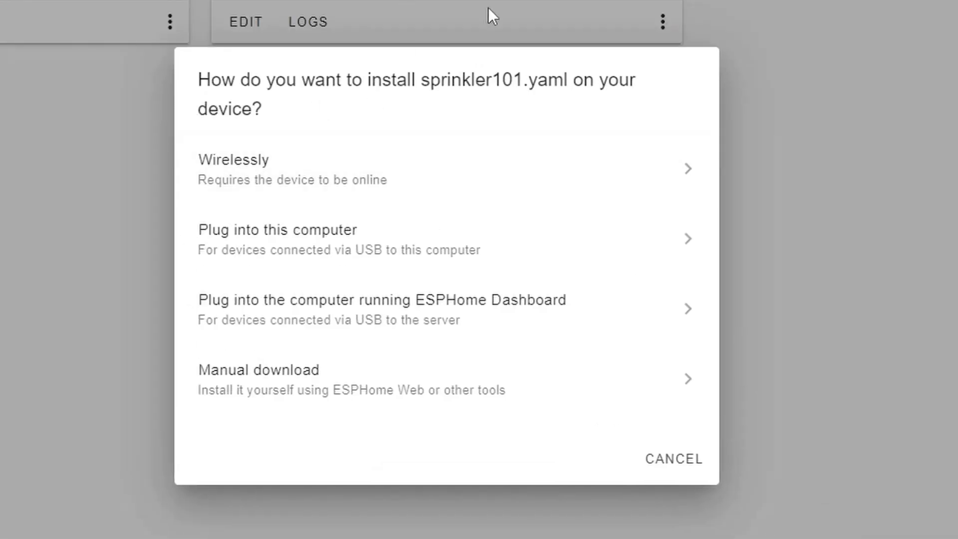
mouse_move(266, 180)
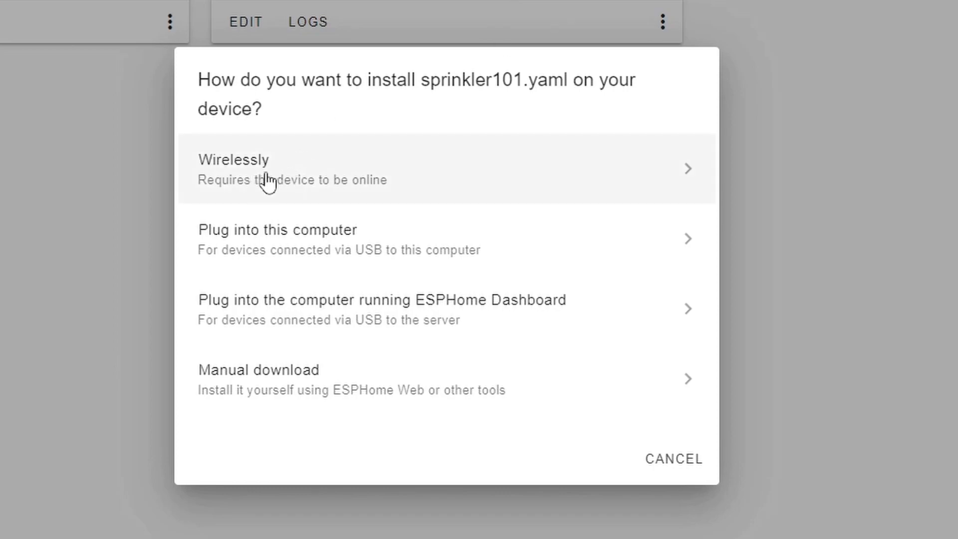
left_click(428, 169)
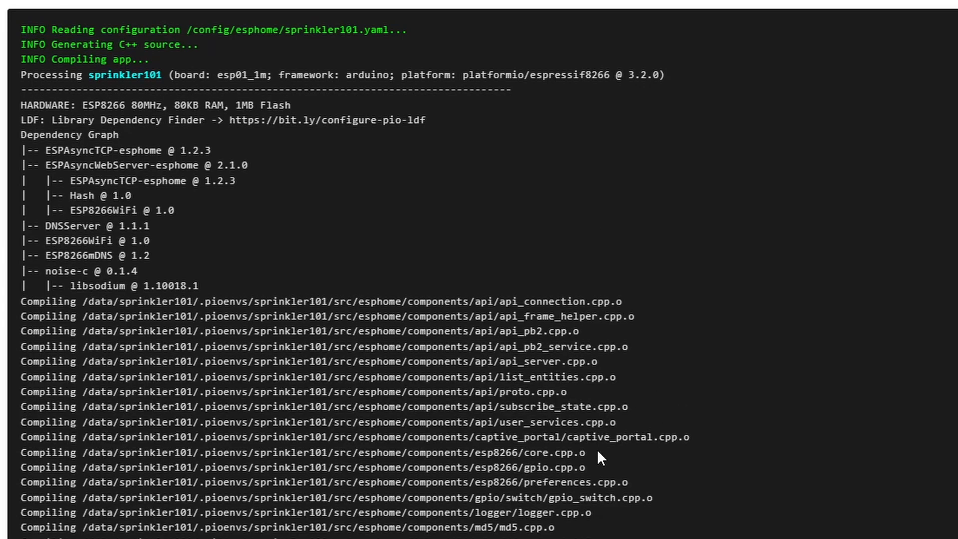
scroll("down", 3)
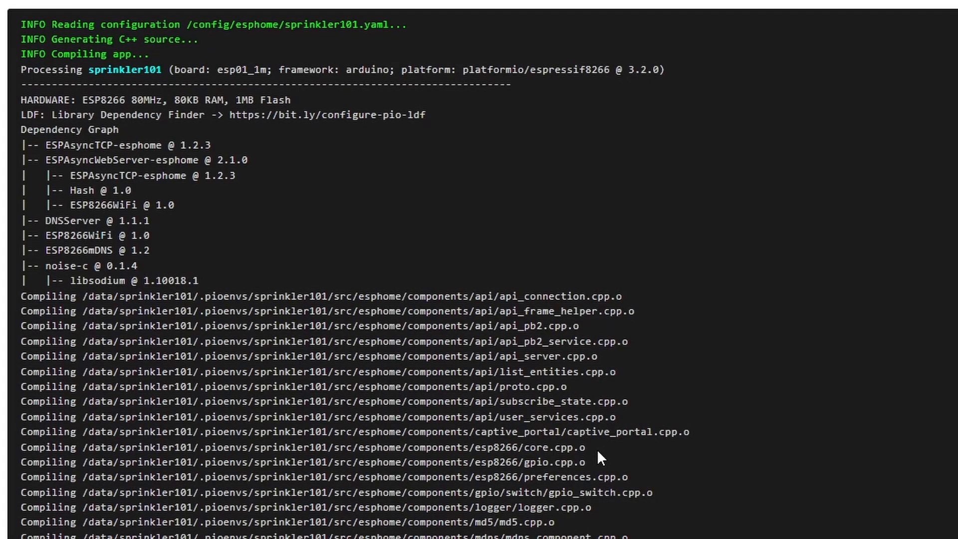
scroll("down", 3)
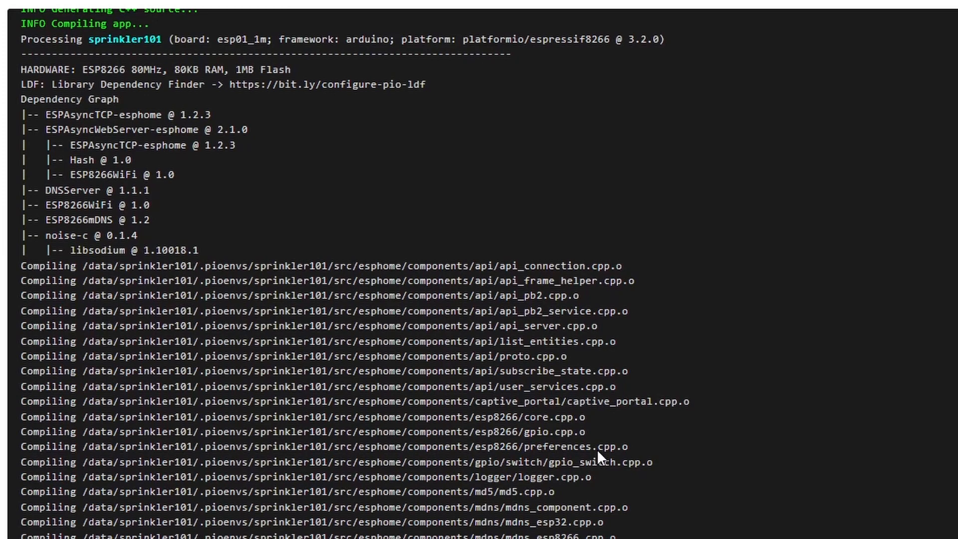
scroll("down", 3)
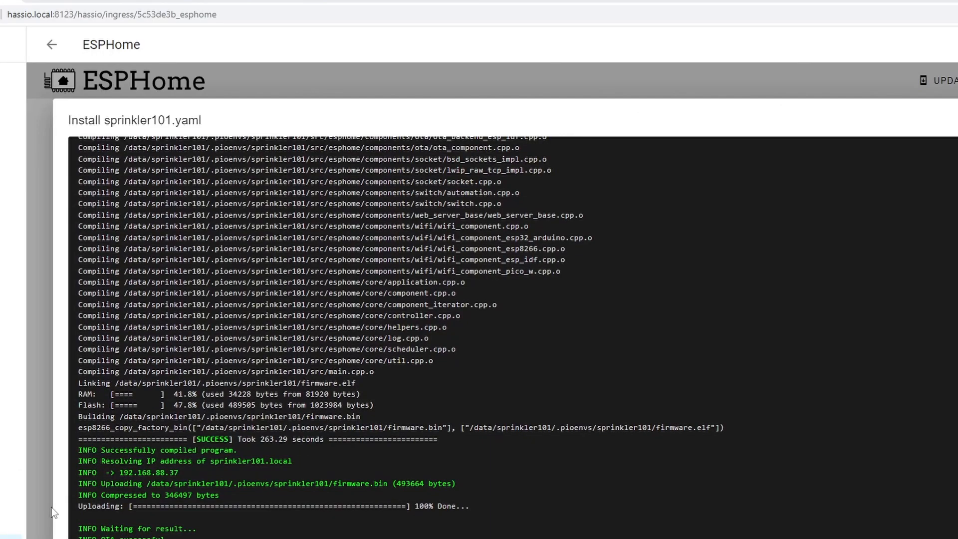
scroll("down", 3)
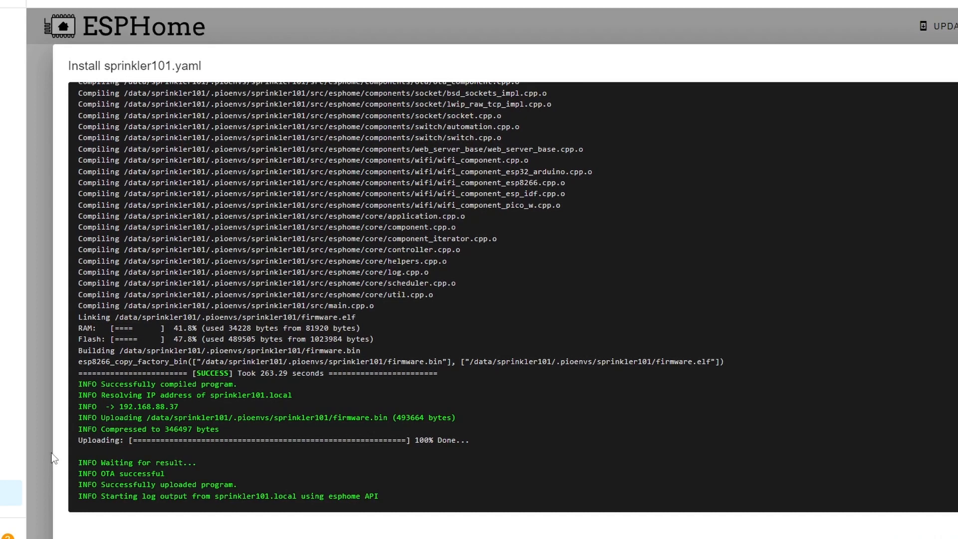
mouse_move(171, 395)
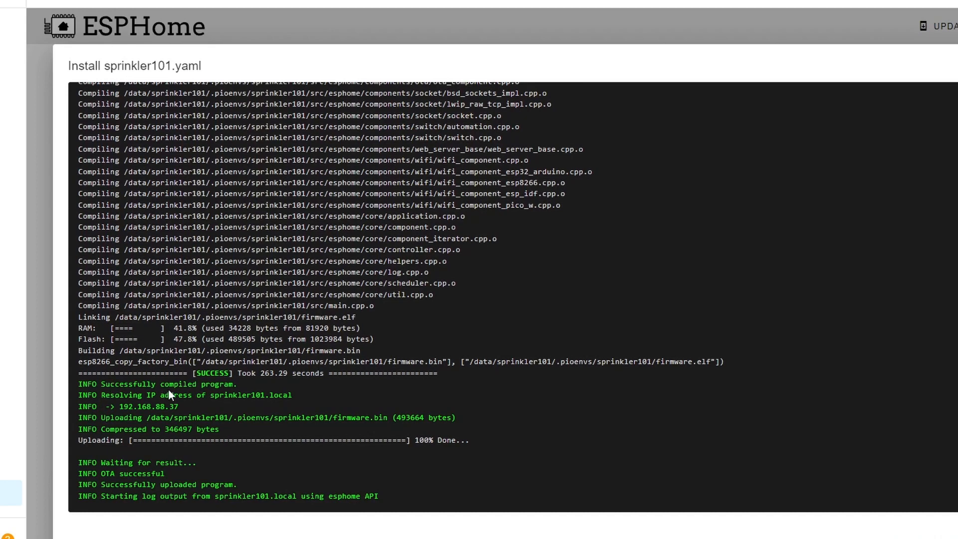
mouse_move(391, 439)
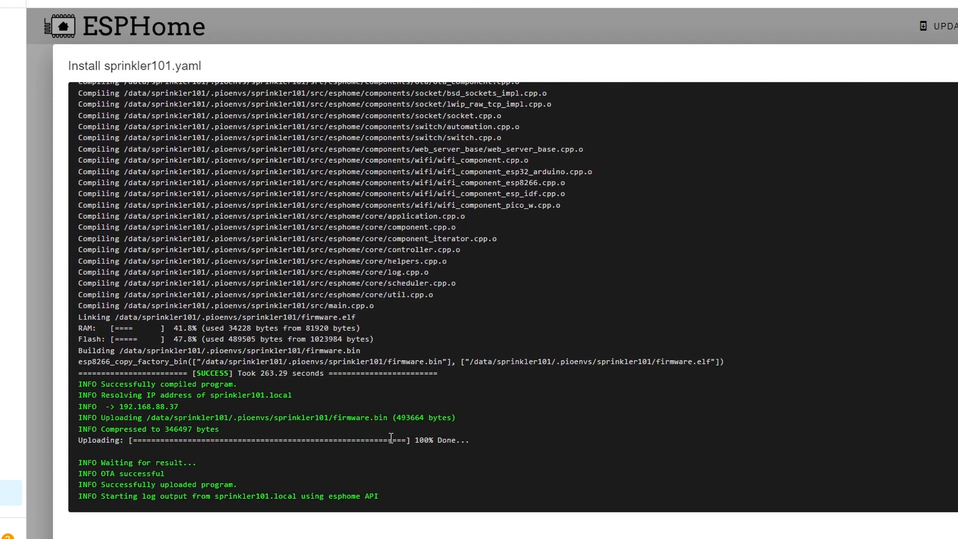
Check the signal strength, IP address and Zone1–Zone5 switch lines, then stop the log.
scroll("down", 3)
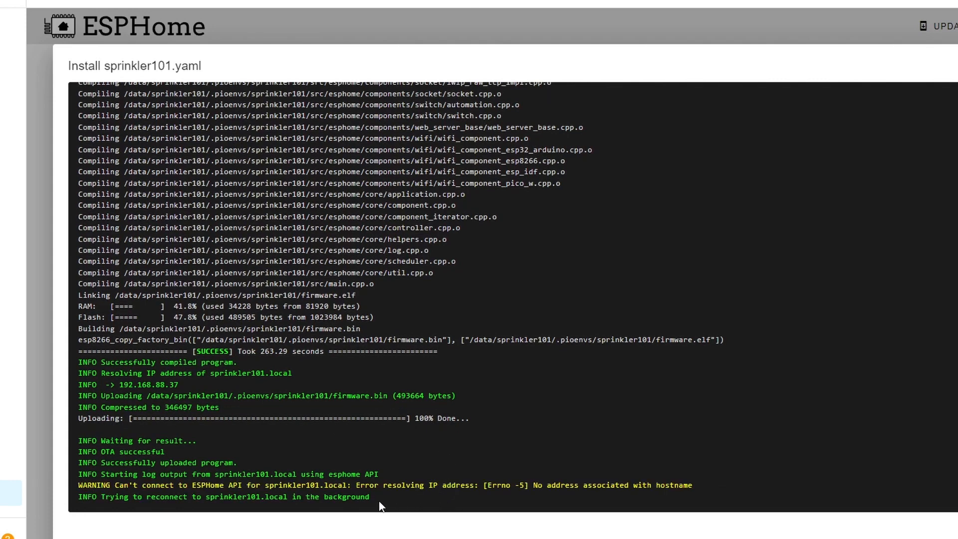
mouse_move(415, 515)
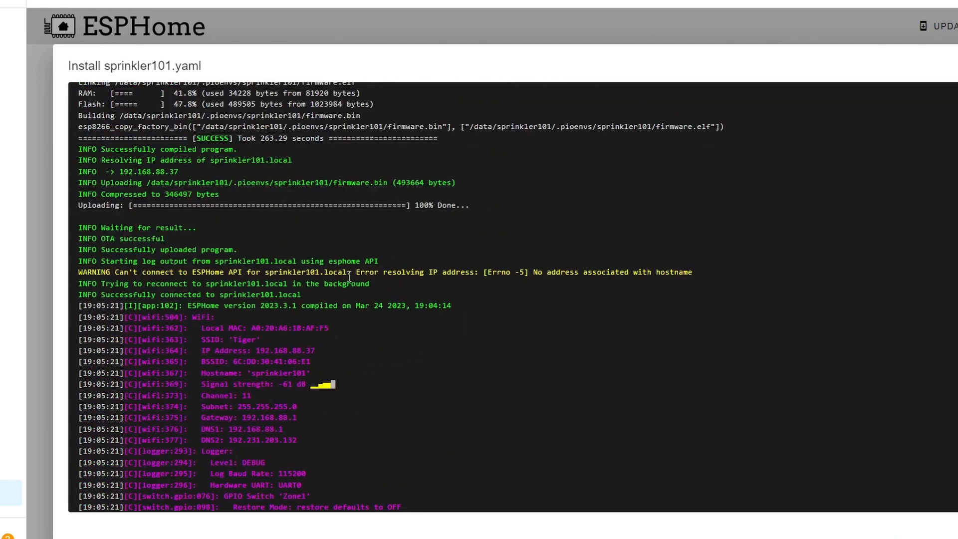
scroll("down", 3)
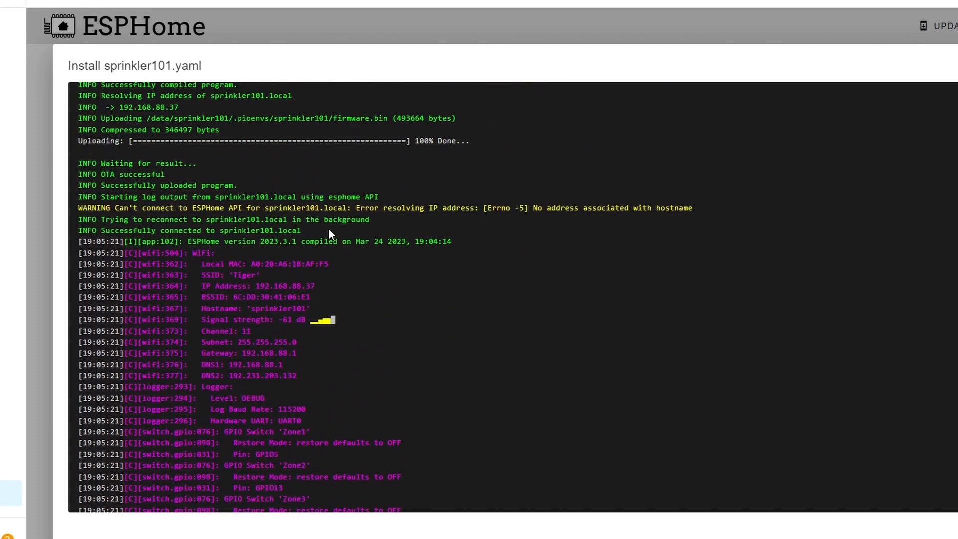
double_click(264, 320)
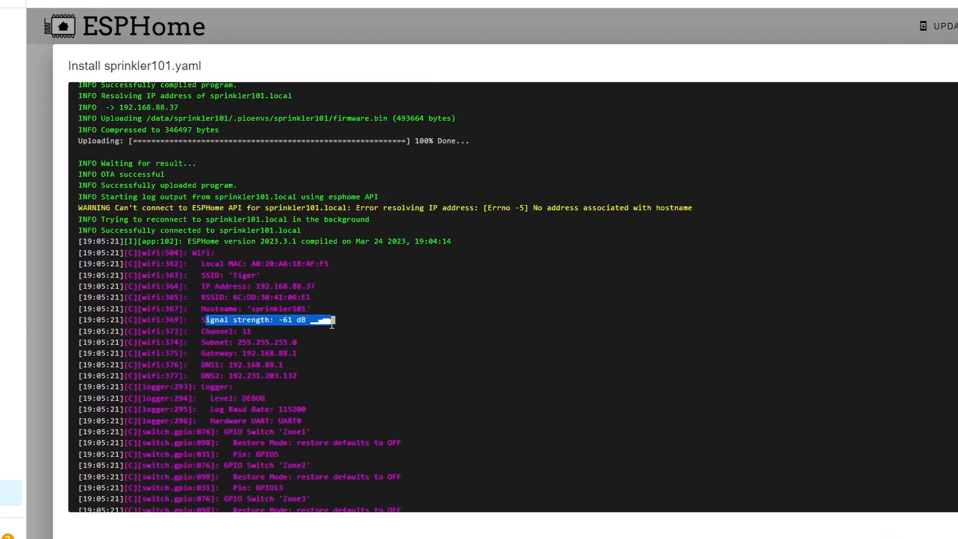
scroll("down", 3)
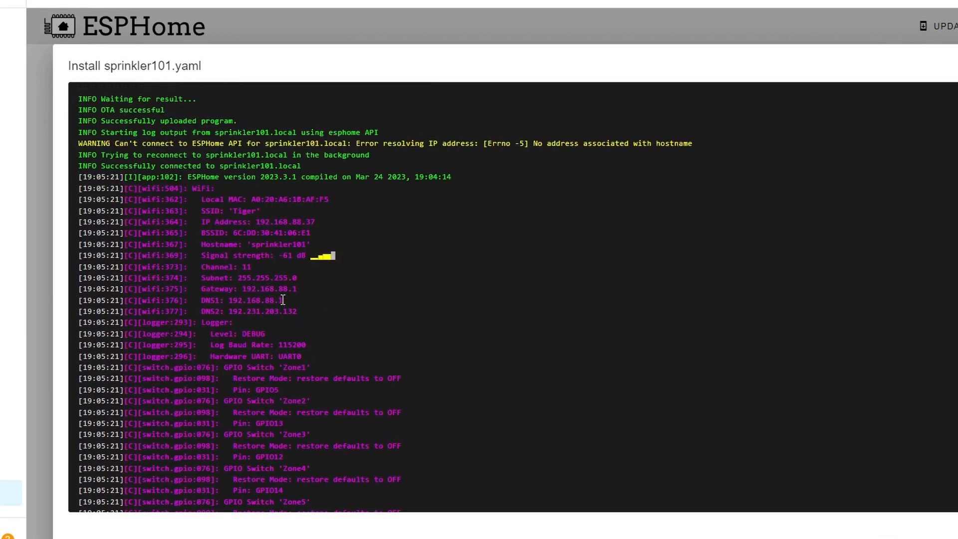
double_click(257, 222)
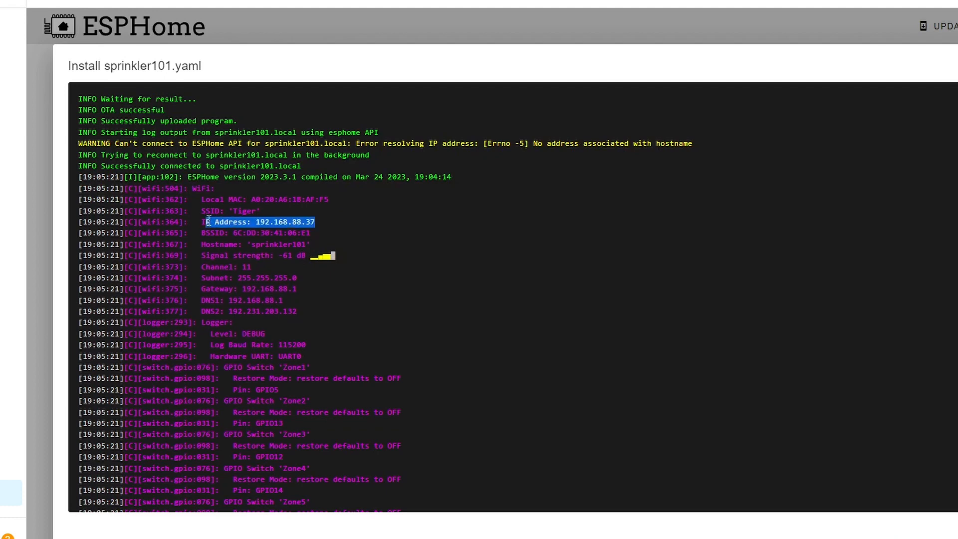
scroll("down", 3)
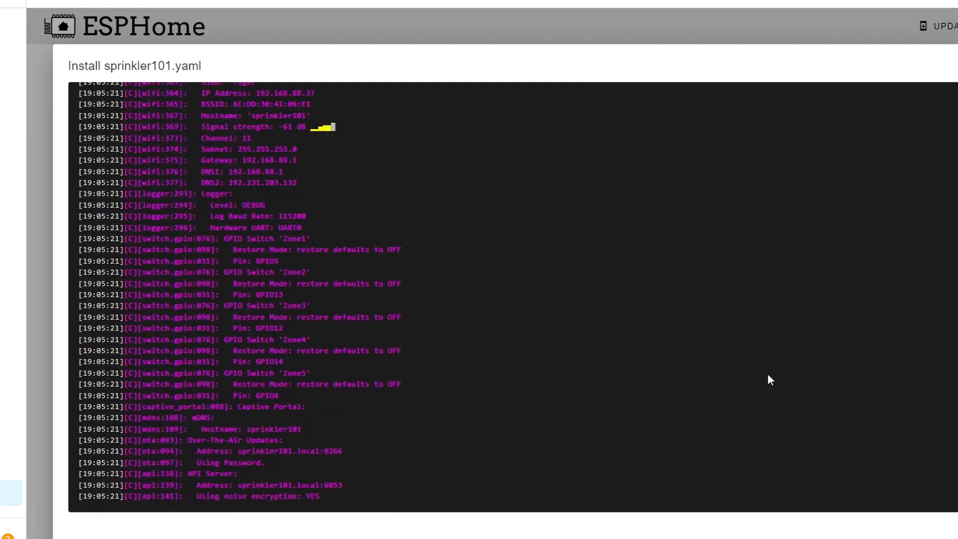
scroll("down", 3)
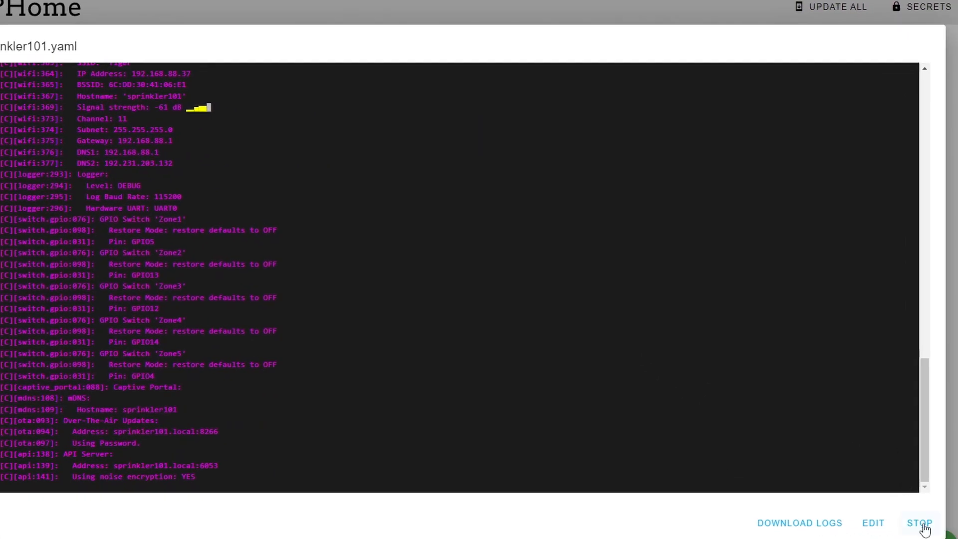
left_click(919, 524)
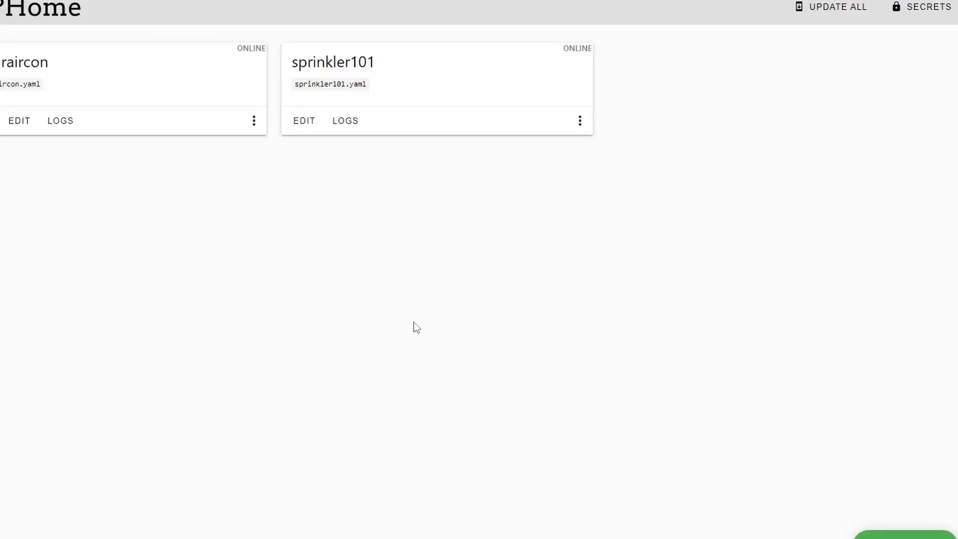
mouse_move(342, 83)
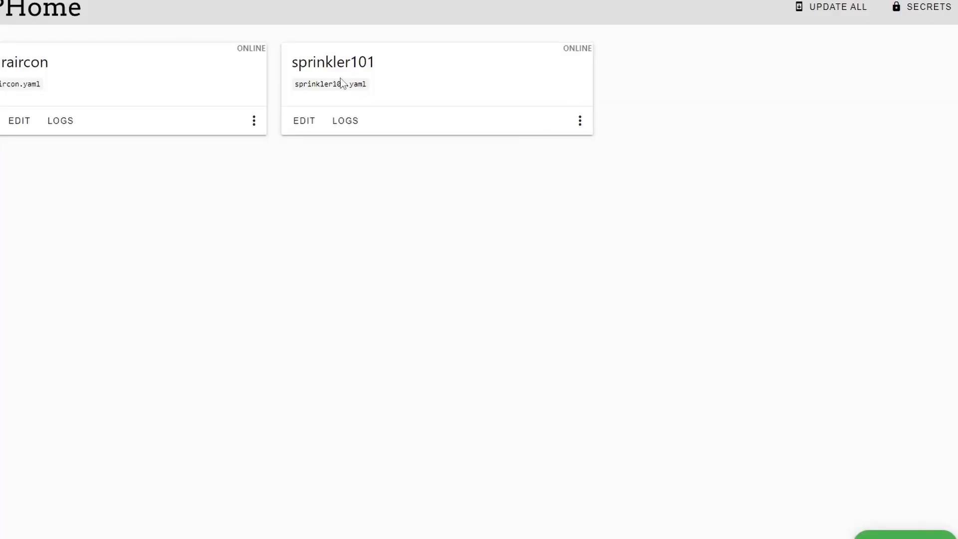
mouse_move(702, 93)
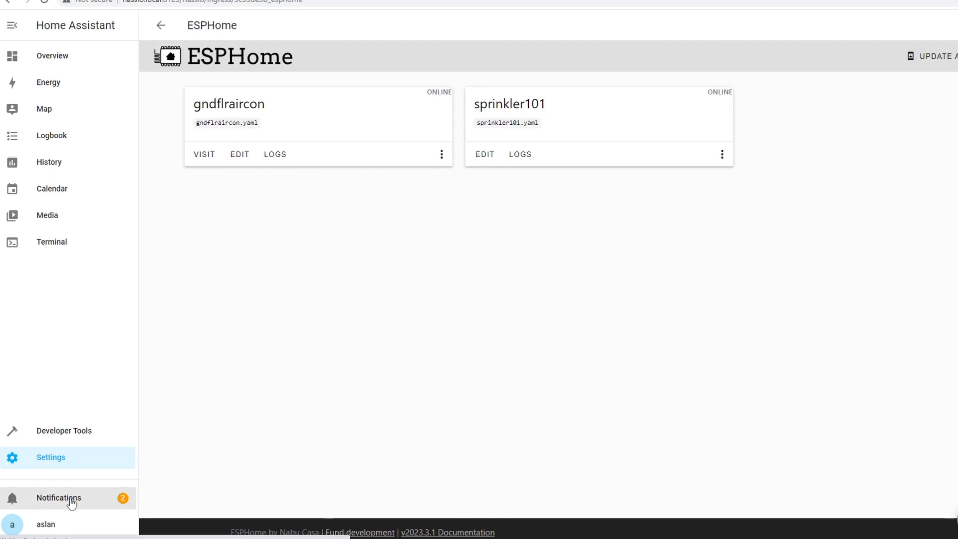
Dismiss the Login attempt failed notification and go to the newly discovered devices.
left_click(58, 498)
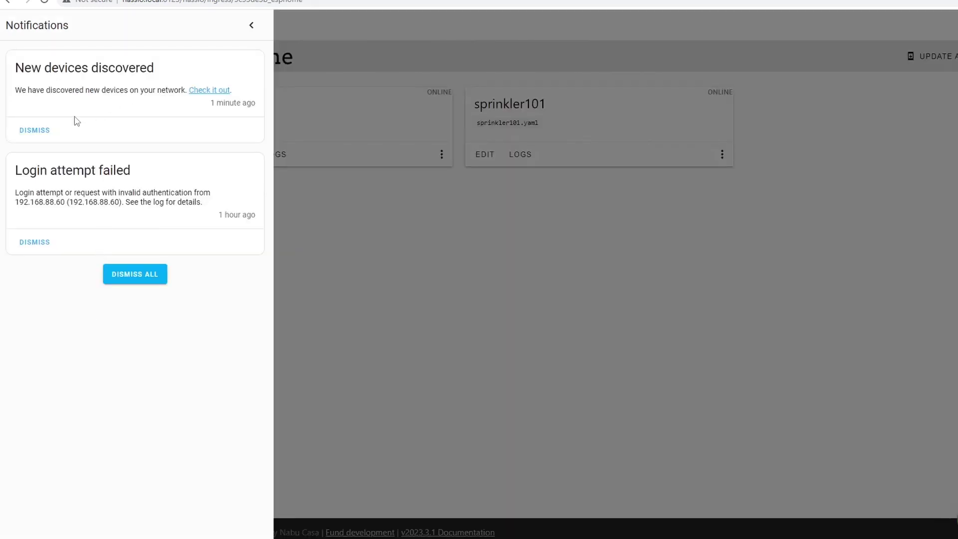
mouse_move(114, 100)
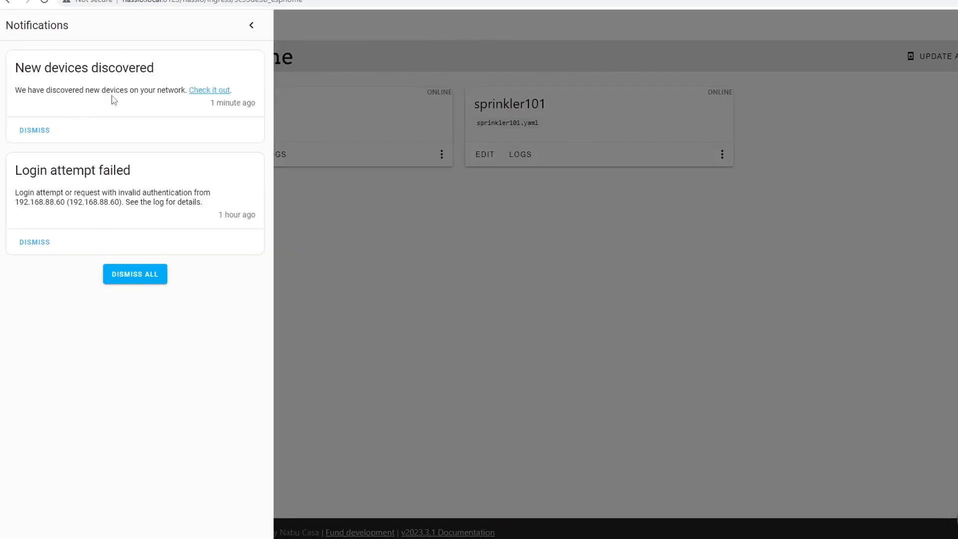
left_click(35, 243)
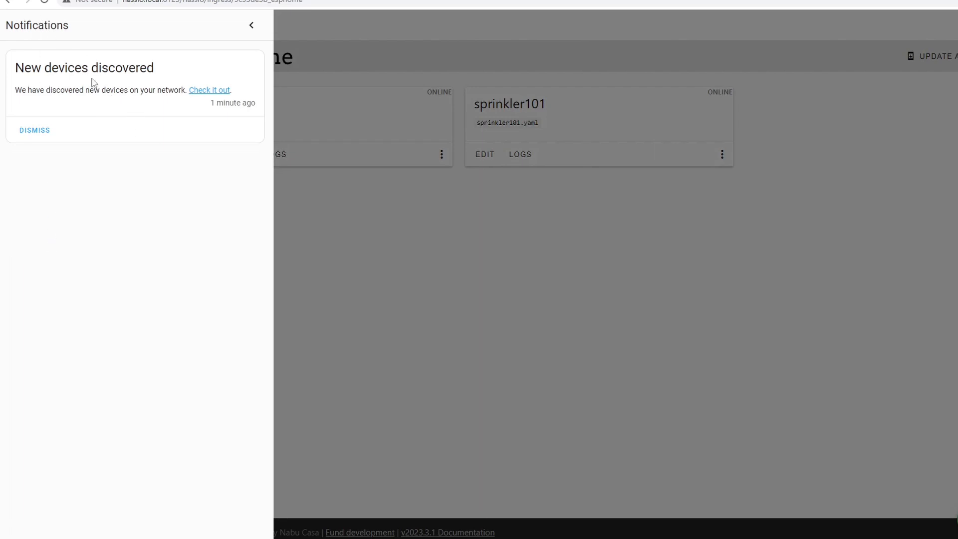
mouse_move(145, 158)
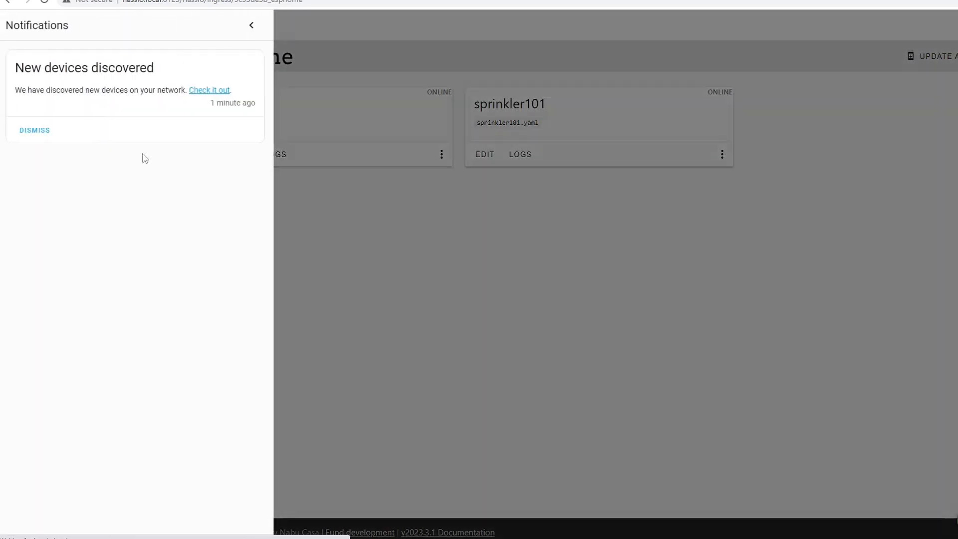
left_click(51, 458)
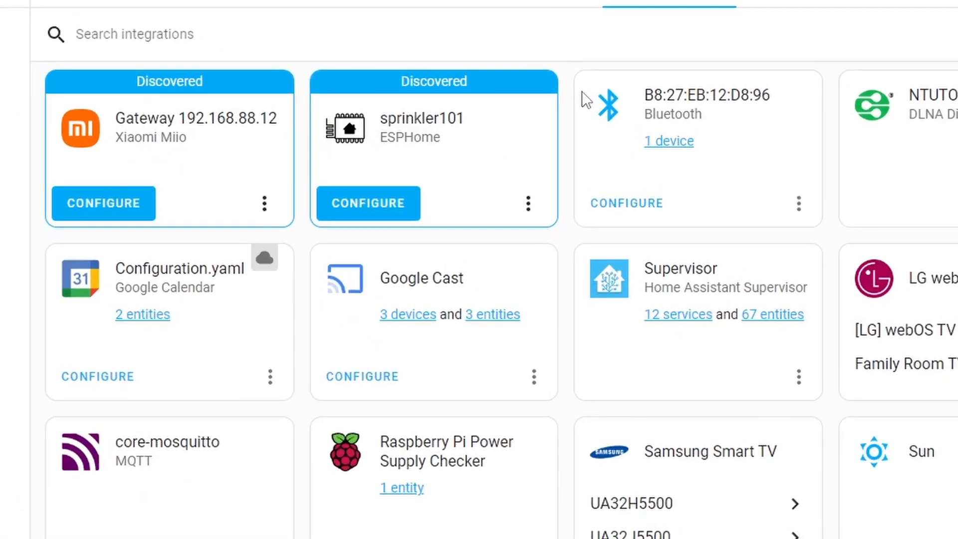
mouse_move(415, 137)
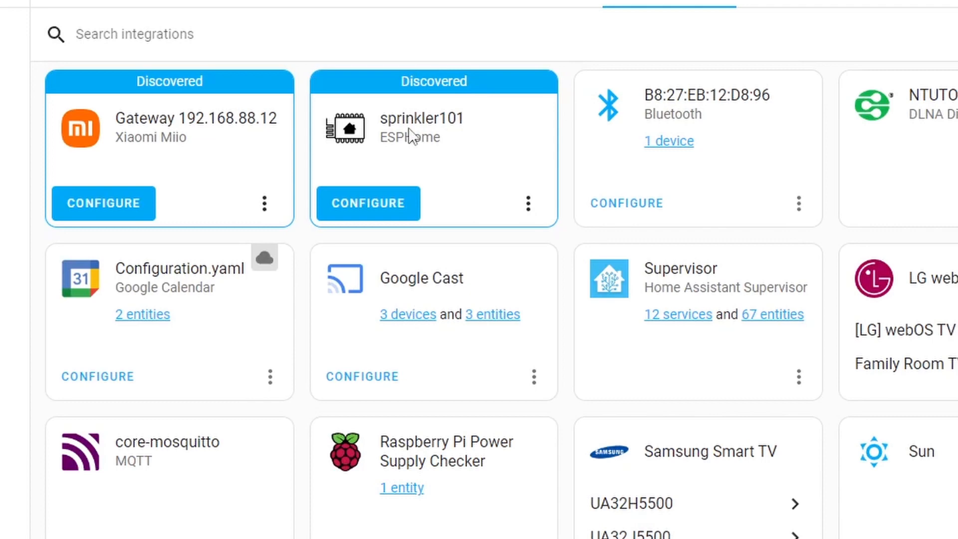
mouse_move(370, 204)
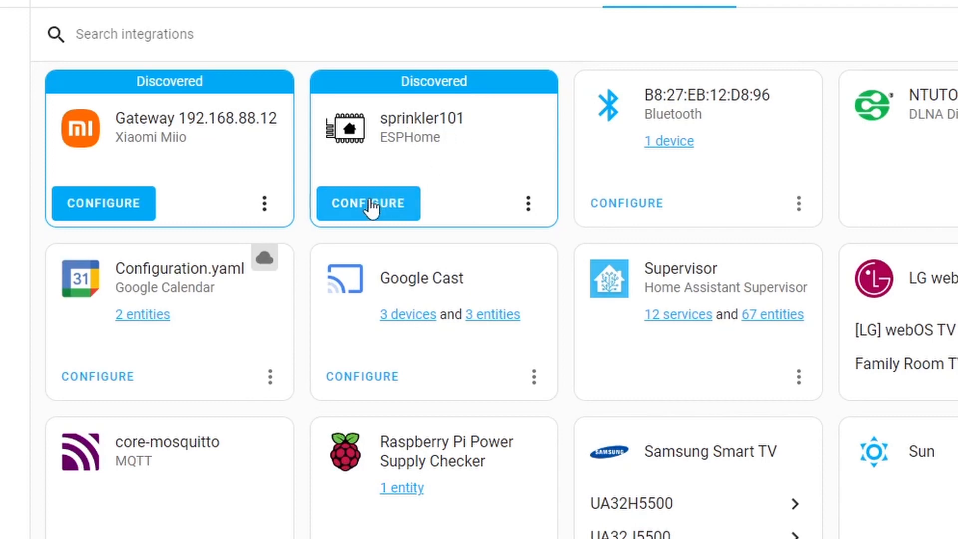
Configure the discovered sprinkler101 device and assign it to the Yard area.
left_click(369, 204)
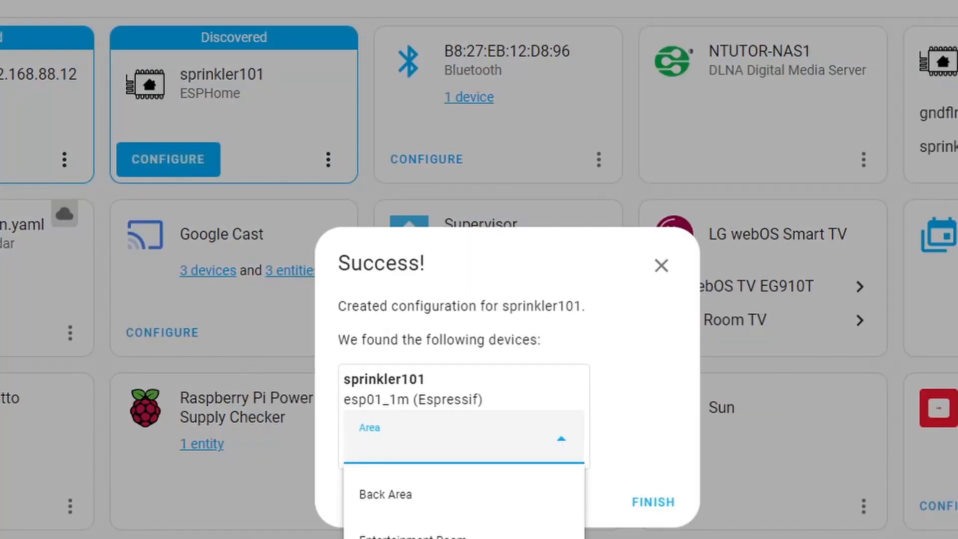
mouse_move(426, 451)
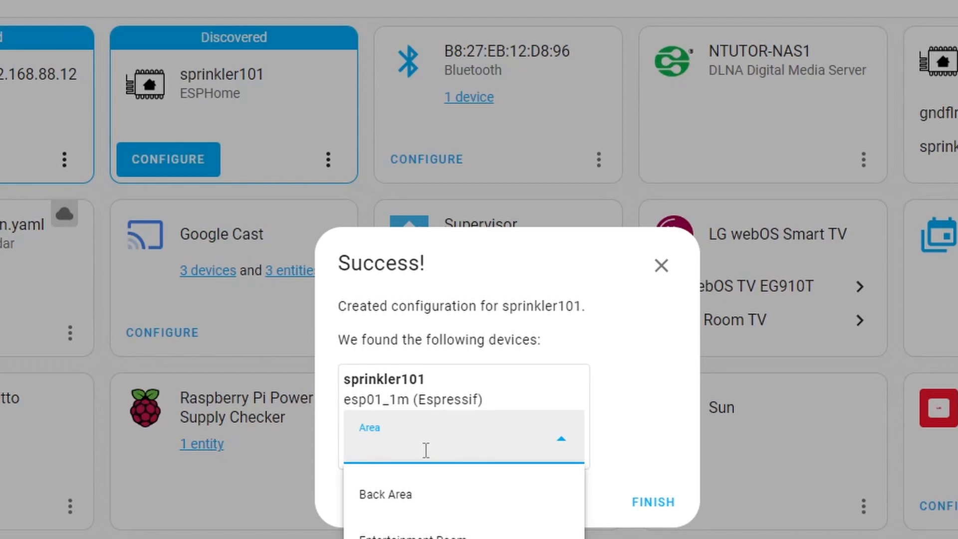
type("Yard")
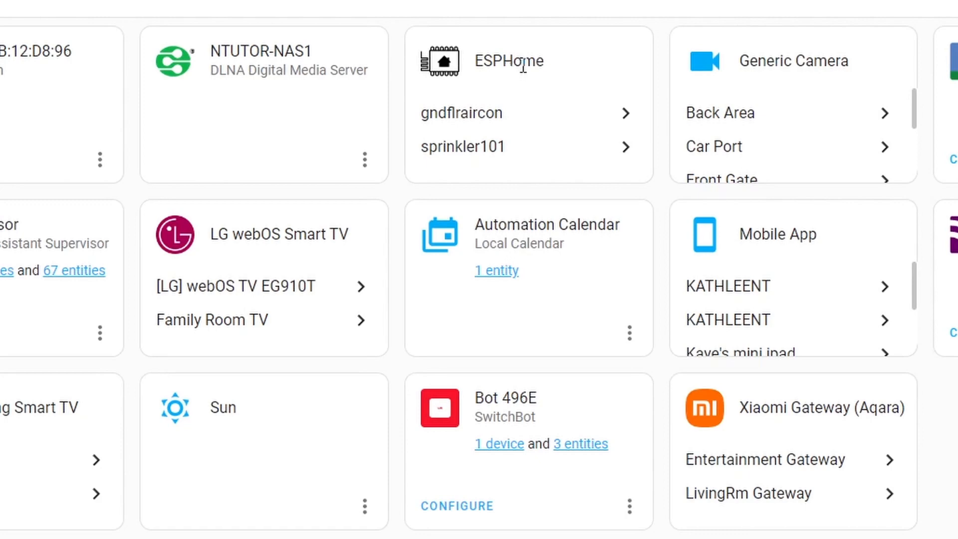
mouse_move(565, 148)
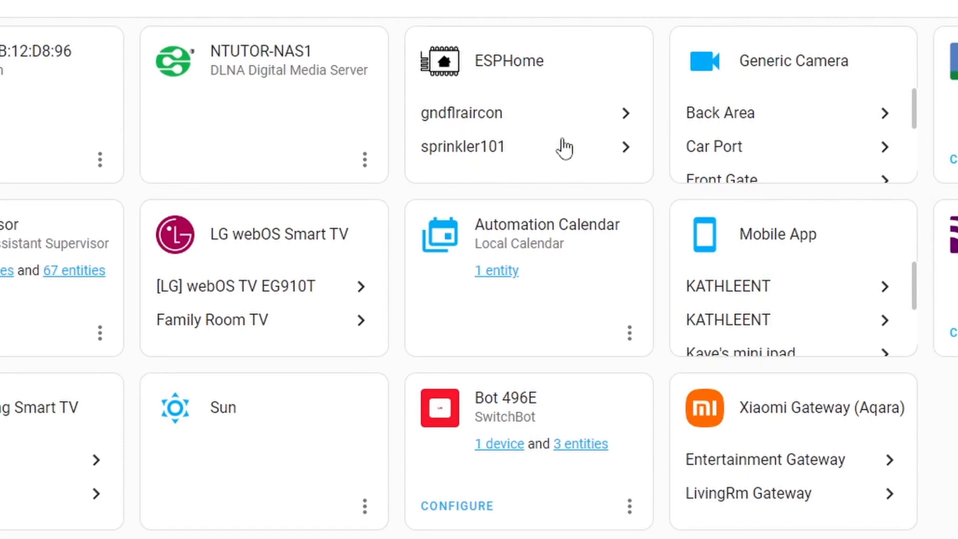
mouse_move(566, 155)
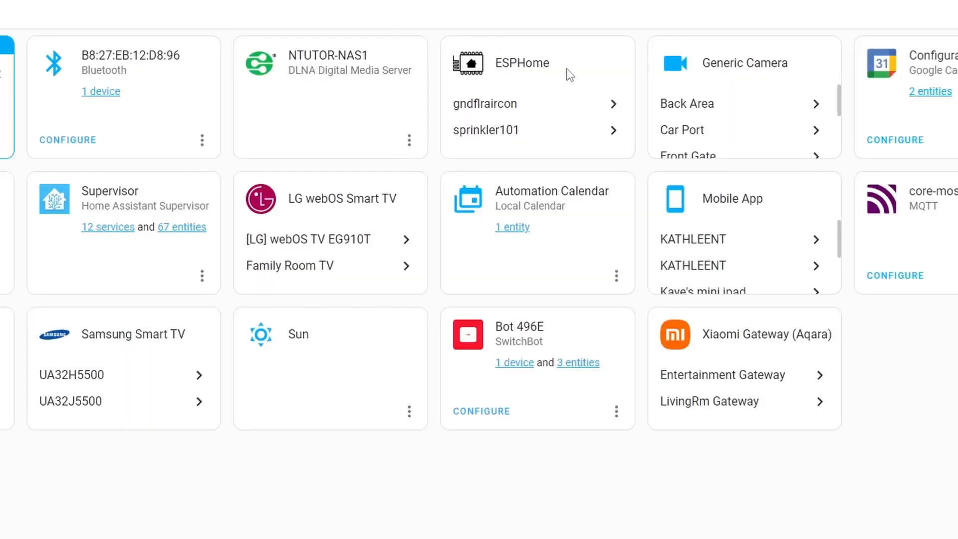
Inspect the sprinkler101 ESPHome entry's single device and firmware entity, then return to the overview.
left_click(486, 130)
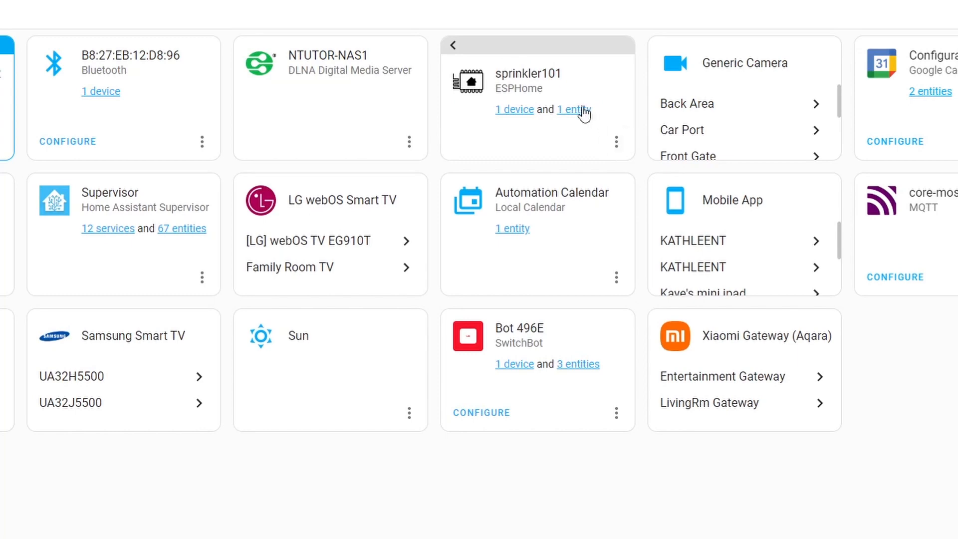
left_click(571, 110)
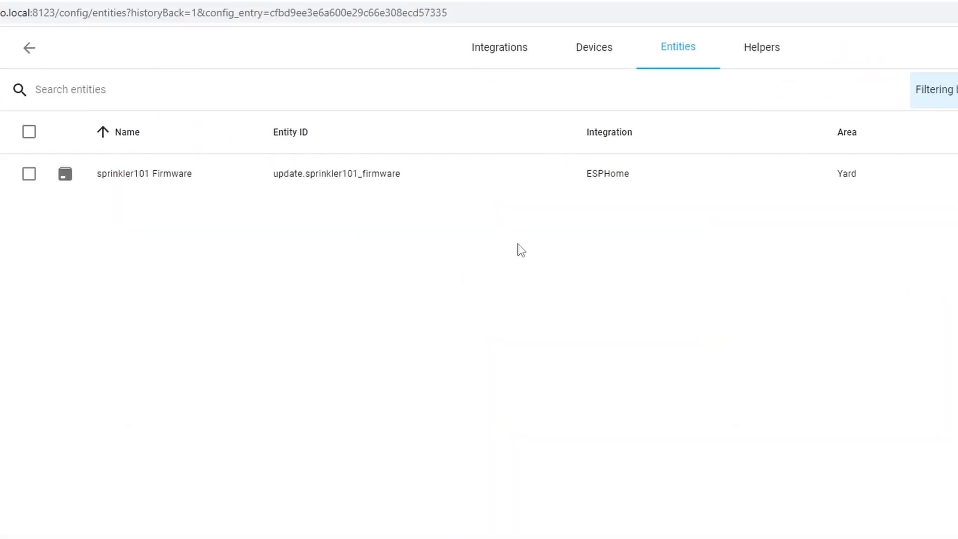
left_click(499, 47)
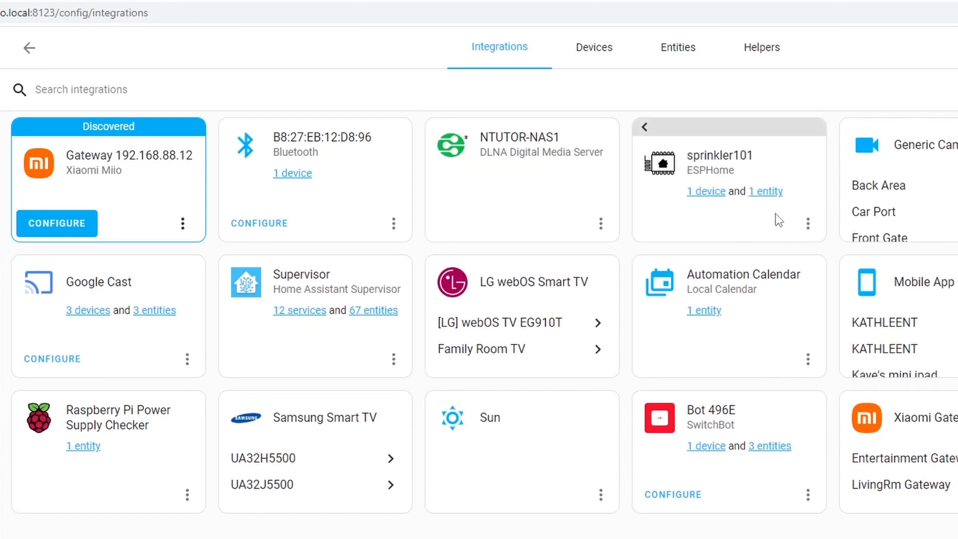
mouse_move(830, 228)
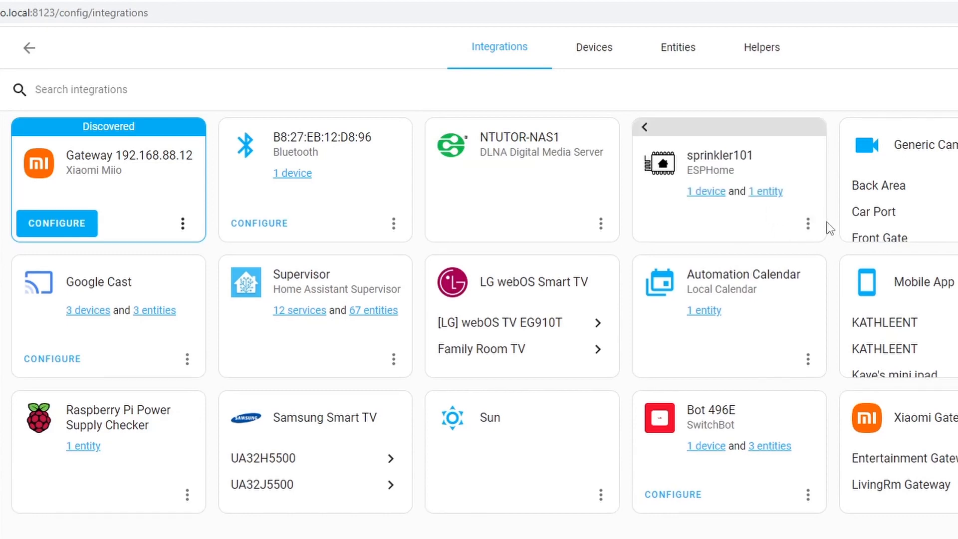
left_click(29, 48)
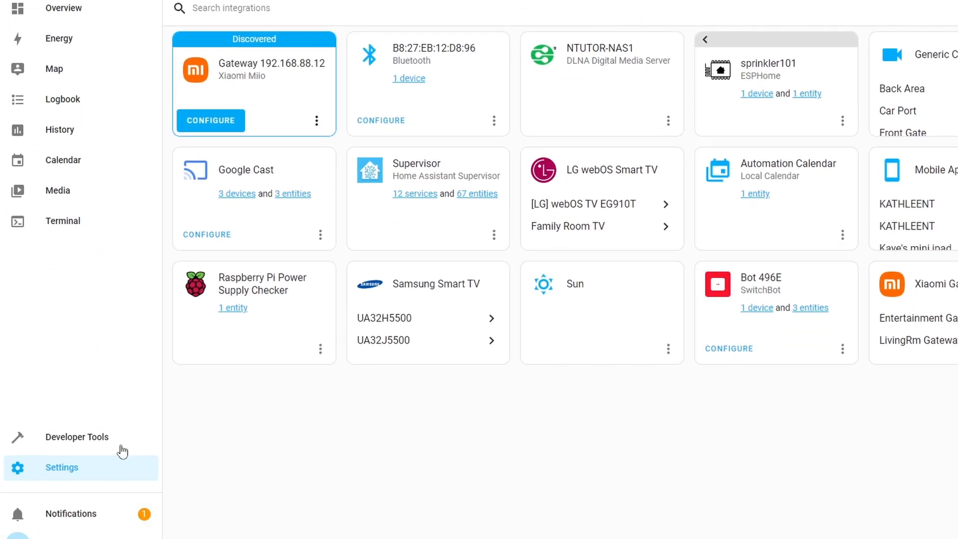
View Developer Tools states showing switch.sprinkler101 Zone1–Zone5 all off, then go back to integrations.
left_click(77, 437)
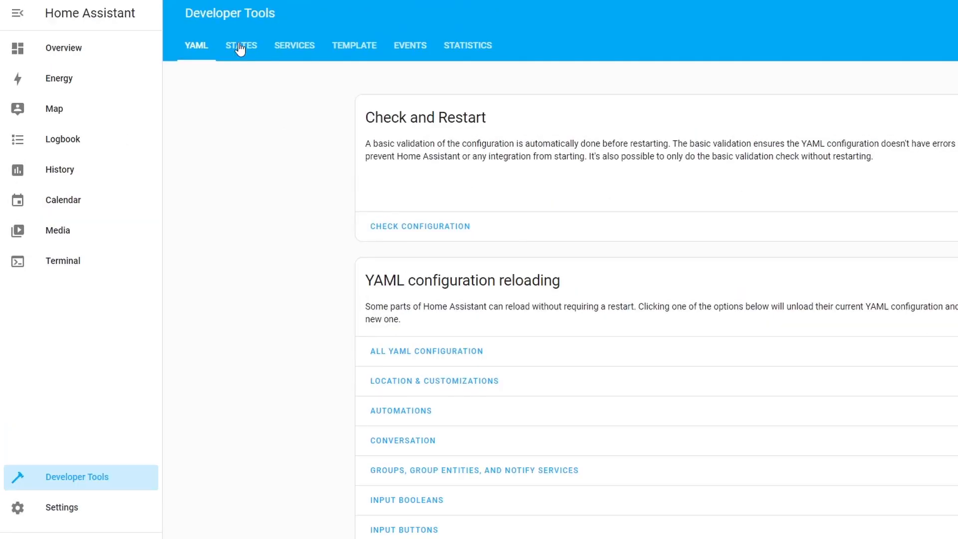
left_click(240, 46)
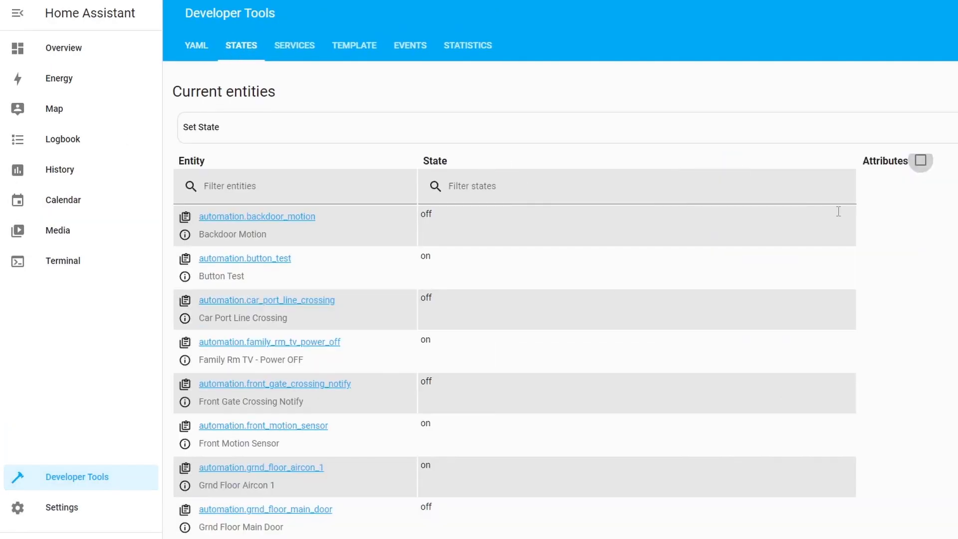
scroll("down", 3)
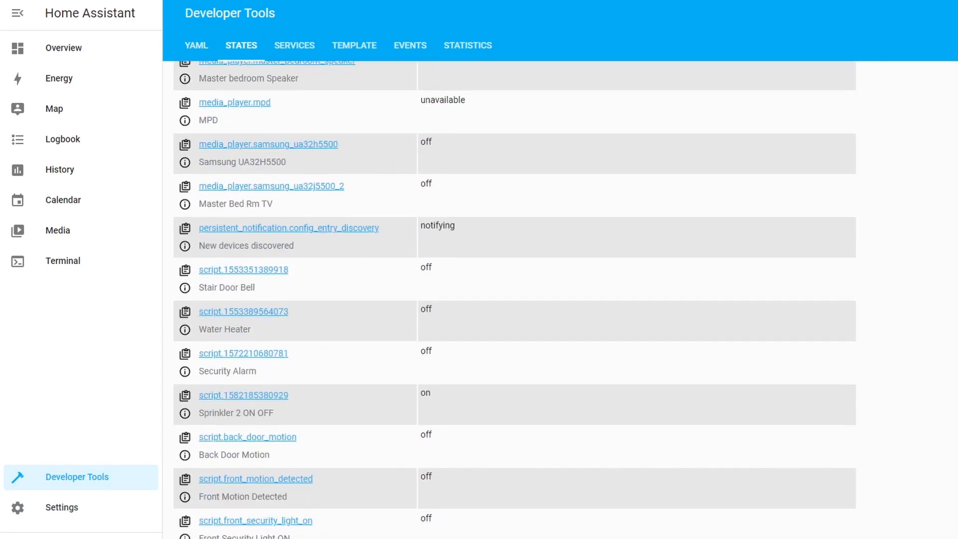
scroll("down", 3)
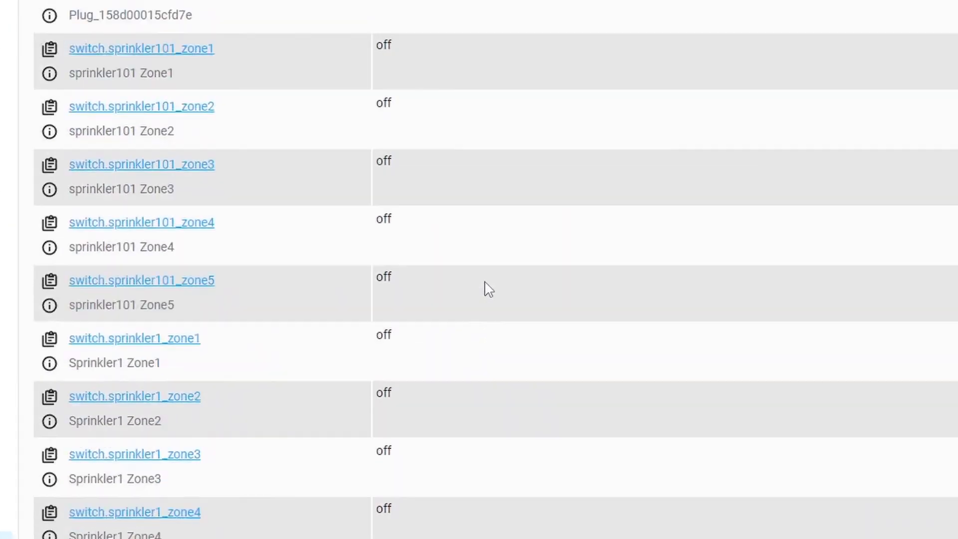
scroll("up", 3)
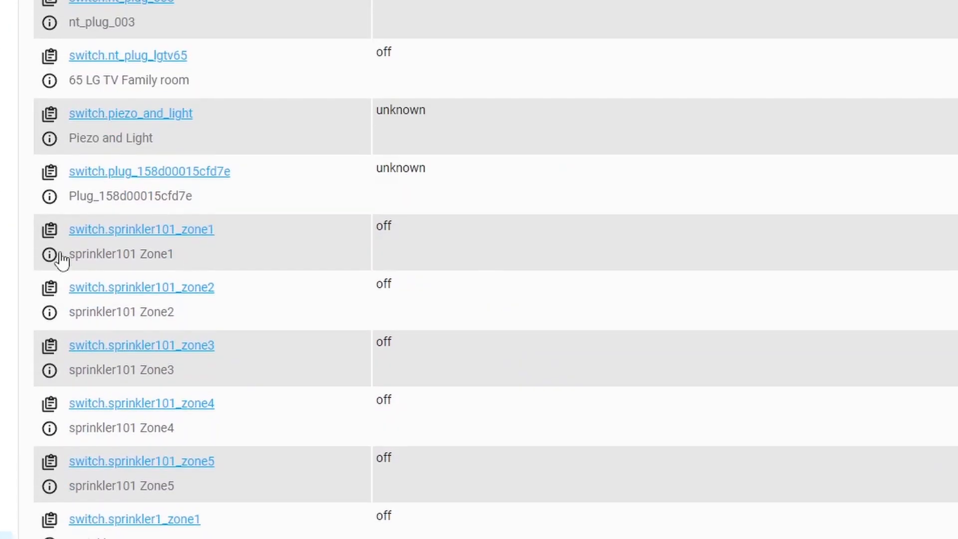
mouse_move(205, 239)
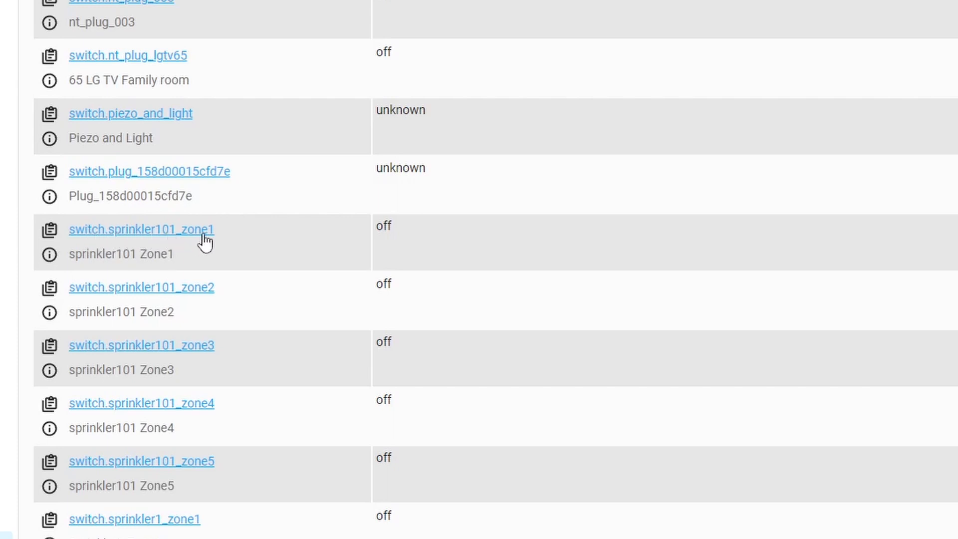
mouse_move(397, 255)
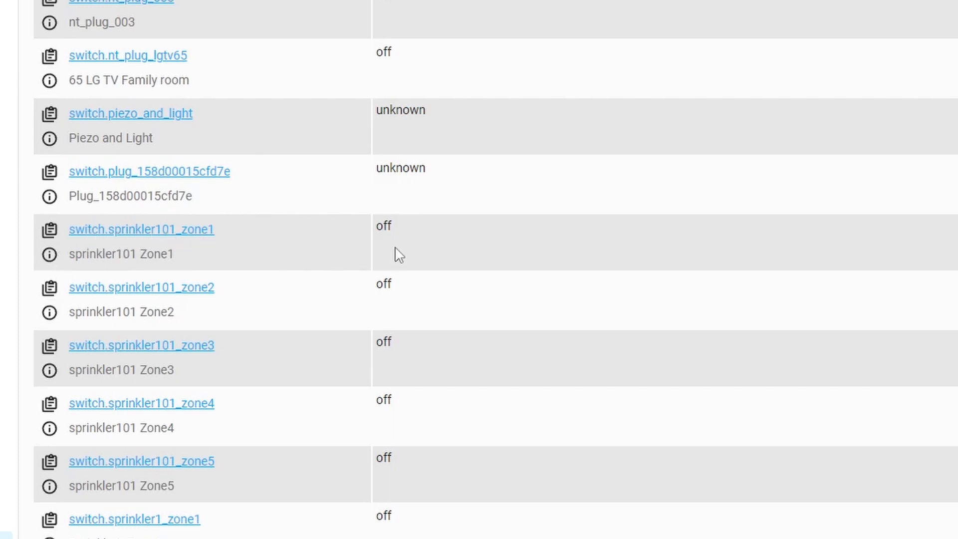
mouse_move(332, 155)
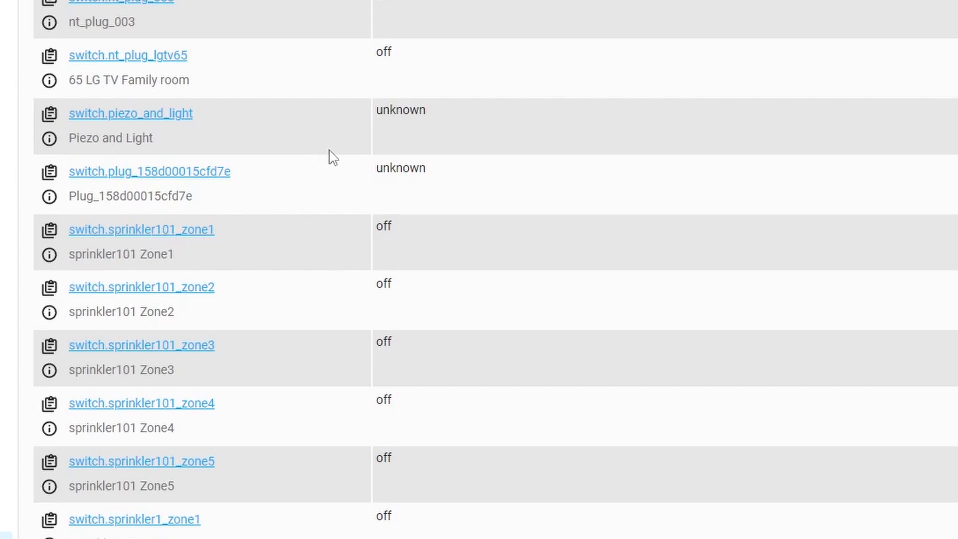
scroll("down", 3)
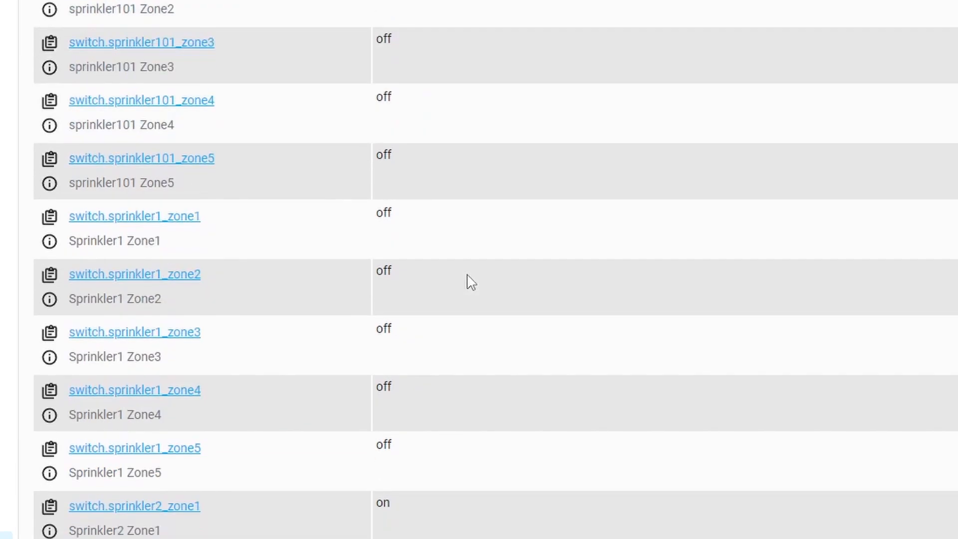
scroll("up", 3)
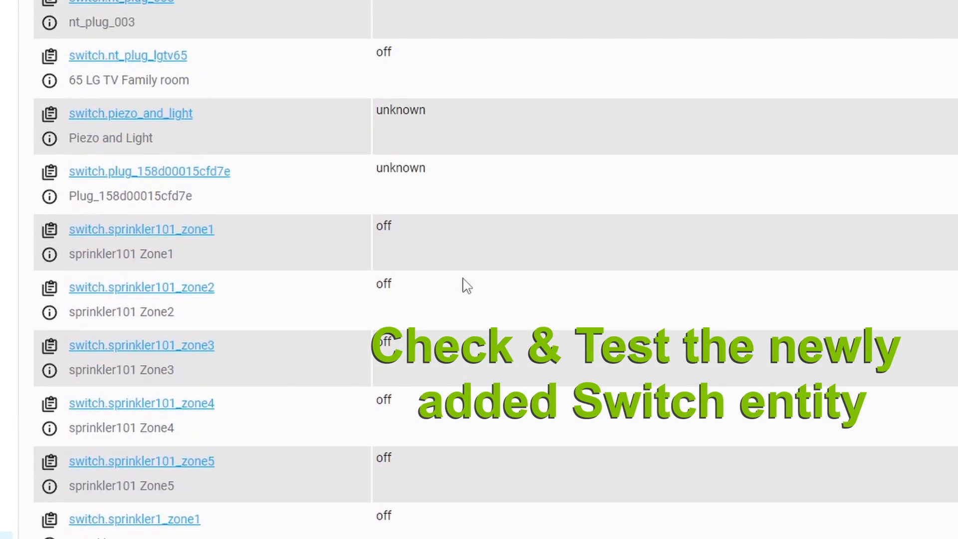
mouse_move(48, 255)
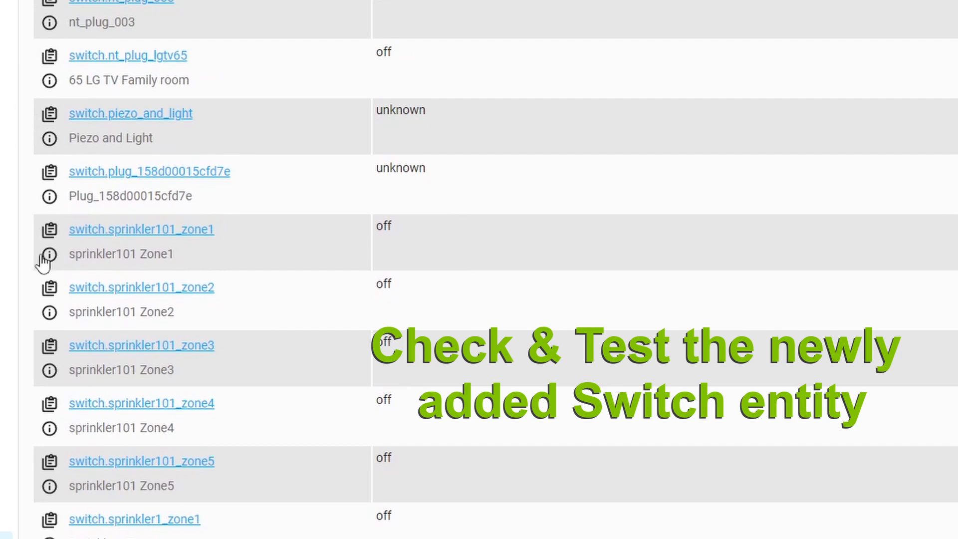
left_click(141, 229)
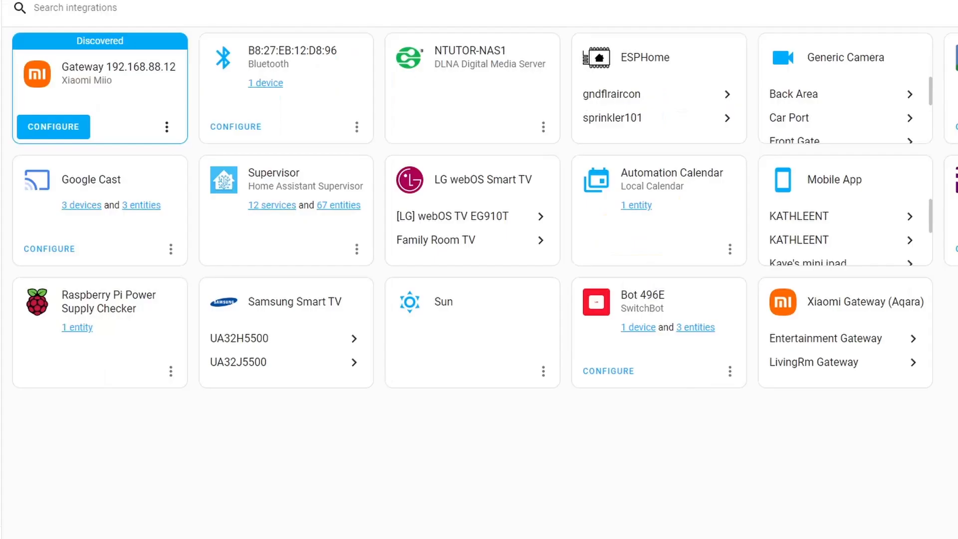
mouse_move(660, 109)
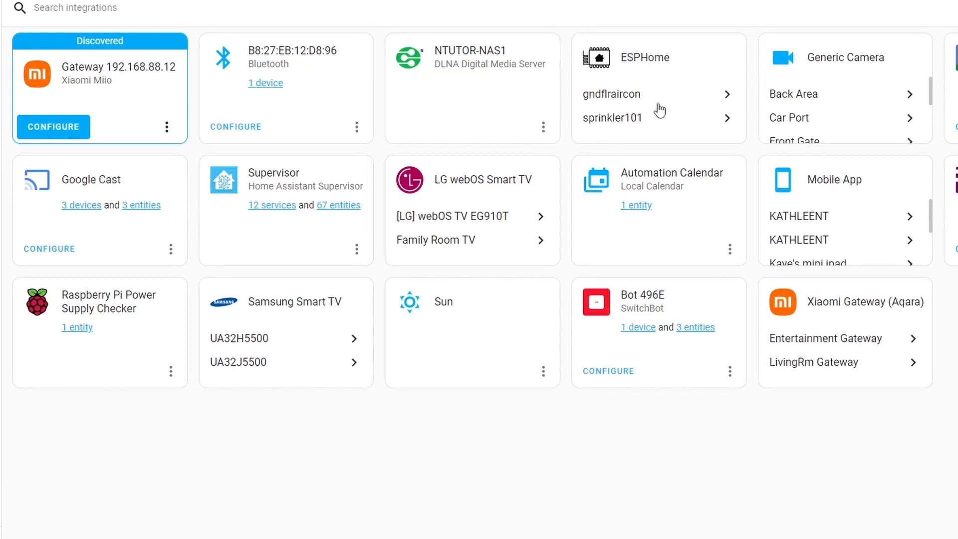
mouse_move(674, 126)
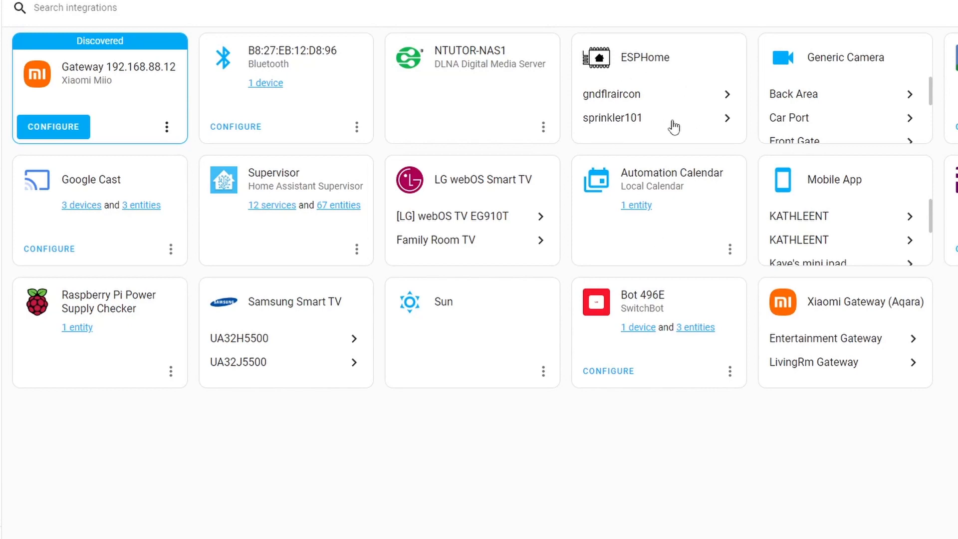
Open the sprinkler101 ESPHome entry and list its six entities.
left_click(613, 117)
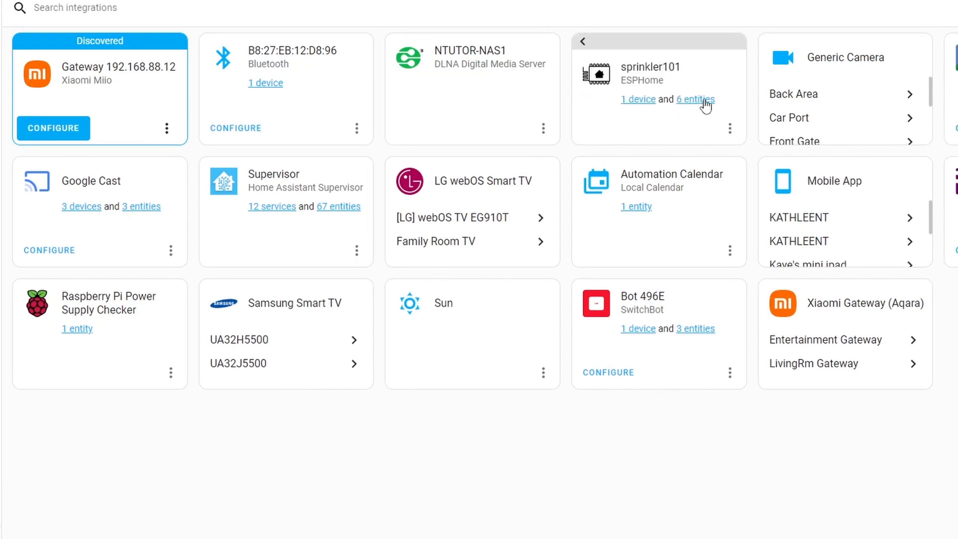
left_click(695, 99)
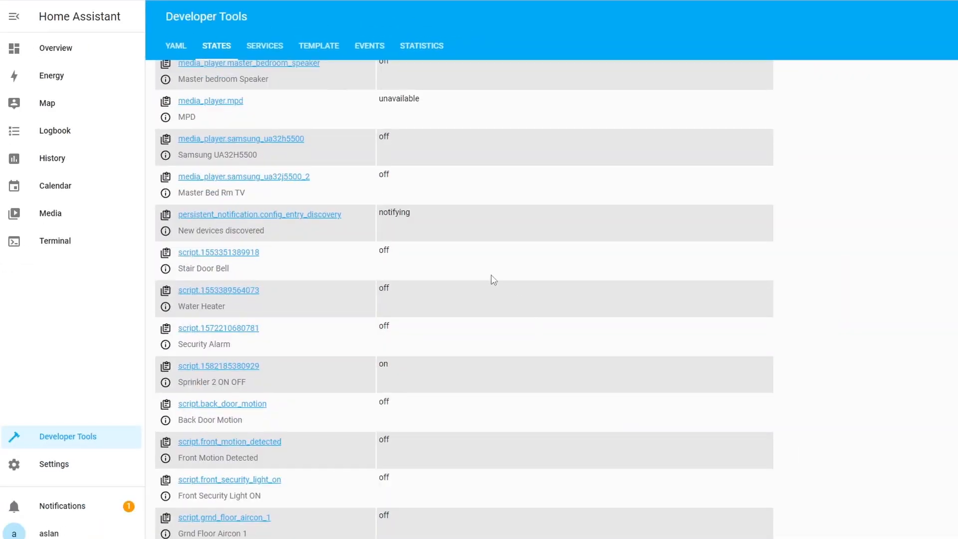
Go to the Sprinkler dashboard view and switch it into edit mode.
left_click(55, 48)
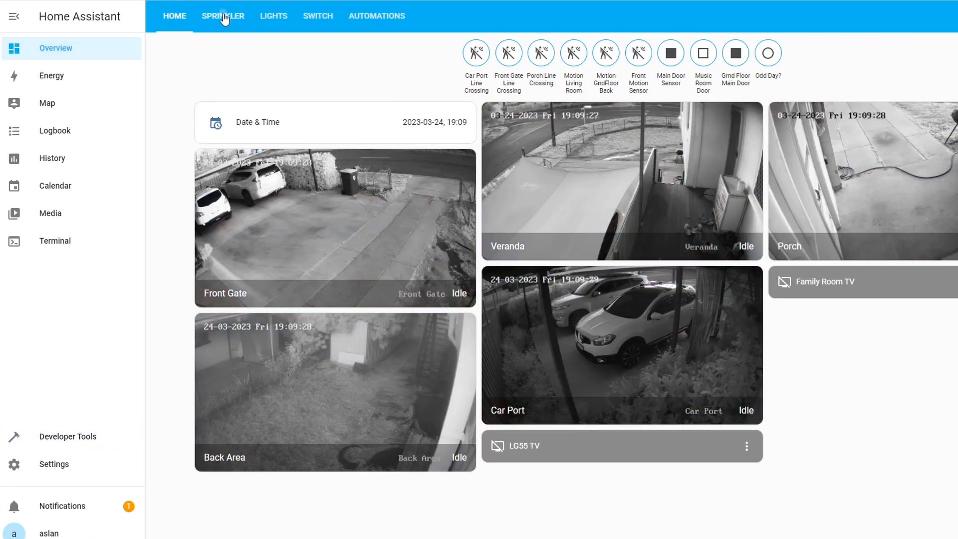
left_click(223, 16)
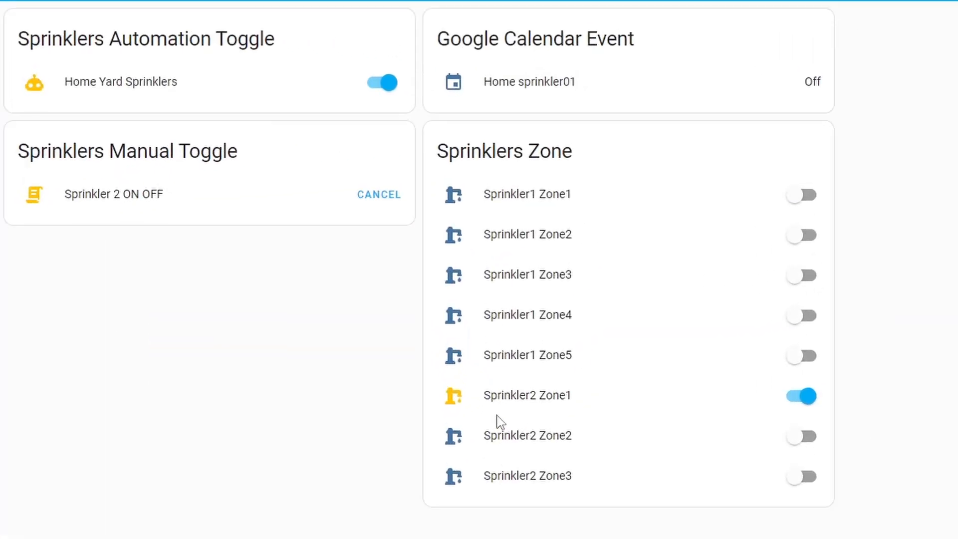
mouse_move(272, 147)
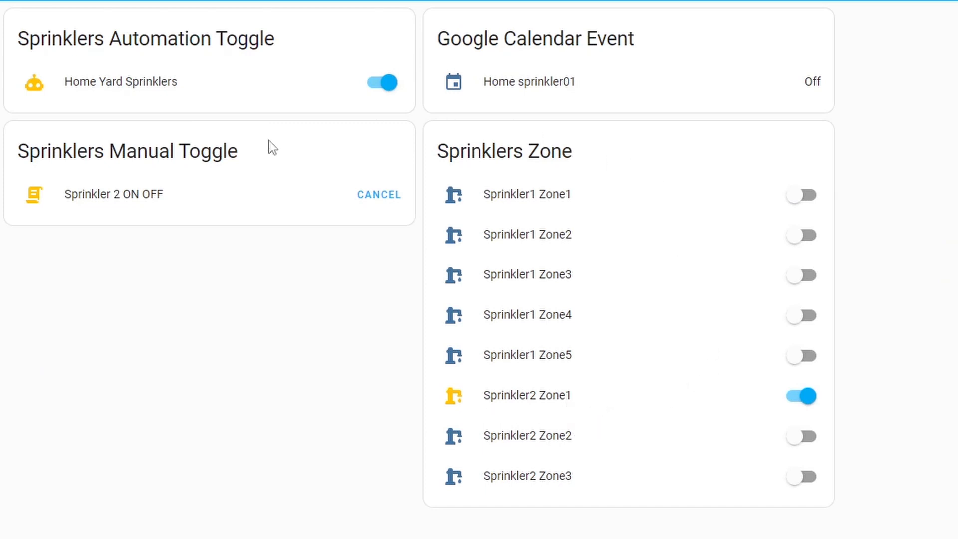
mouse_move(300, 248)
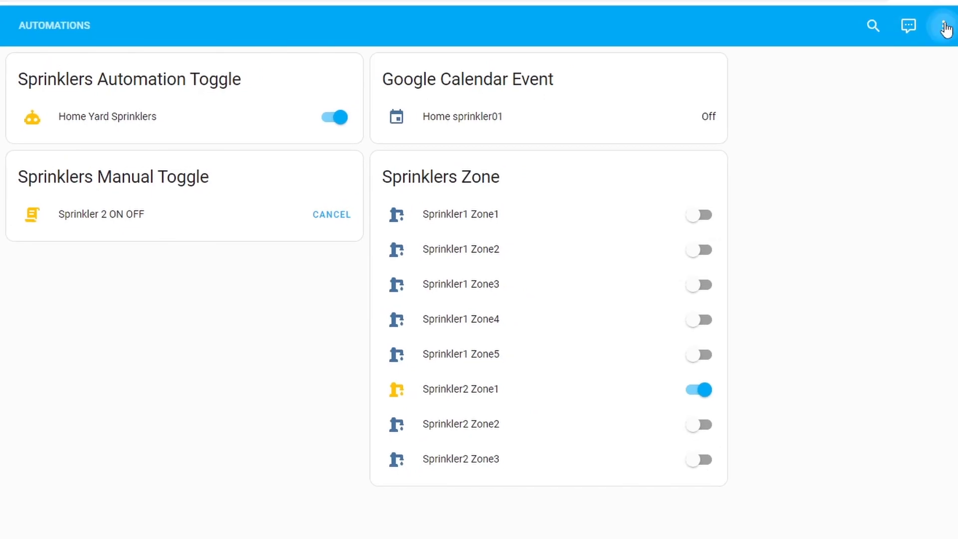
left_click(945, 26)
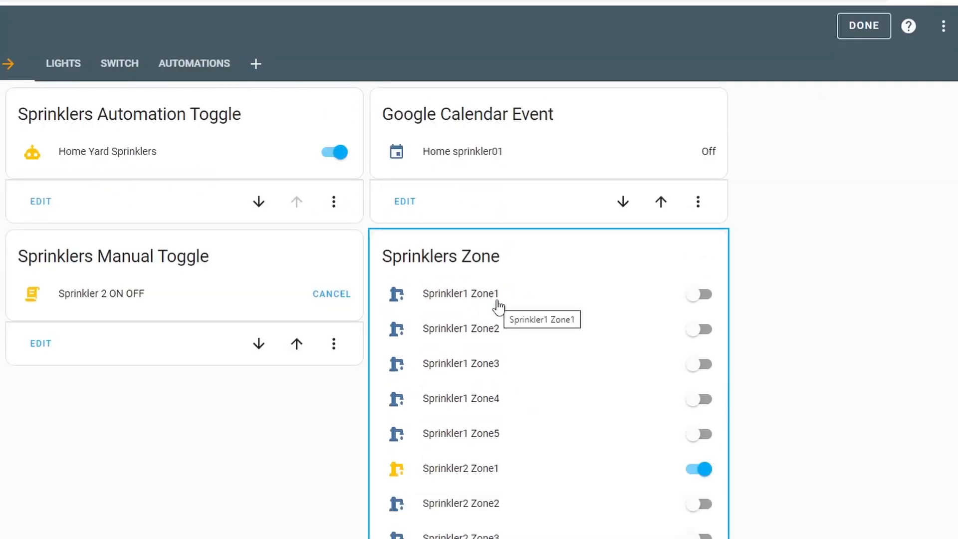
scroll("down", 3)
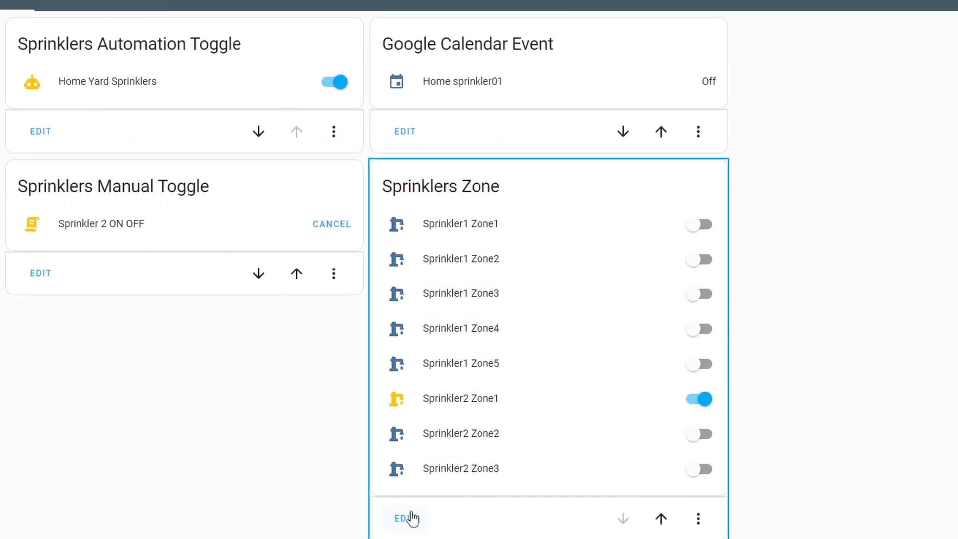
Set the Sprinklers Zone card's first two rows to sprinkler101 Zone1 and sprinkler101 Zone2.
left_click(406, 518)
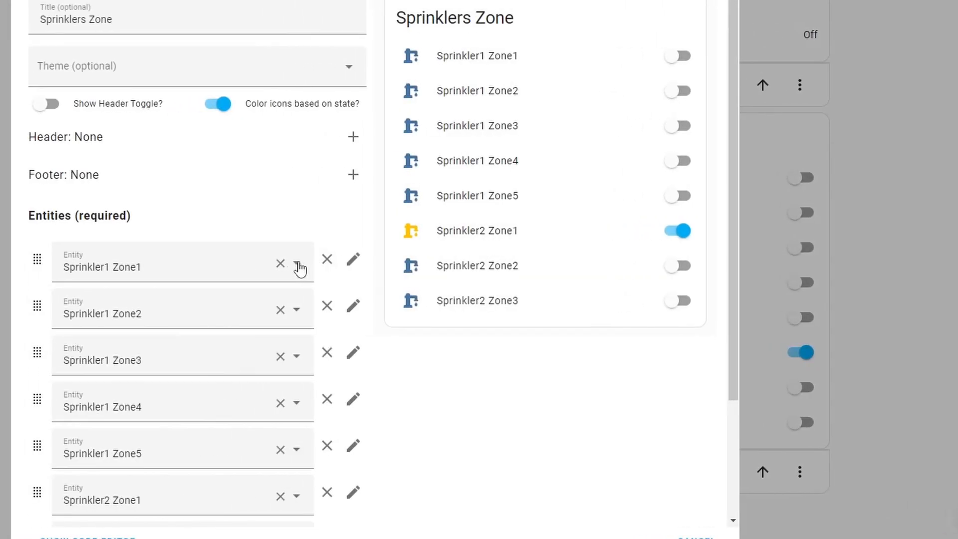
left_click(297, 263)
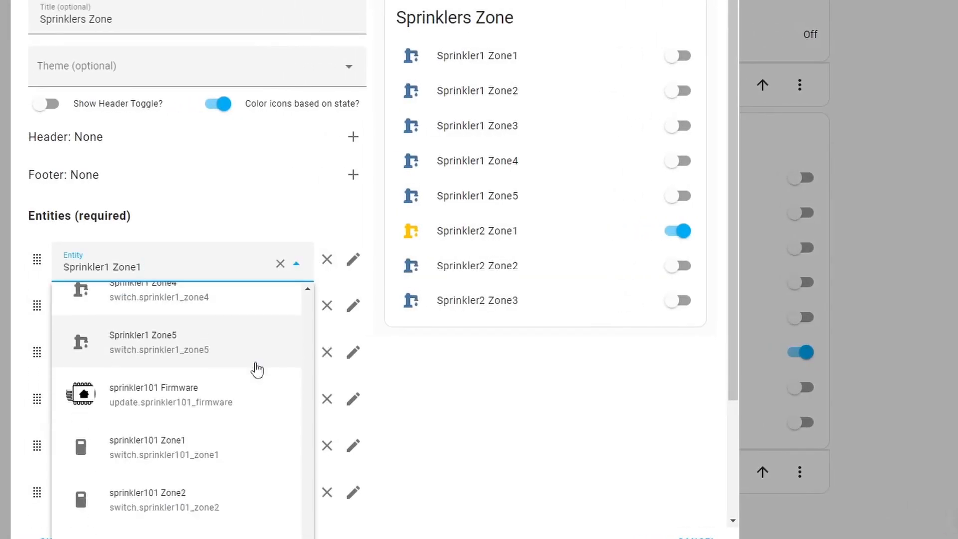
left_click(147, 446)
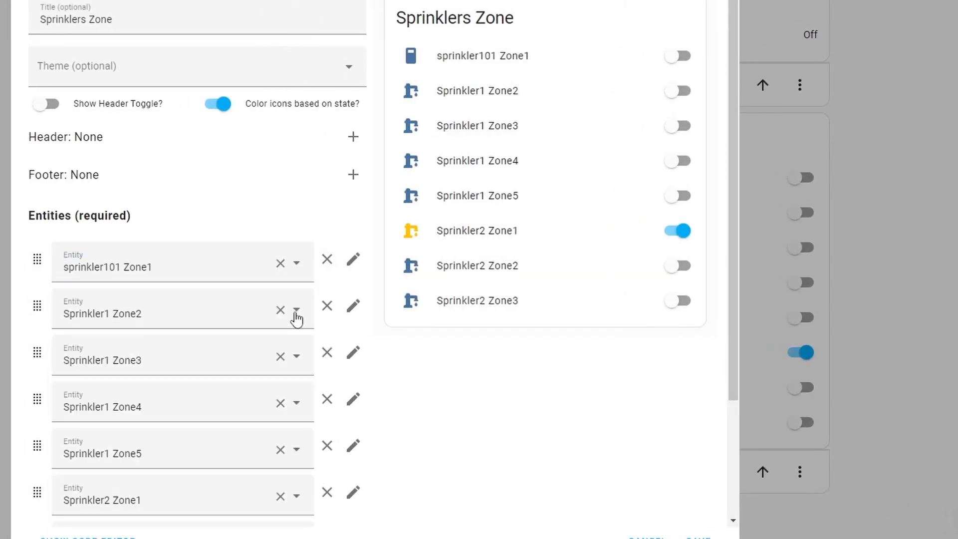
left_click(296, 310)
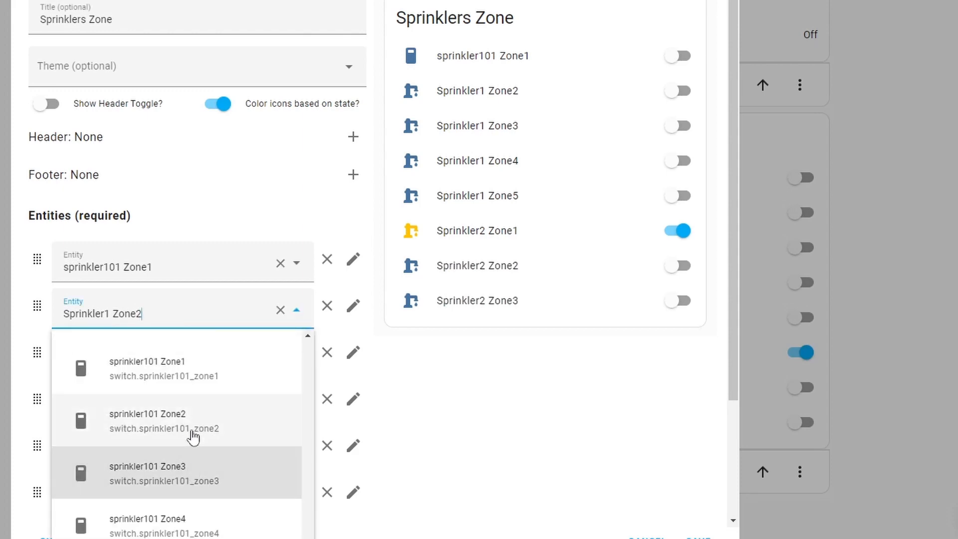
left_click(148, 421)
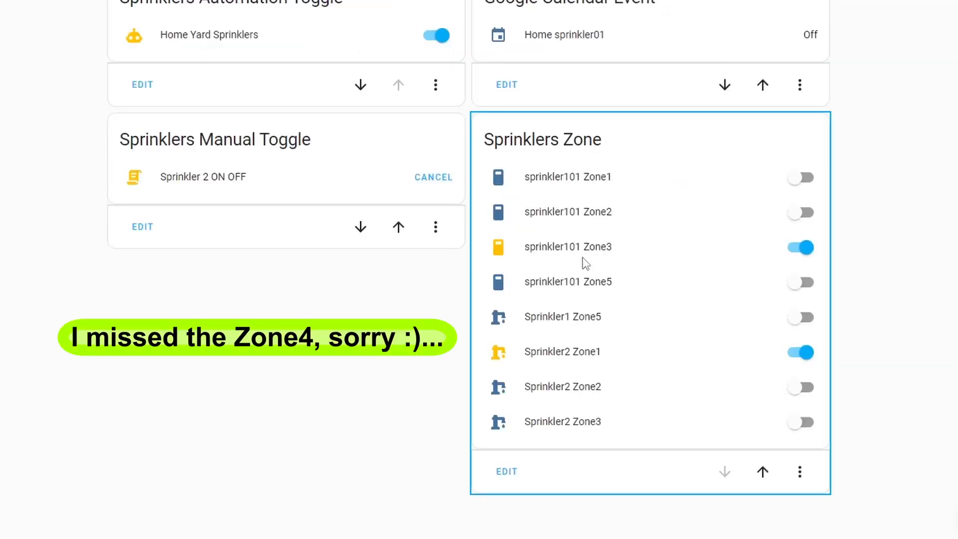
mouse_move(882, 216)
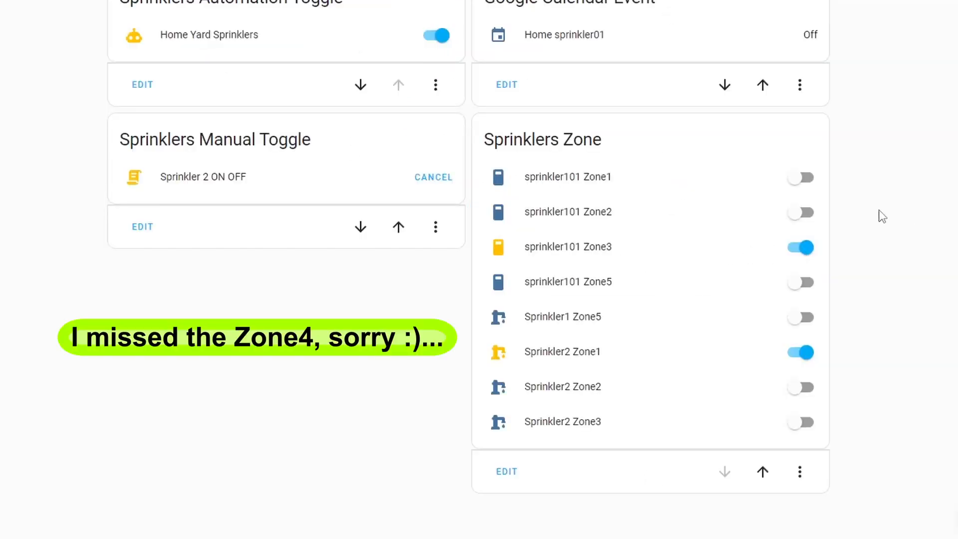
Turn sprinkler101 Zone3 off and leave dashboard edit mode.
left_click(709, 201)
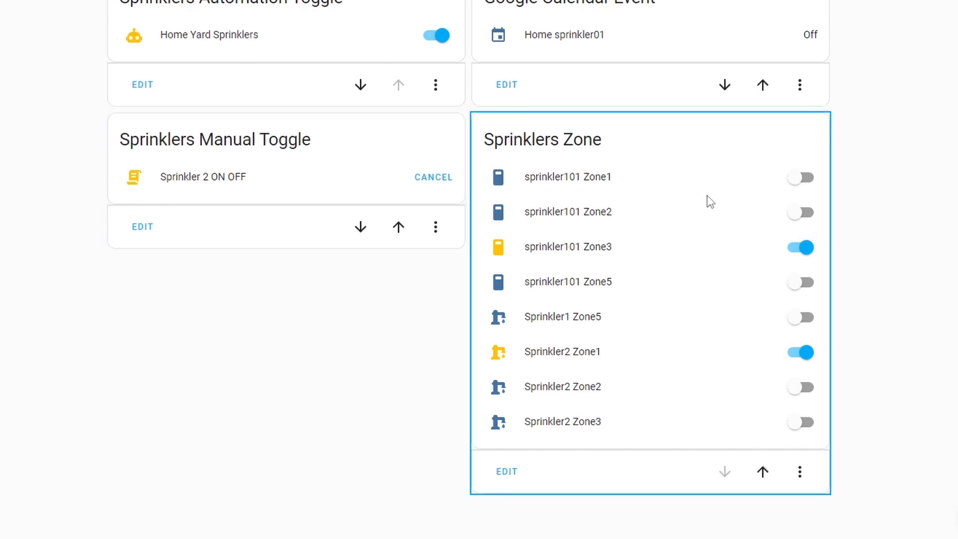
mouse_move(843, 240)
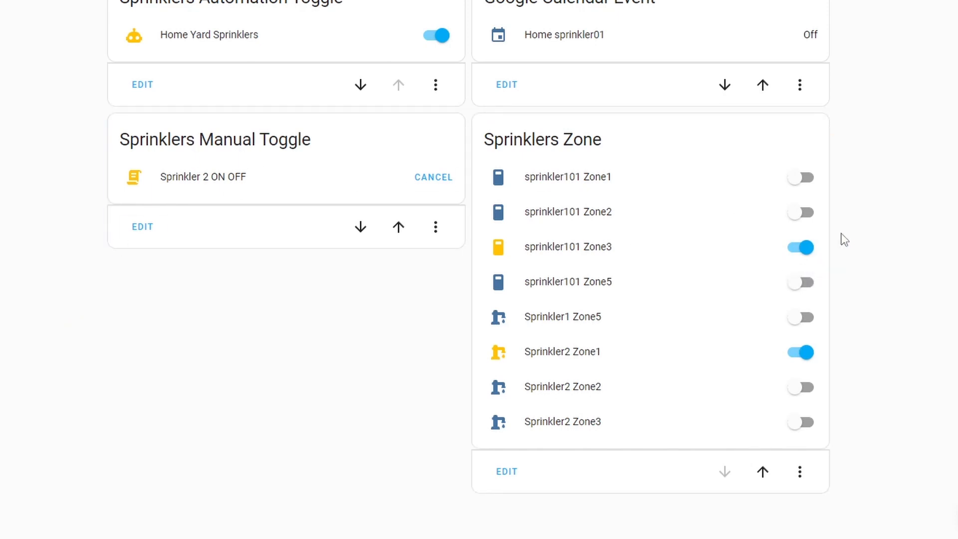
left_click(800, 247)
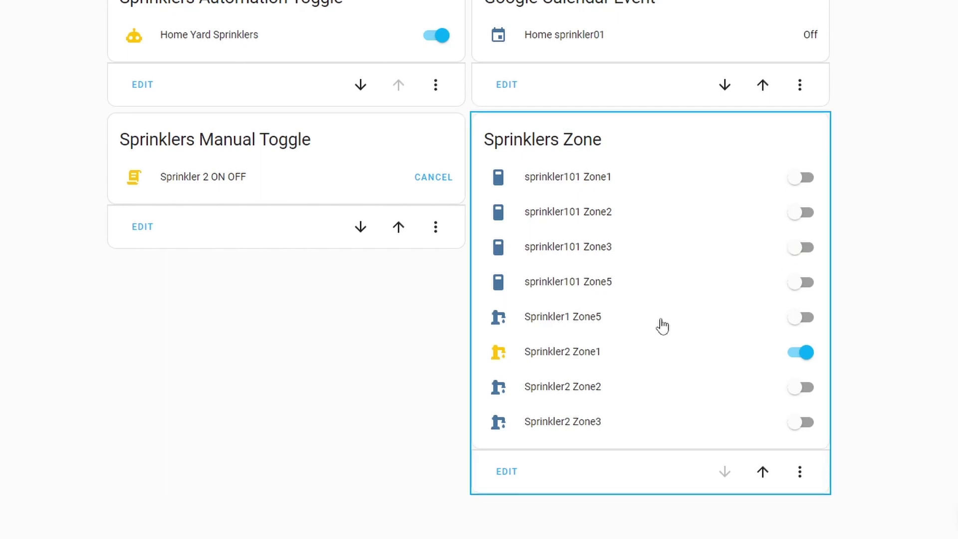
mouse_move(940, 179)
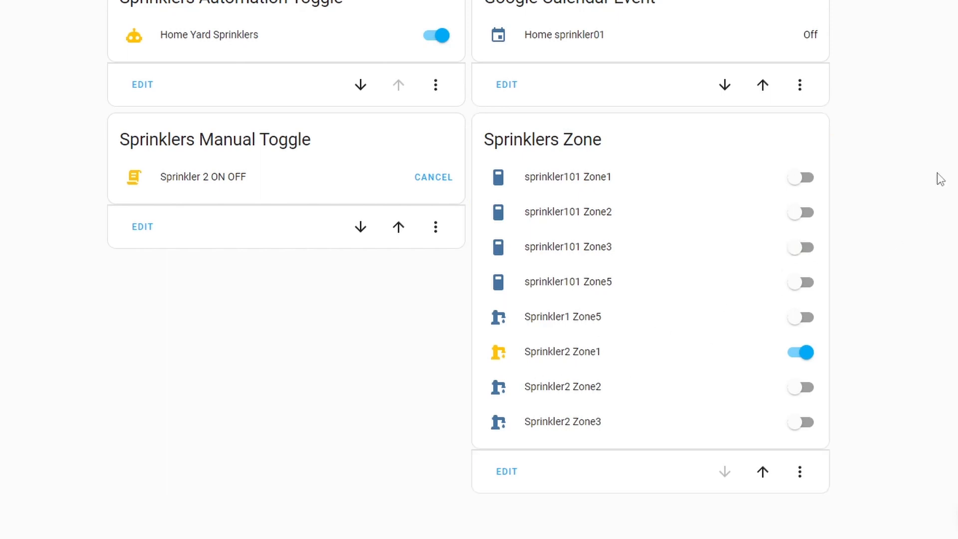
scroll("down", 3)
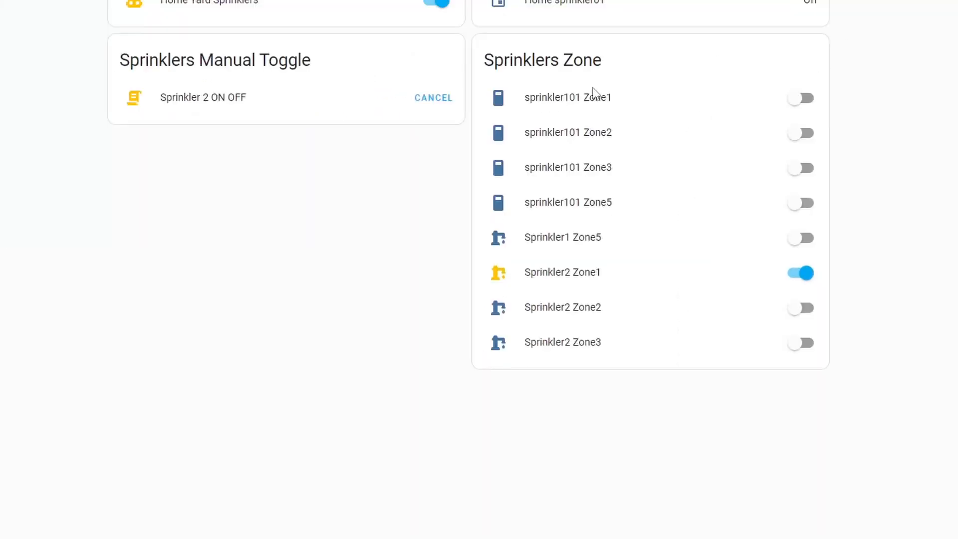
mouse_move(939, 84)
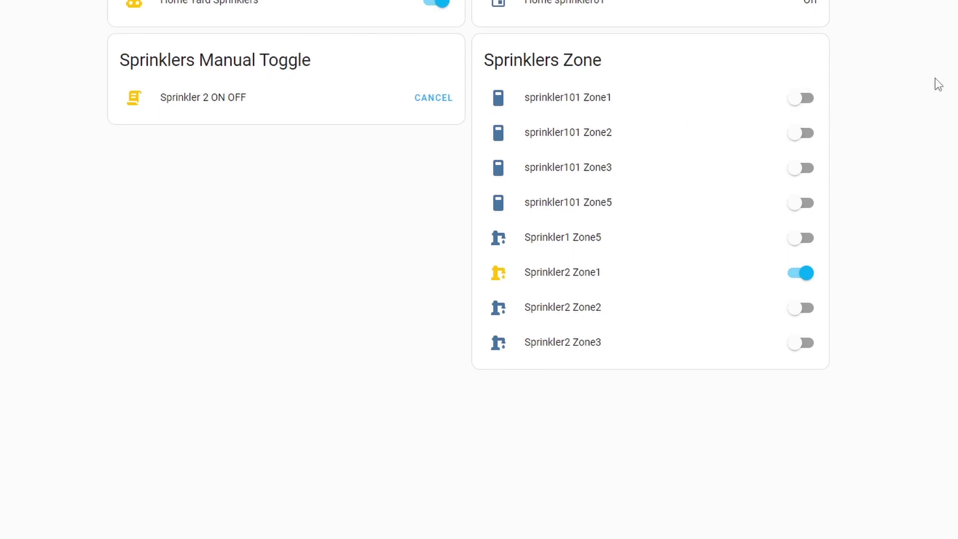
scroll("up", 3)
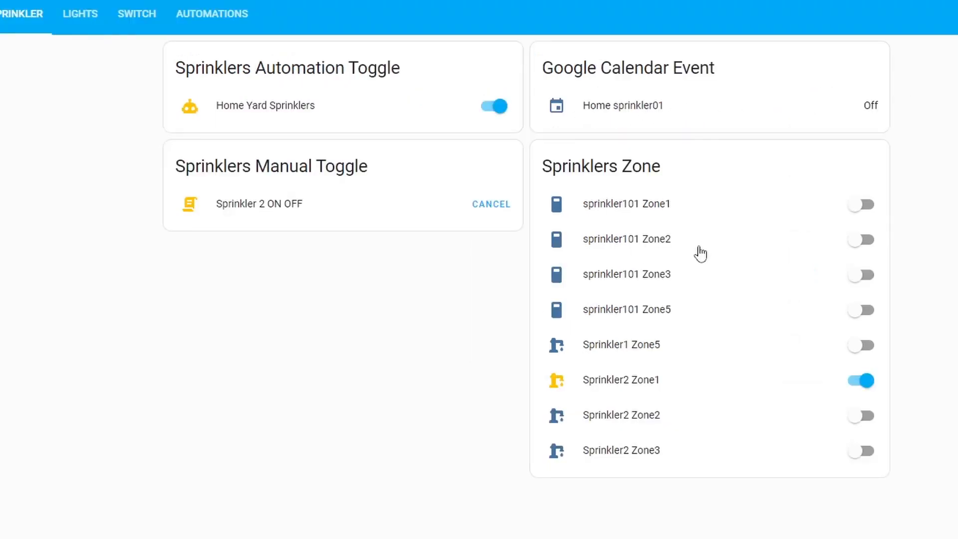
mouse_move(556, 243)
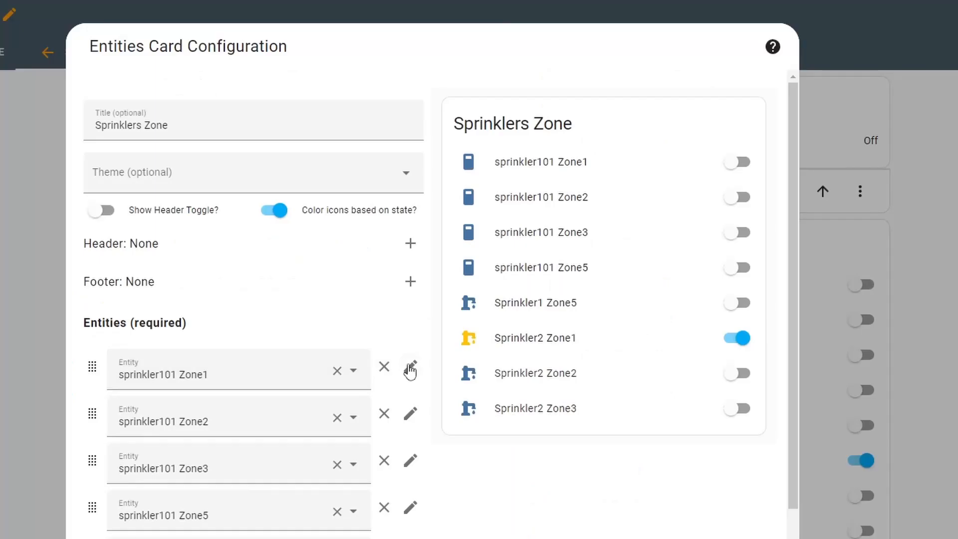
Give the sprinkler101 Zone1 row the mdi:water-pump icon and start the same for Zone5.
left_click(410, 369)
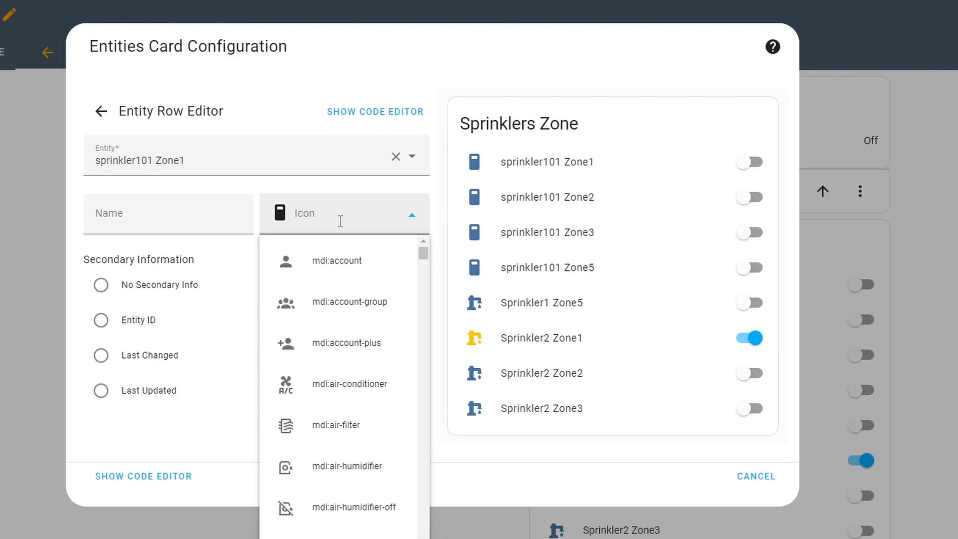
type("water")
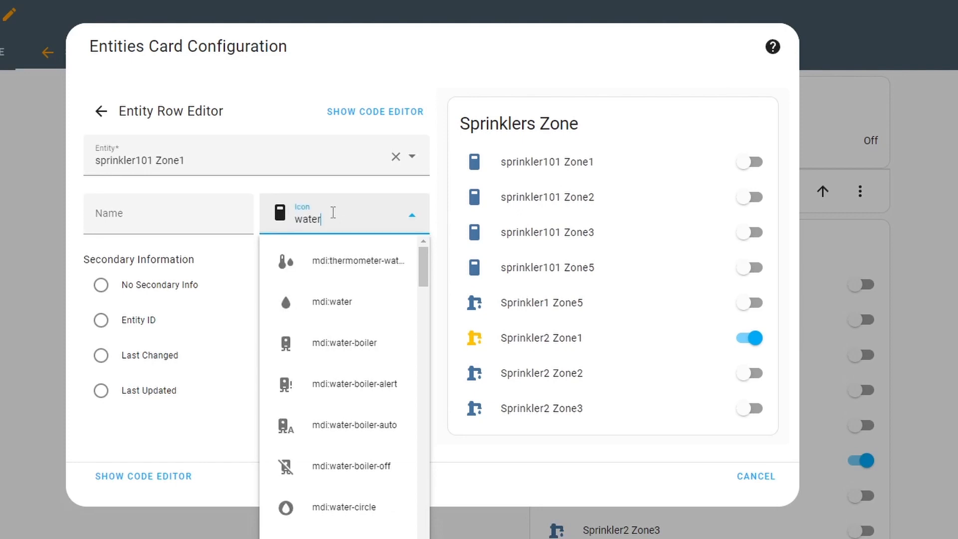
left_click(100, 111)
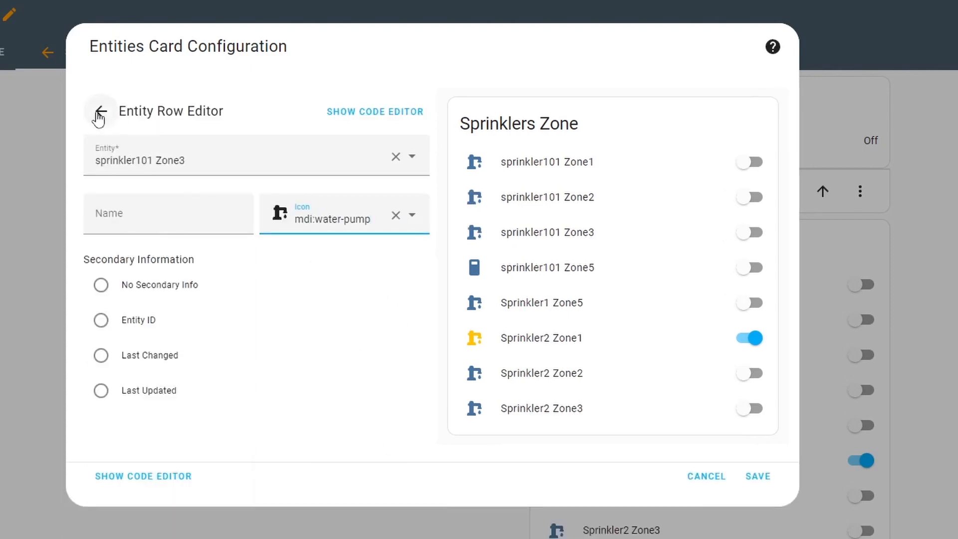
left_click(101, 111)
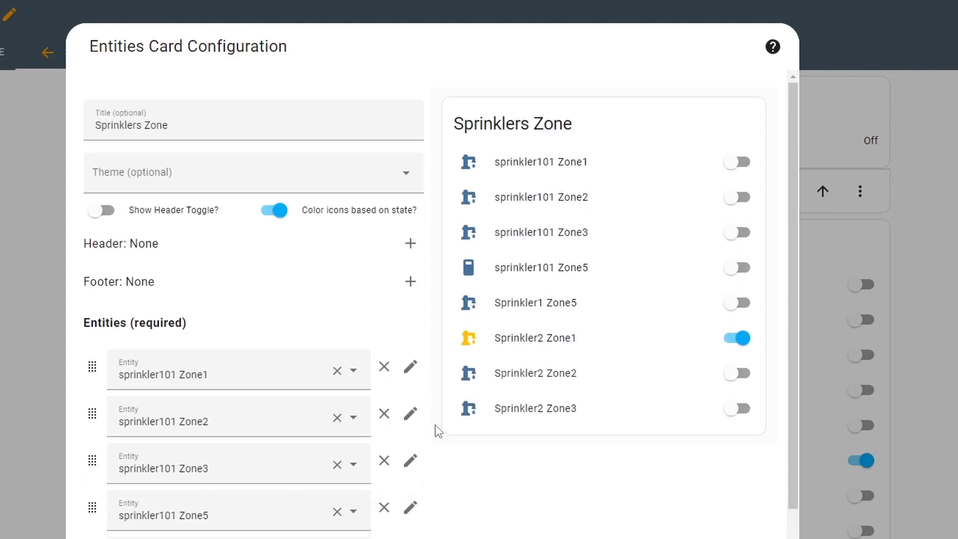
mouse_move(353, 523)
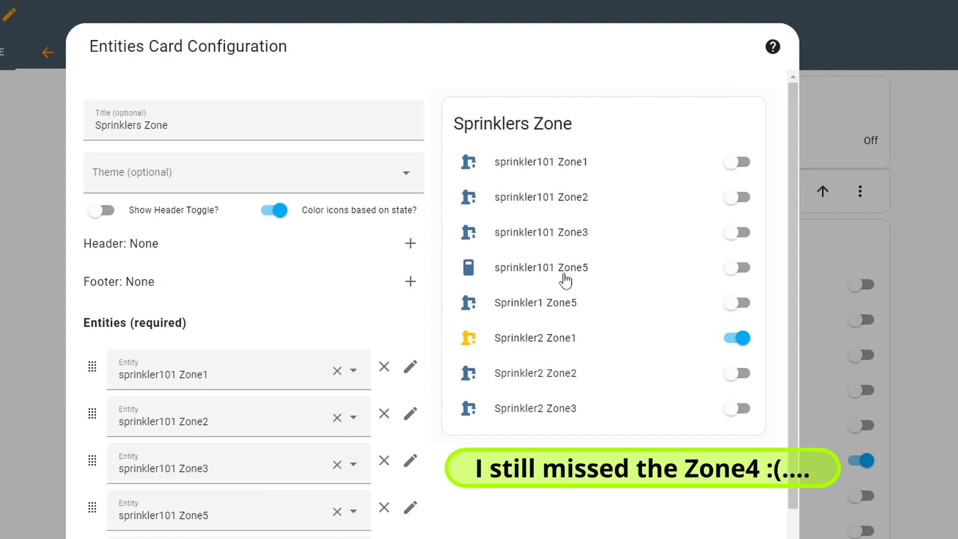
mouse_move(423, 508)
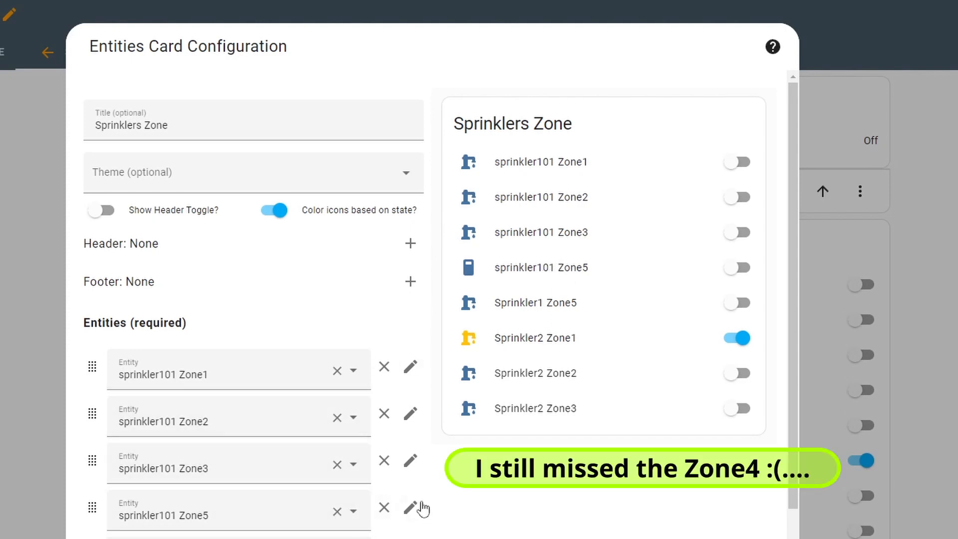
left_click(410, 507)
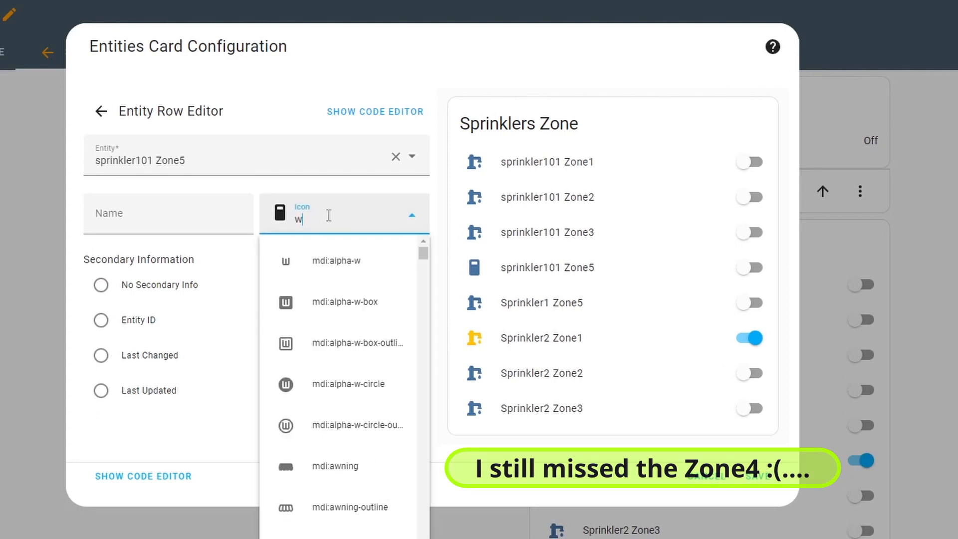
type("ater")
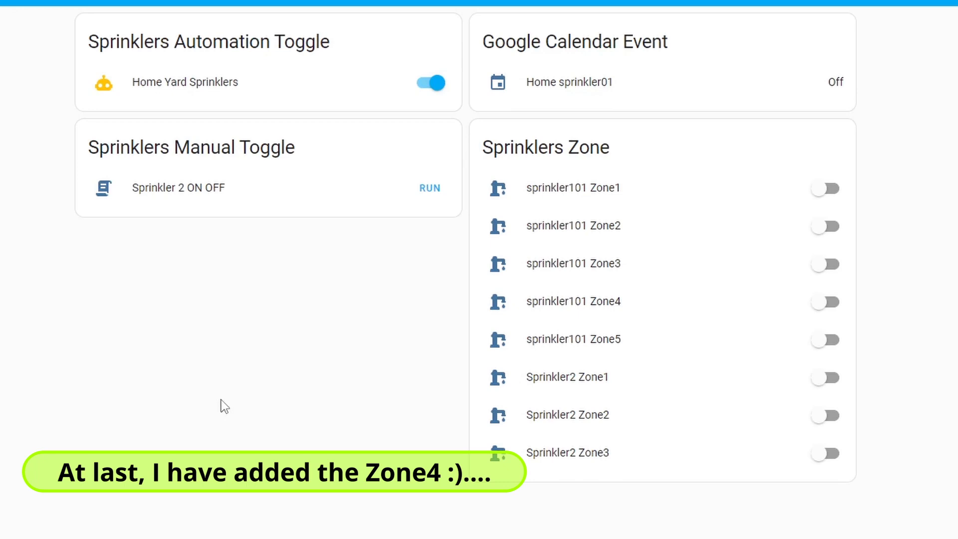
mouse_move(634, 324)
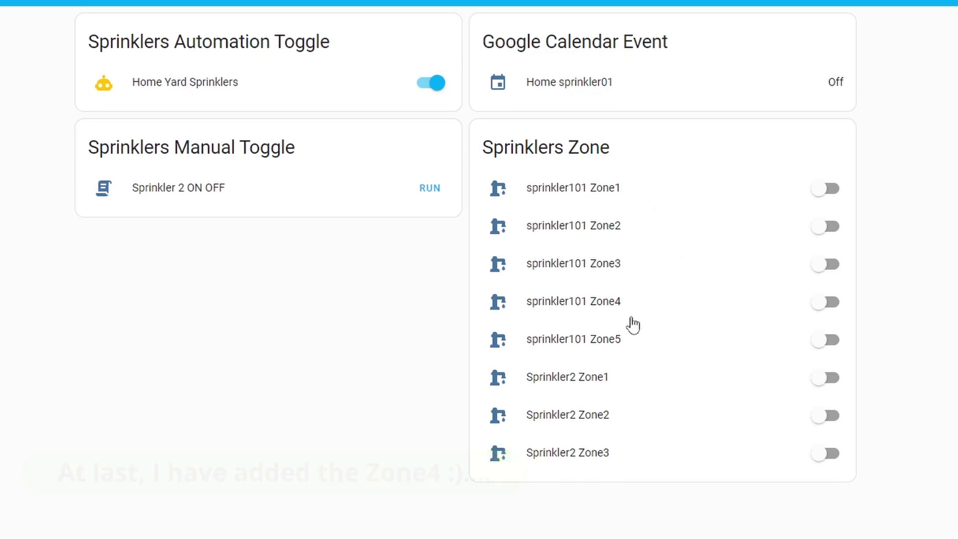
mouse_move(914, 299)
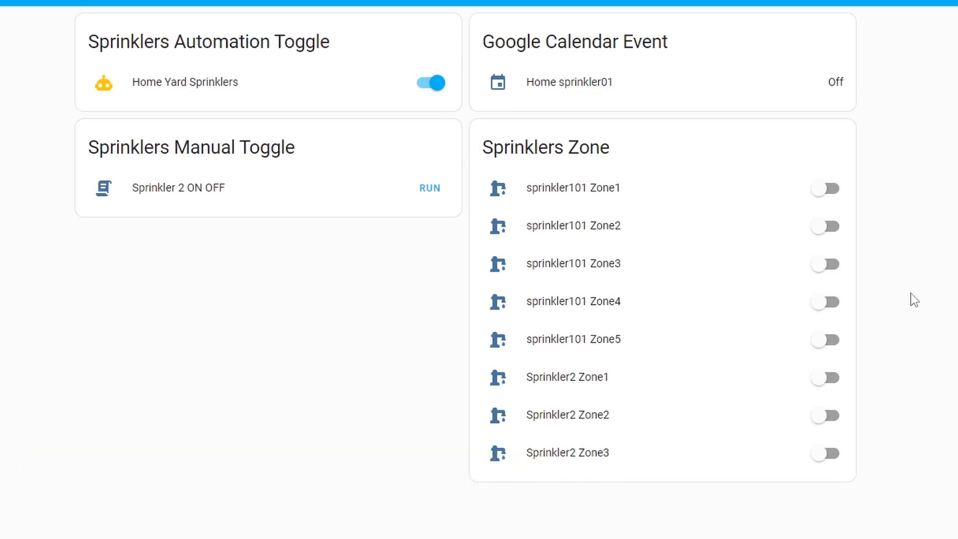
mouse_move(904, 338)
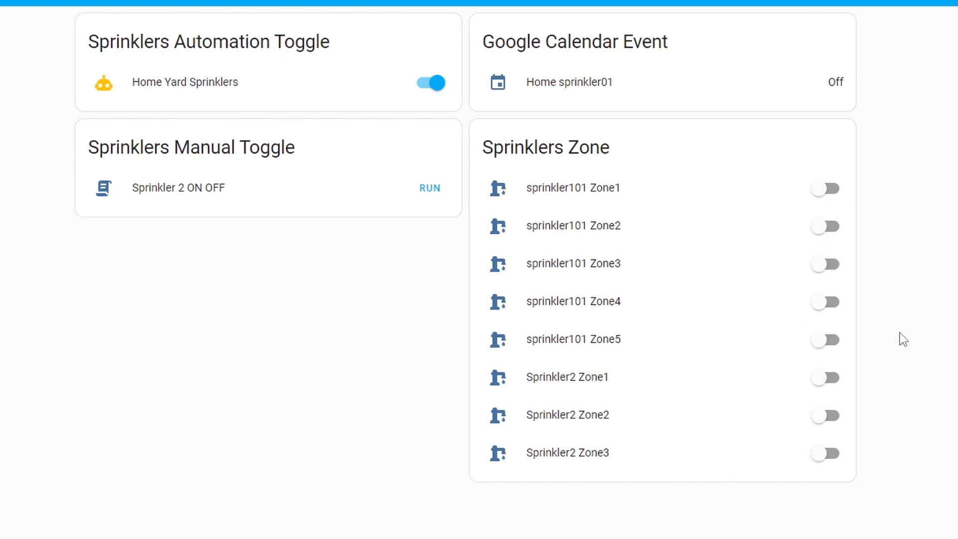
mouse_move(911, 329)
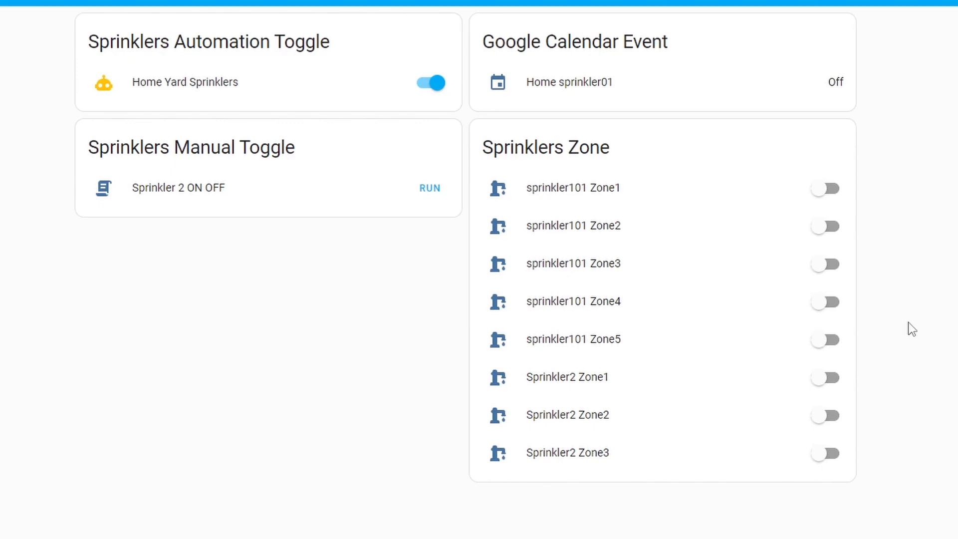
mouse_move(950, 272)
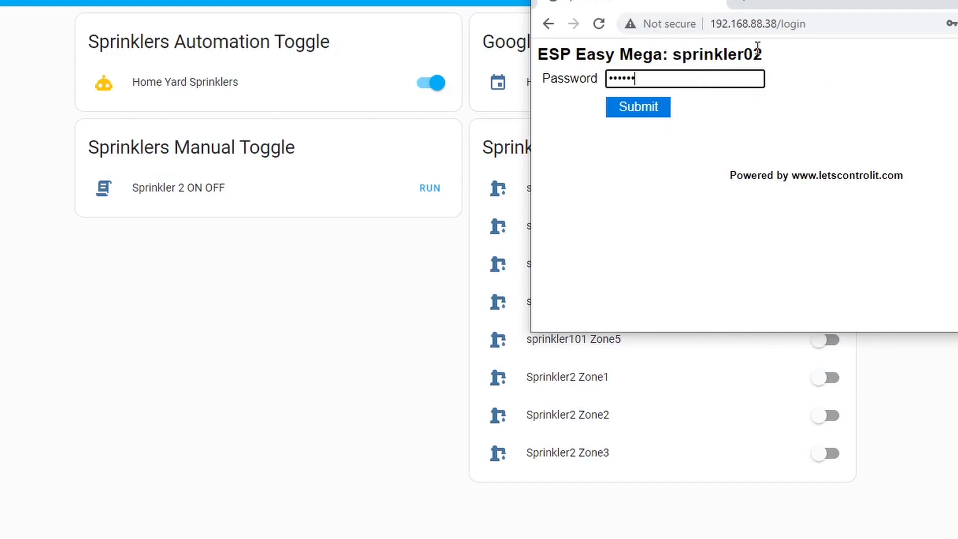
mouse_move(768, 70)
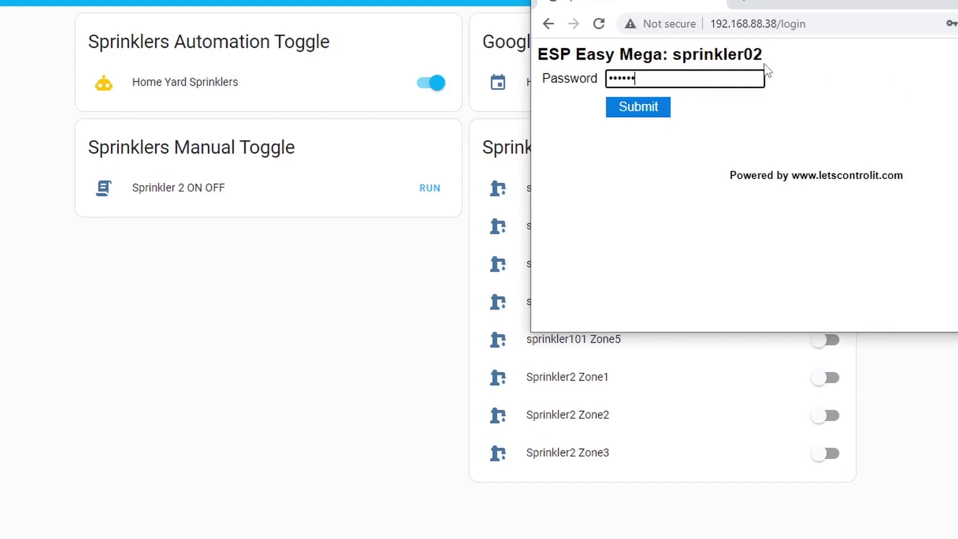
mouse_move(781, 112)
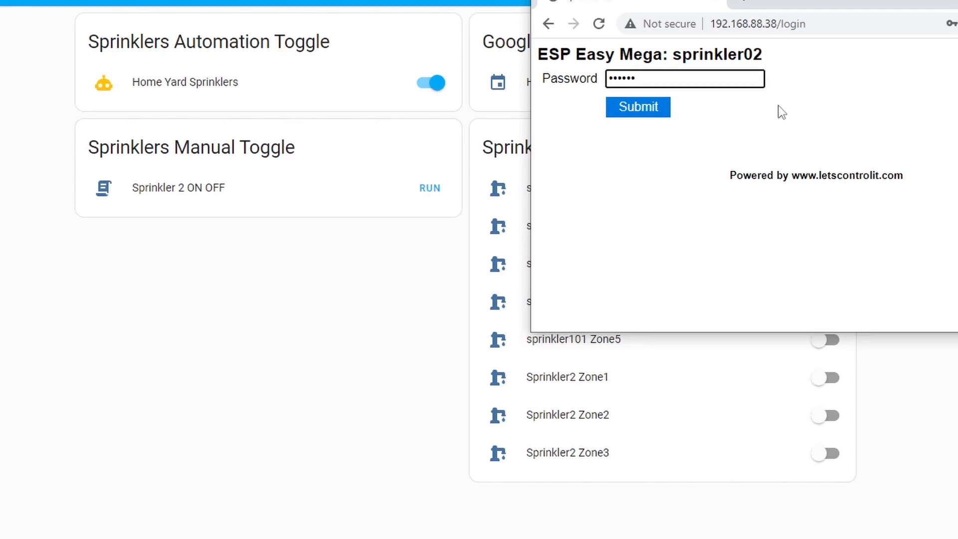
mouse_move(759, 107)
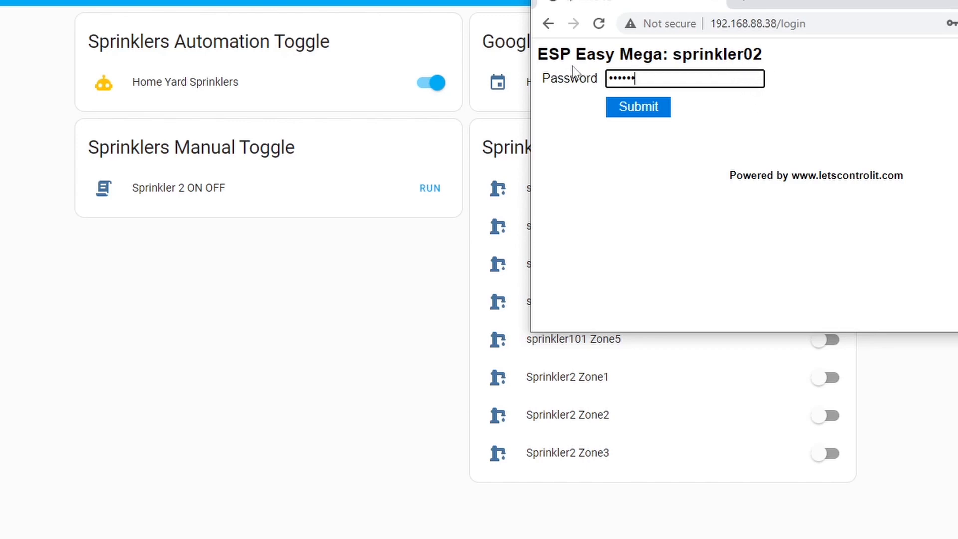
Log in to sprinkler02 and show its Devices list with sw1–sw3 on GPIO-14, 13, 12.
left_click(638, 106)
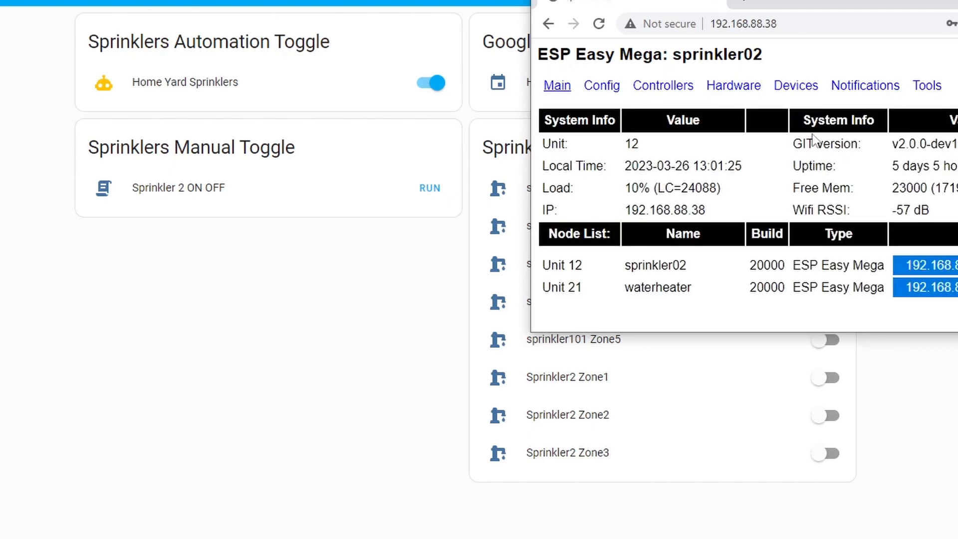
left_click(796, 85)
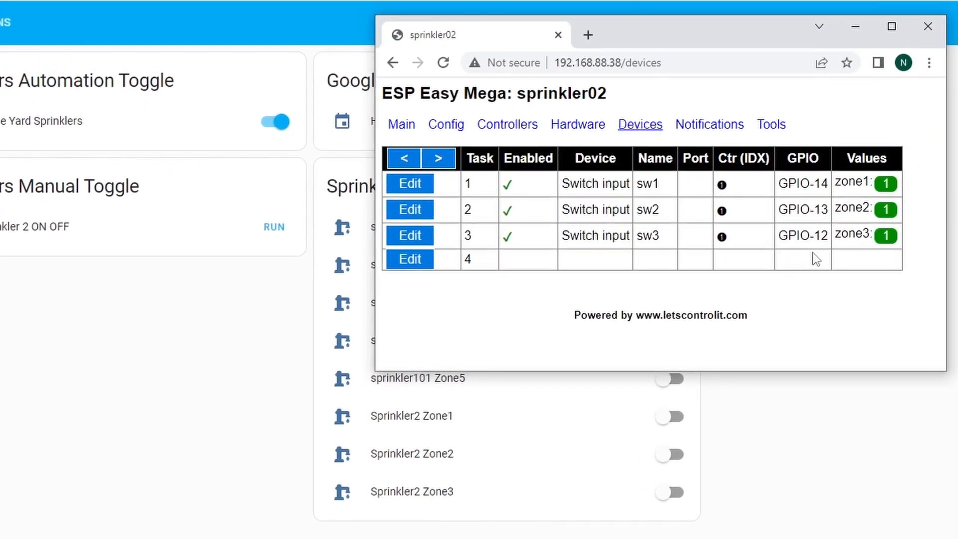
mouse_move(801, 165)
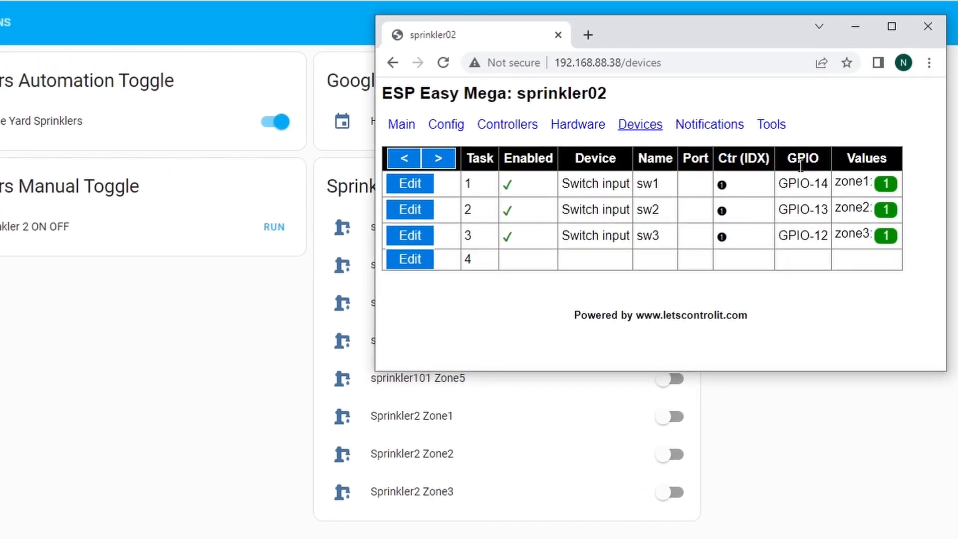
mouse_move(896, 244)
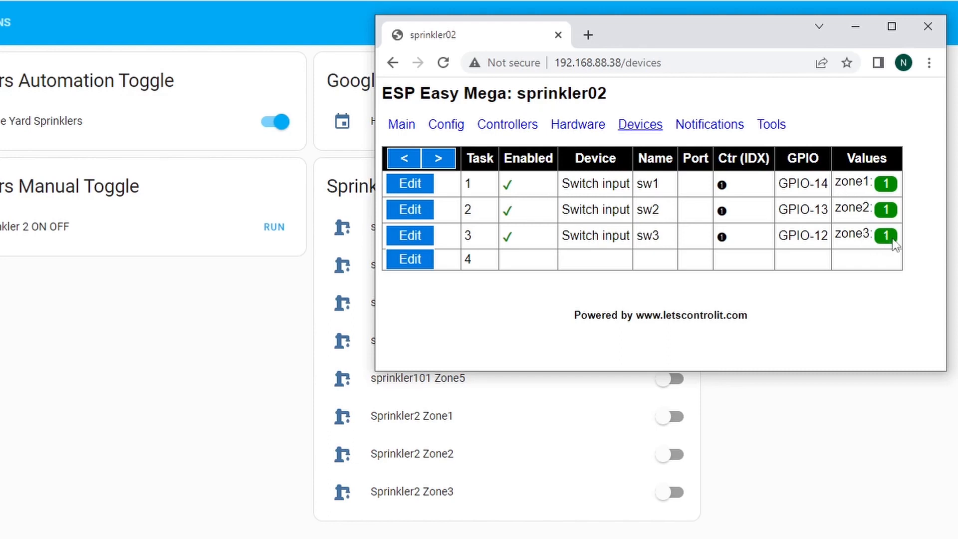
mouse_move(891, 256)
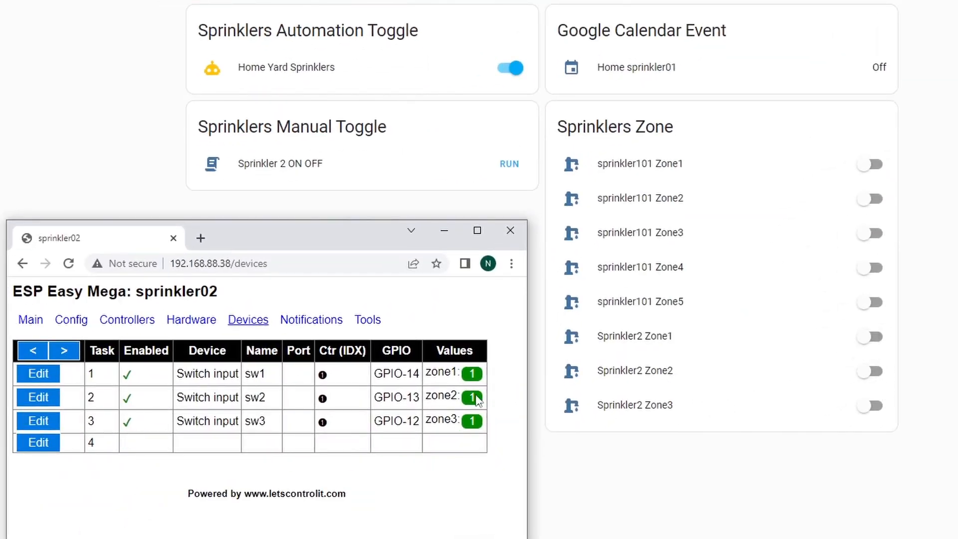
mouse_move(904, 396)
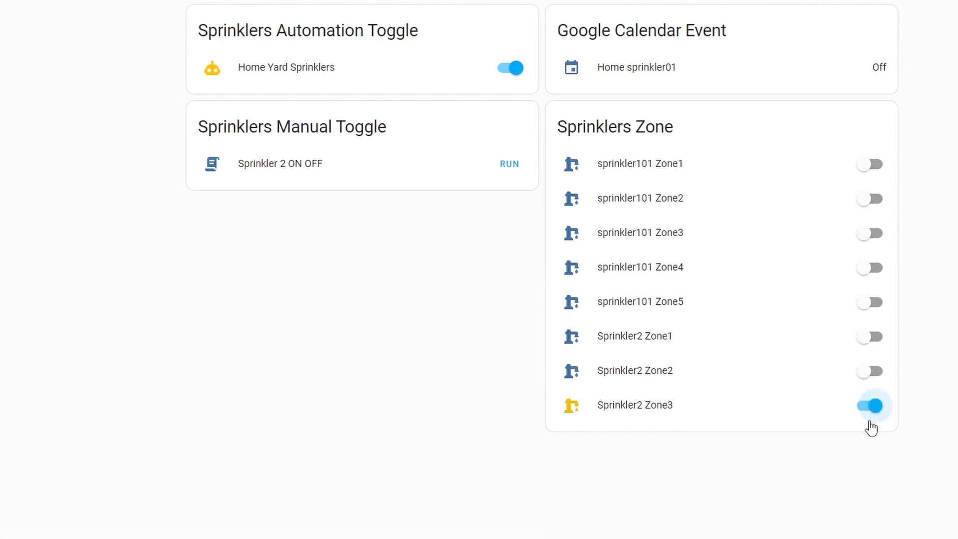
Toggle Sprinkler2 Zone3 on to see sprinkler02 report zone3 as 0, then switch it off.
left_click(871, 406)
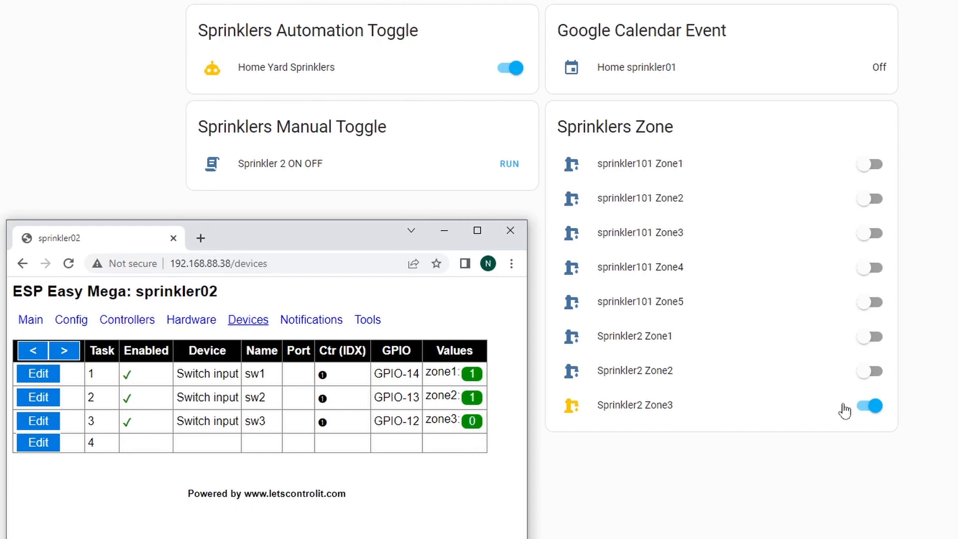
mouse_move(462, 426)
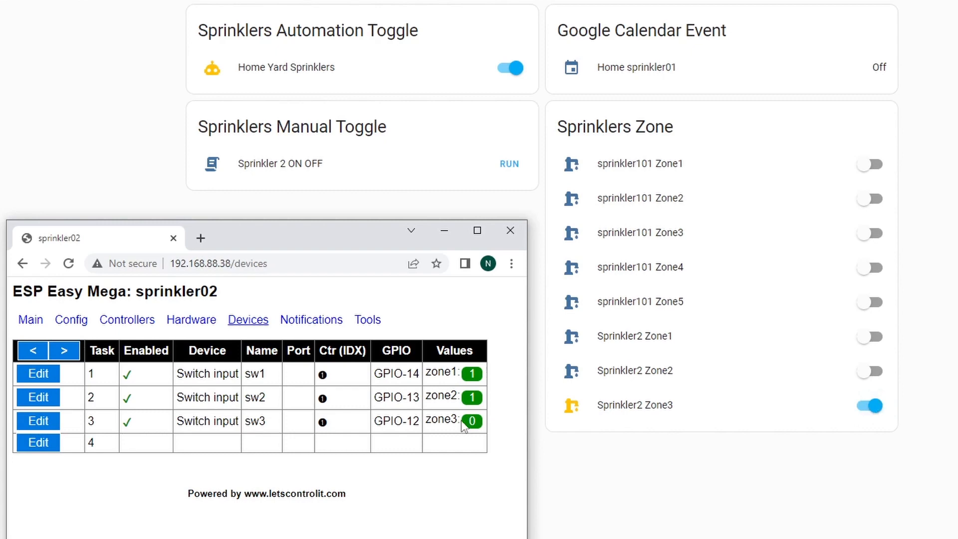
mouse_move(482, 430)
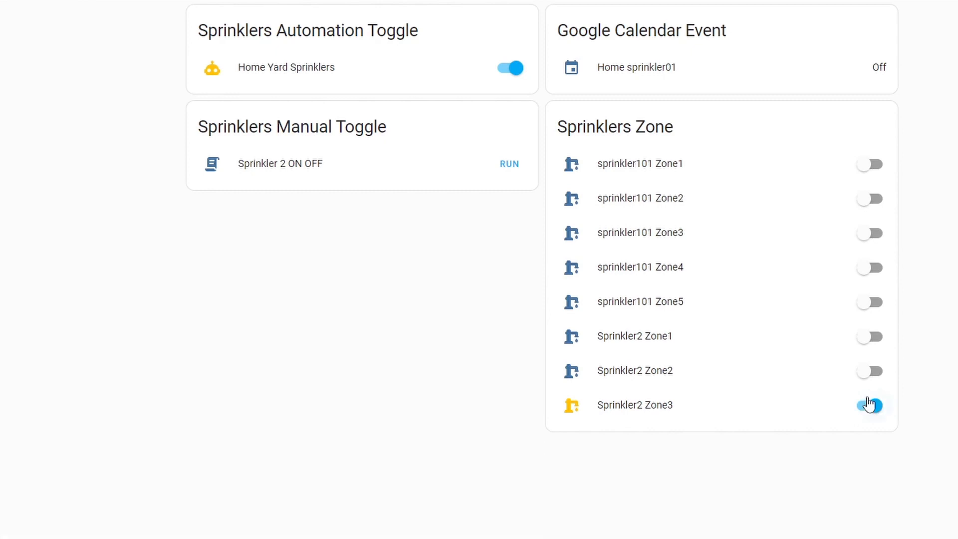
left_click(868, 405)
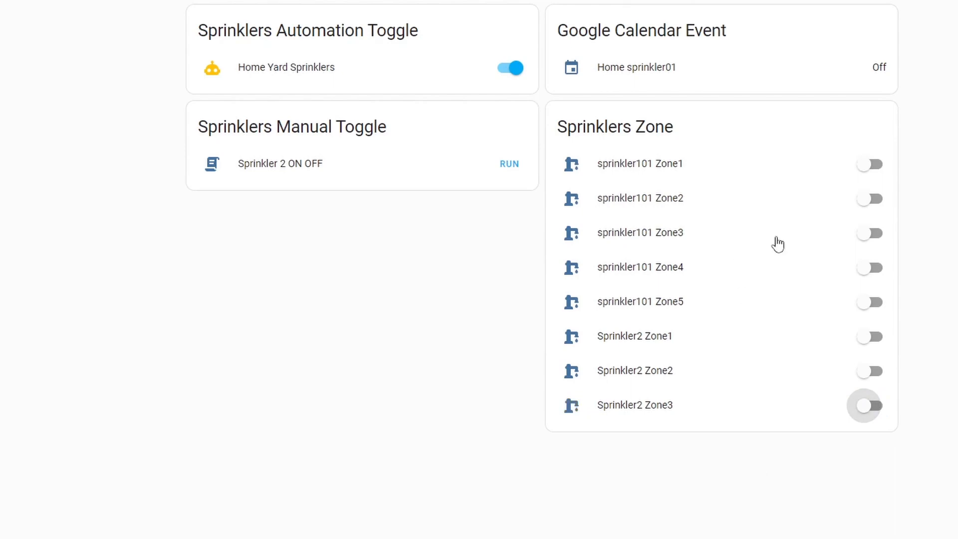
mouse_move(682, 296)
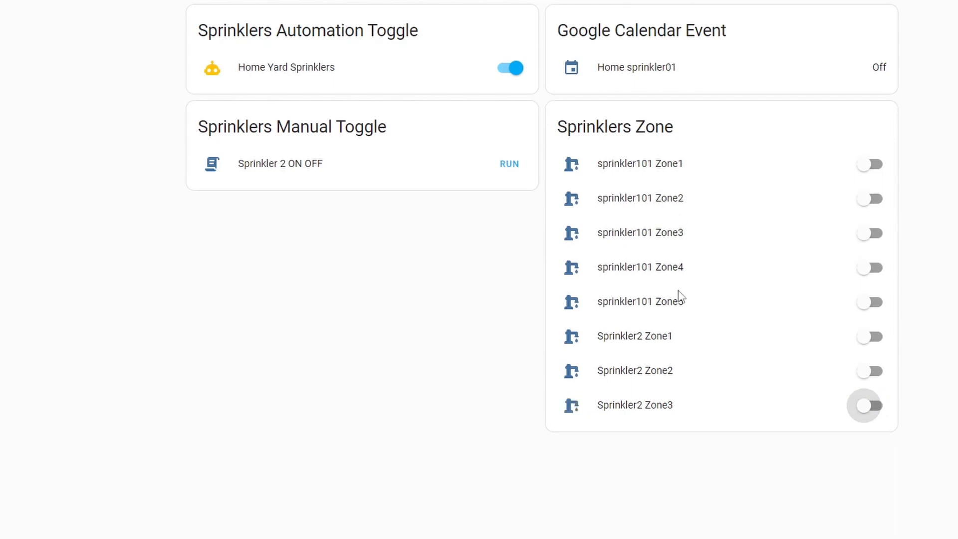
mouse_move(819, 152)
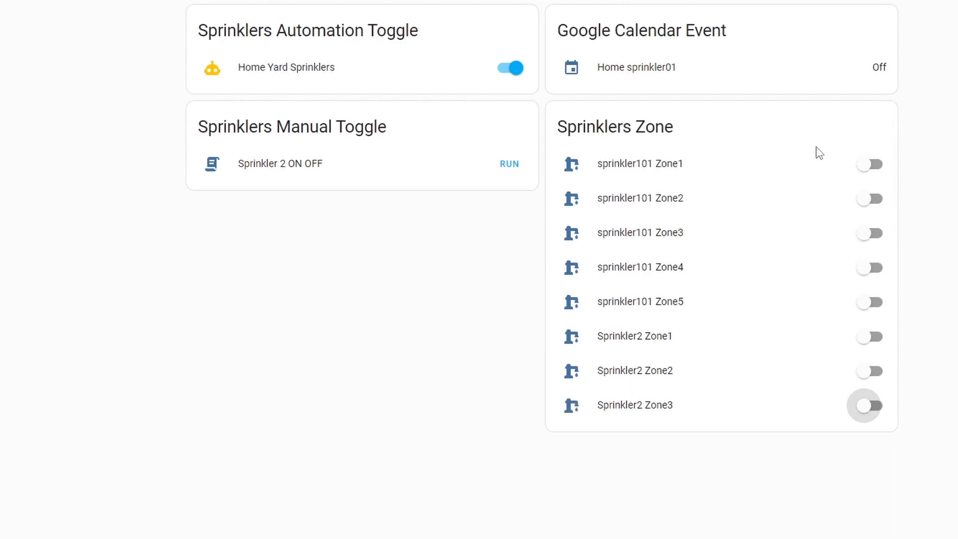
mouse_move(640, 163)
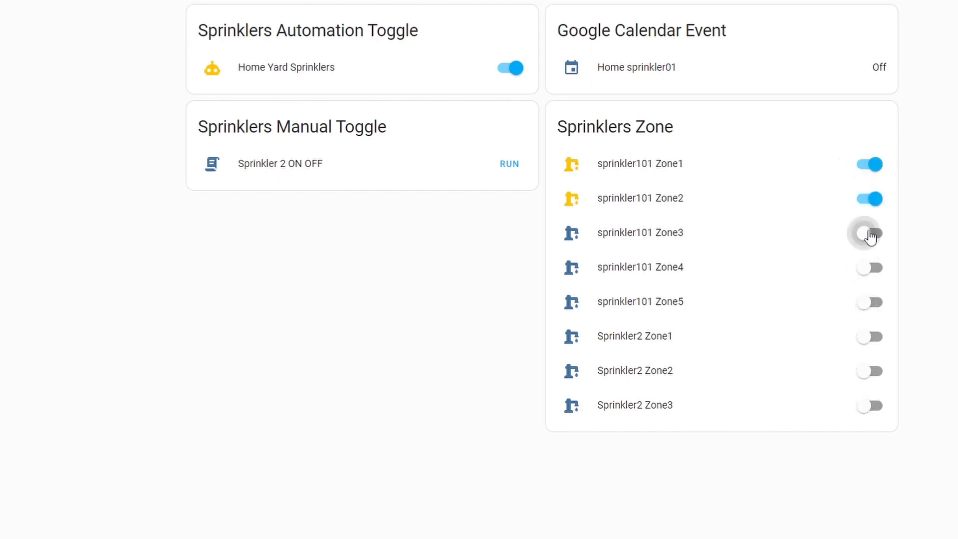
Switch on sprinkler101 Zone3 from the dashboard to test it.
left_click(869, 233)
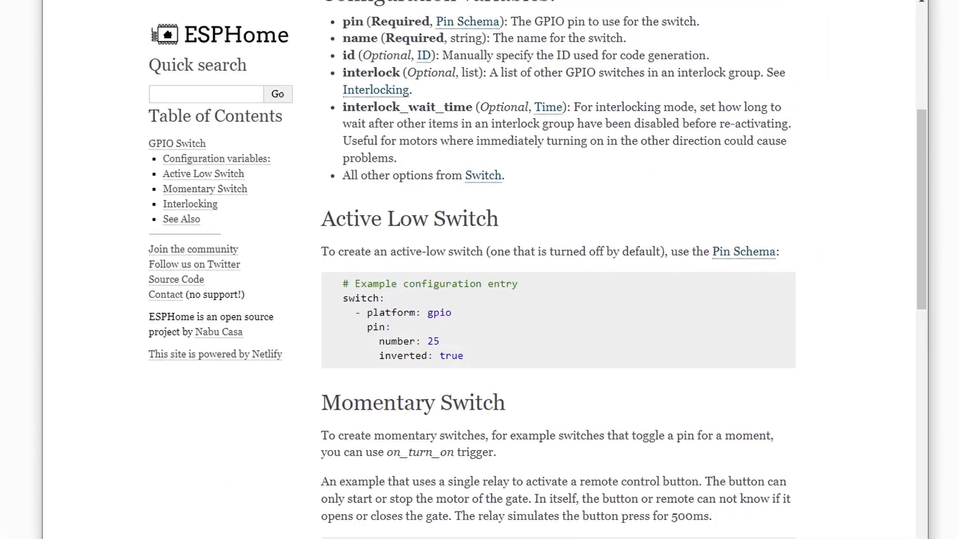
scroll("down", 3)
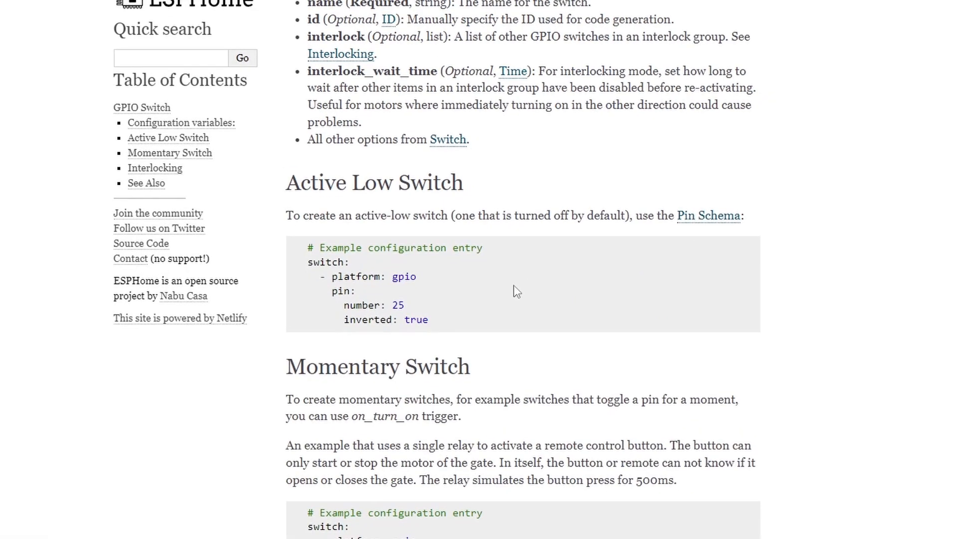
mouse_move(629, 333)
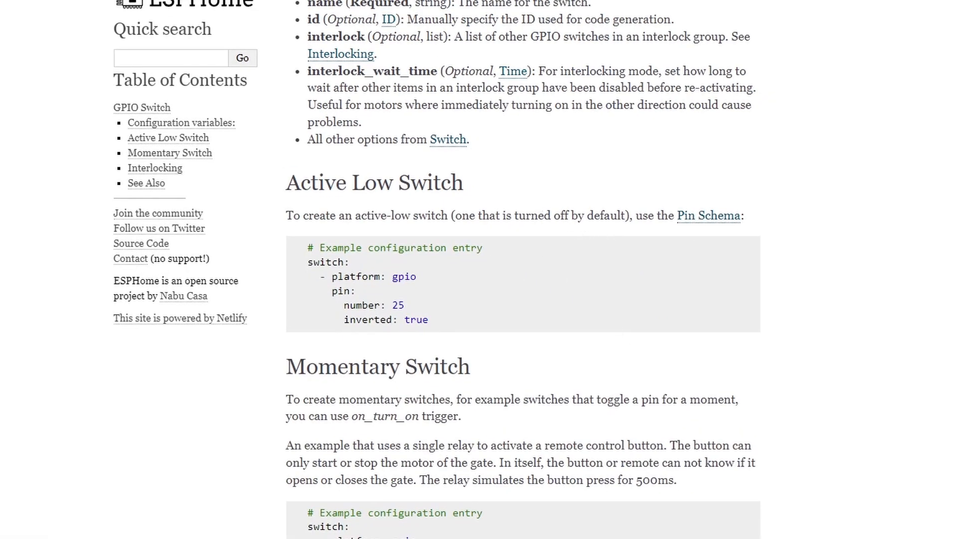
scroll("up", 3)
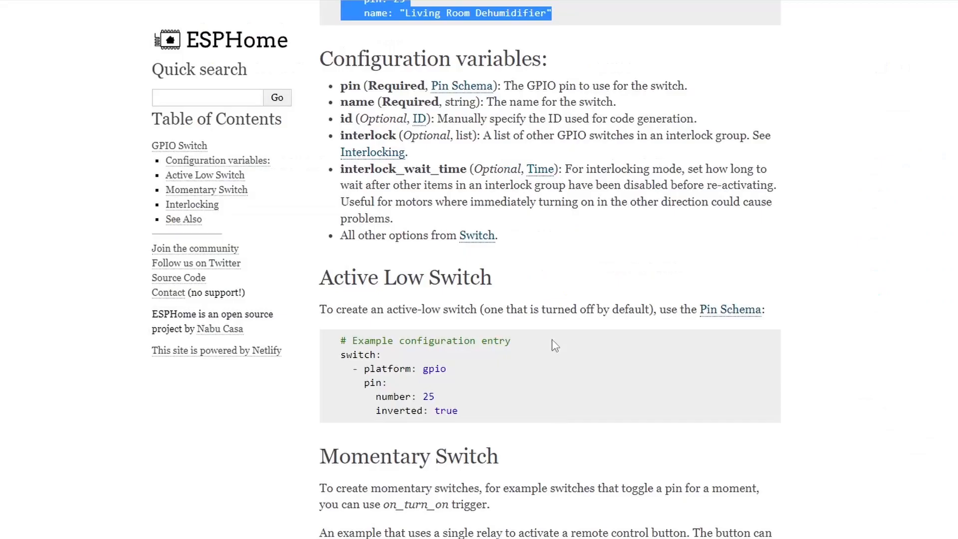
scroll("down", 3)
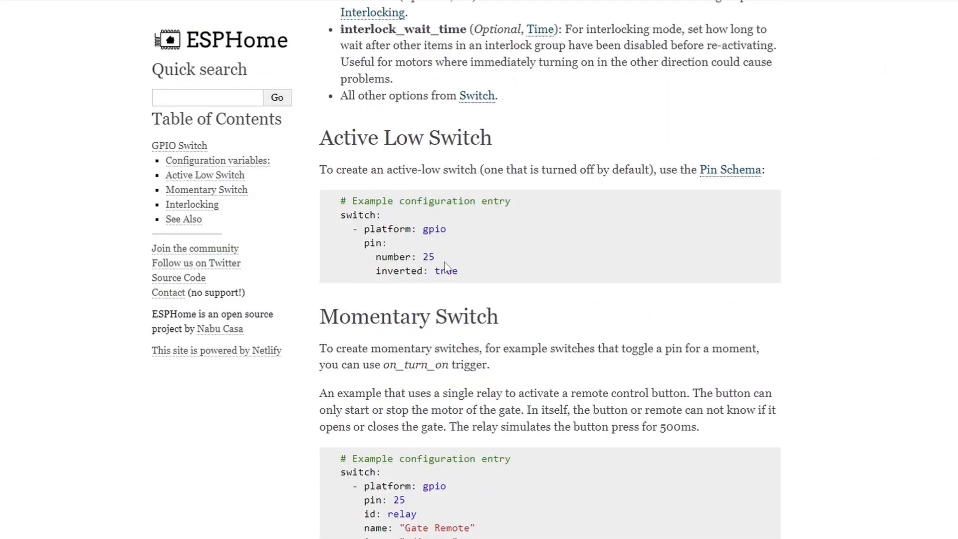
mouse_move(374, 286)
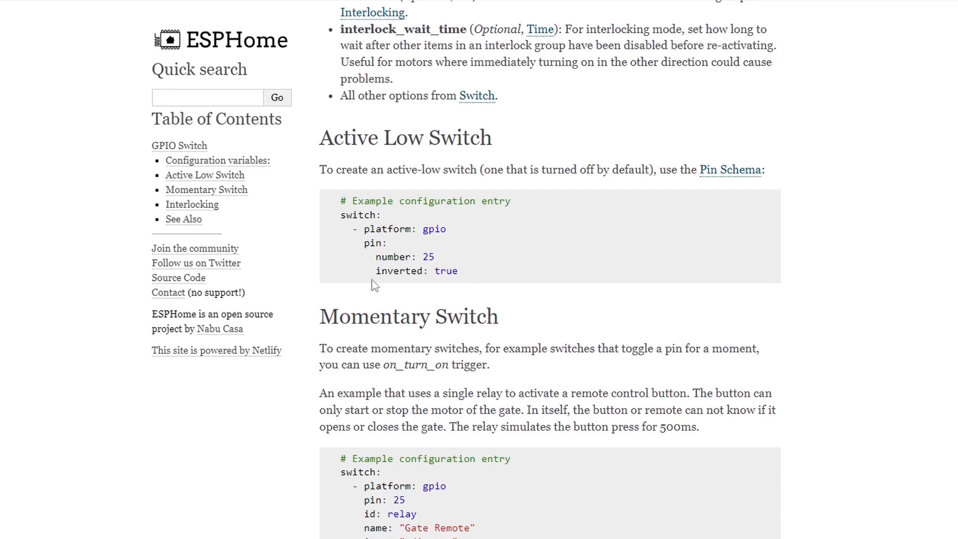
double_click(397, 270)
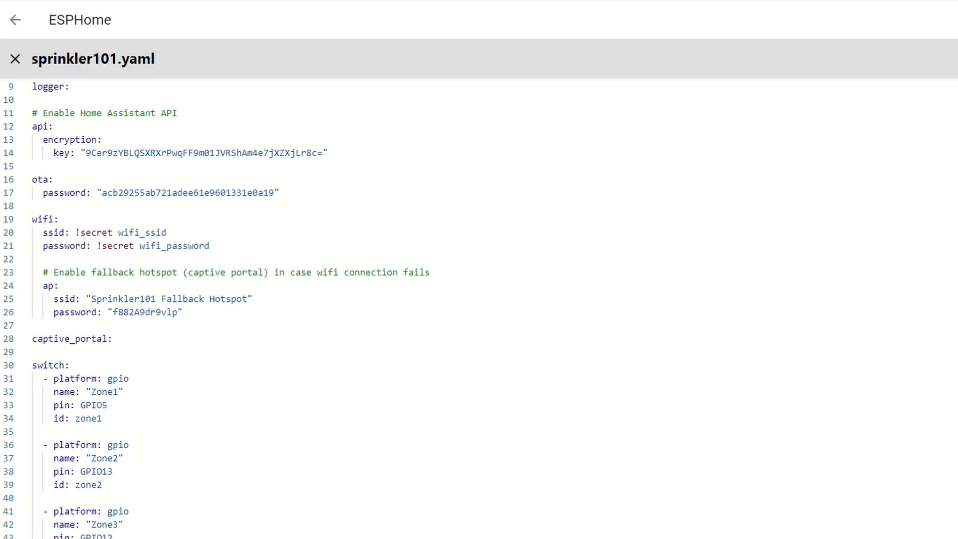
Add 'inverted: True' under each Zone1–Zone5 GPIO switch in sprinkler101.yaml.
scroll("down", 3)
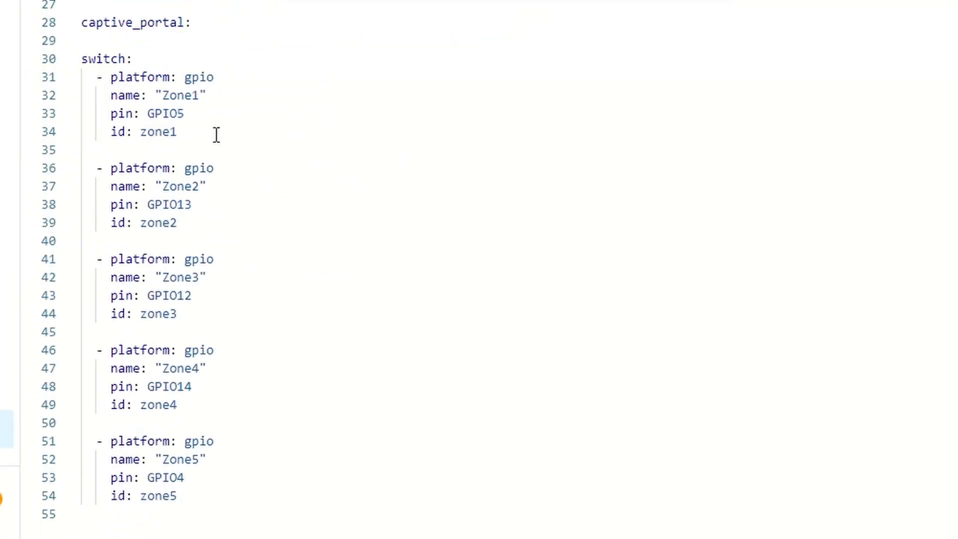
type("inverted")
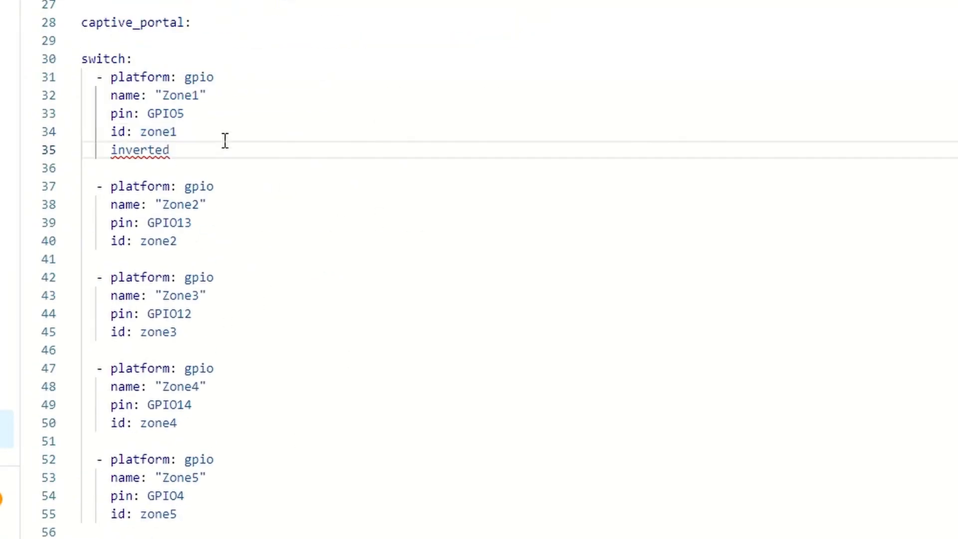
type(":")
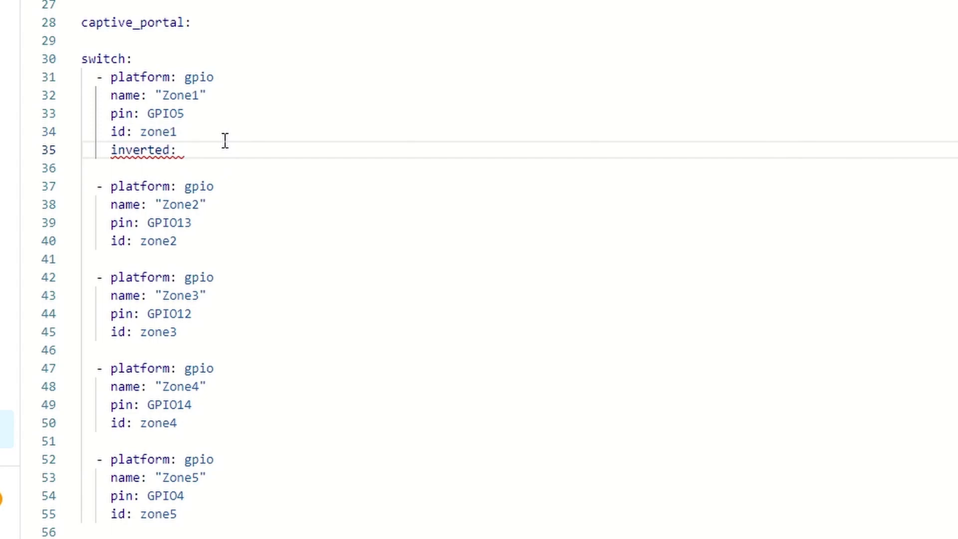
type("True")
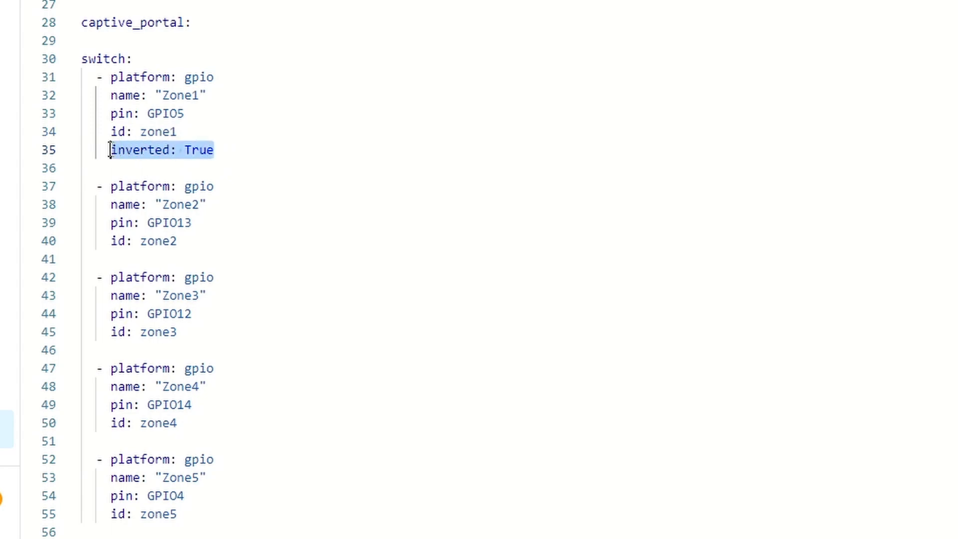
type("inverted: True")
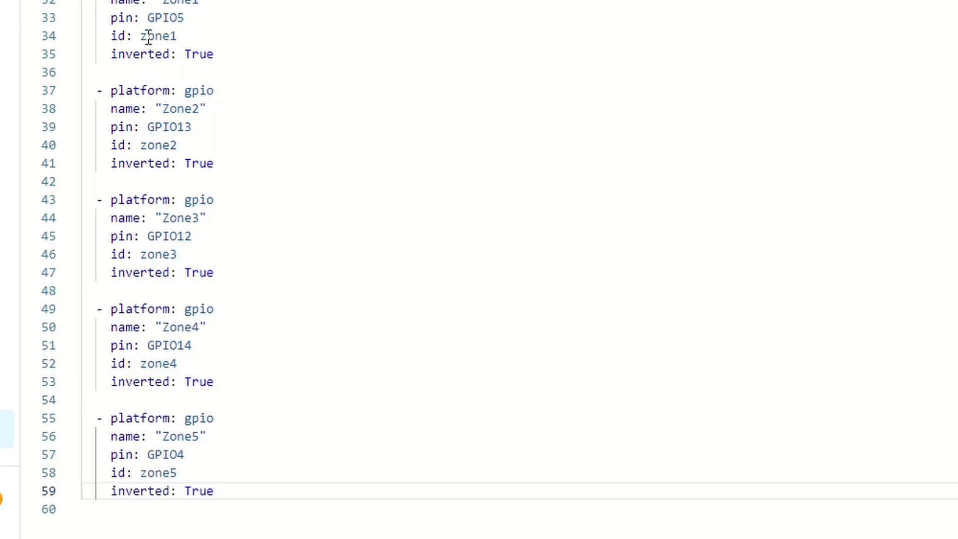
scroll("up", 3)
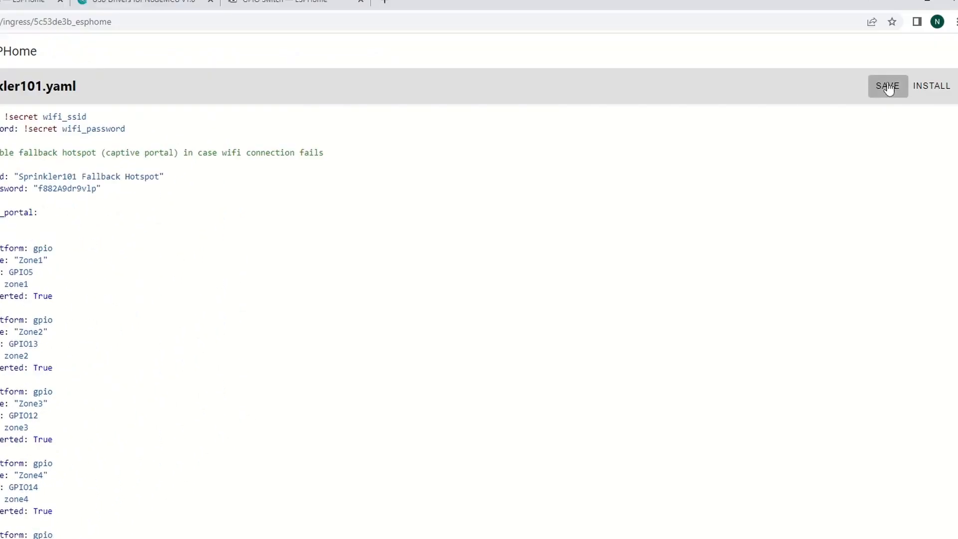
Validate the inverted sprinkler101 config and install the firmware wirelessly.
left_click(589, 198)
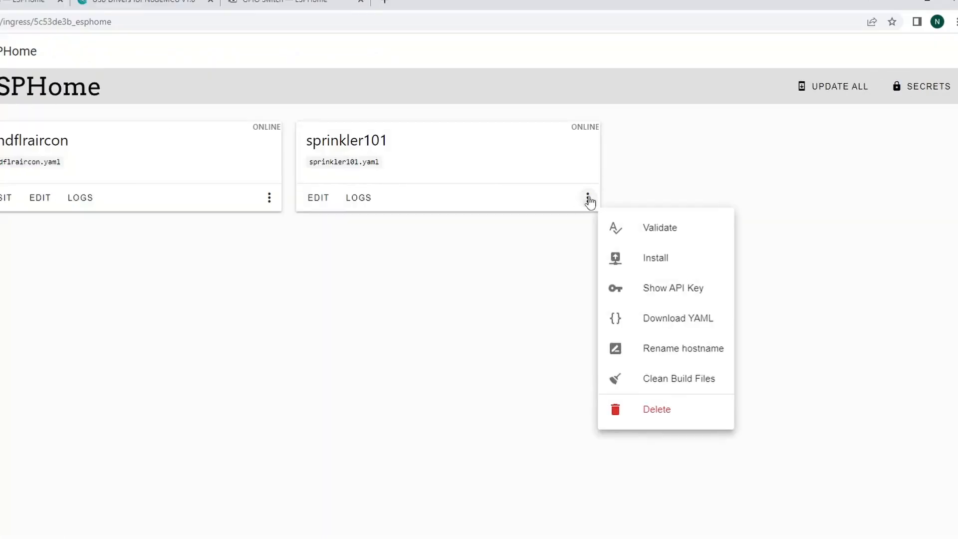
left_click(660, 227)
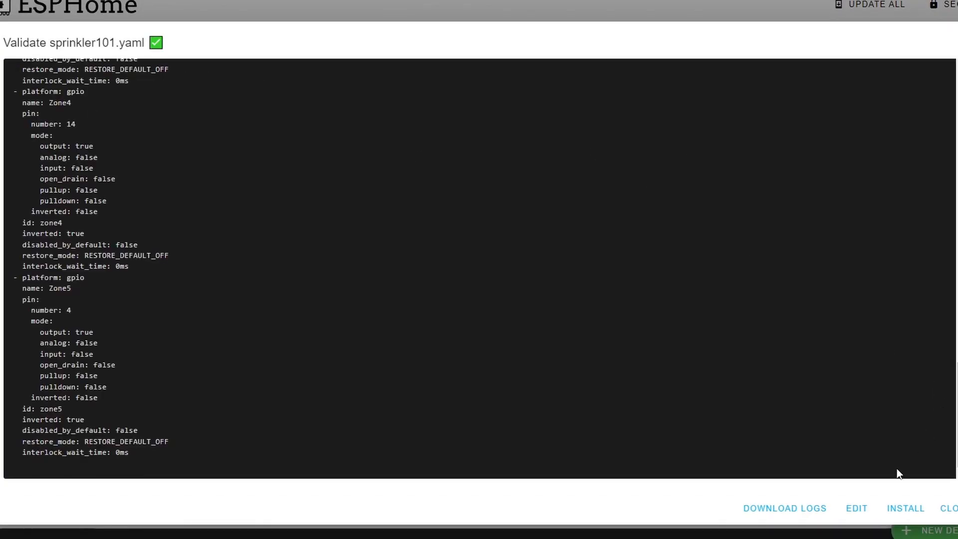
left_click(905, 508)
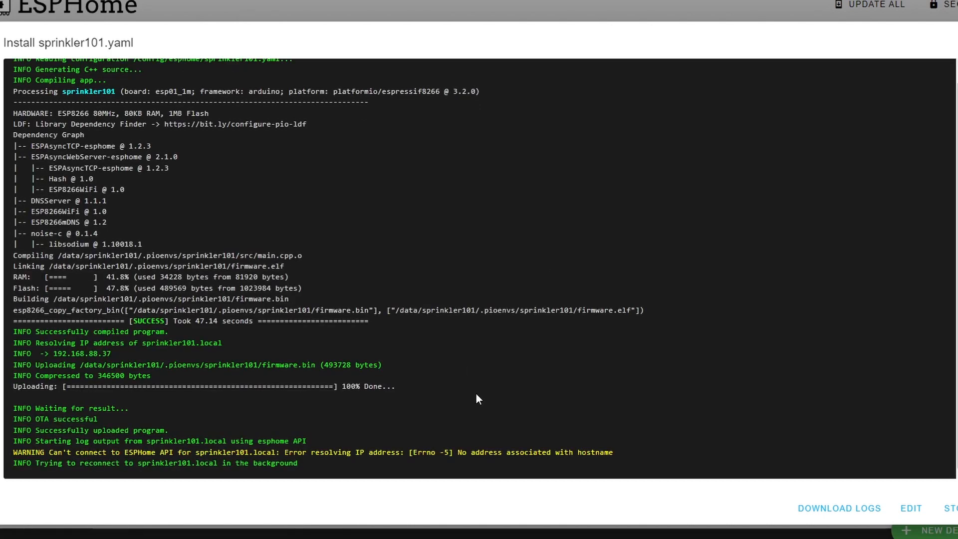
mouse_move(416, 446)
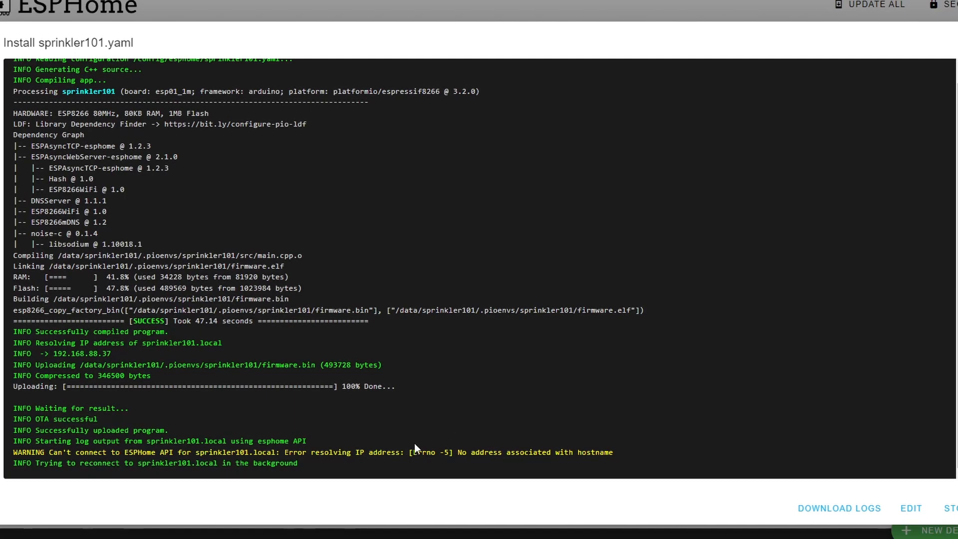
mouse_move(455, 400)
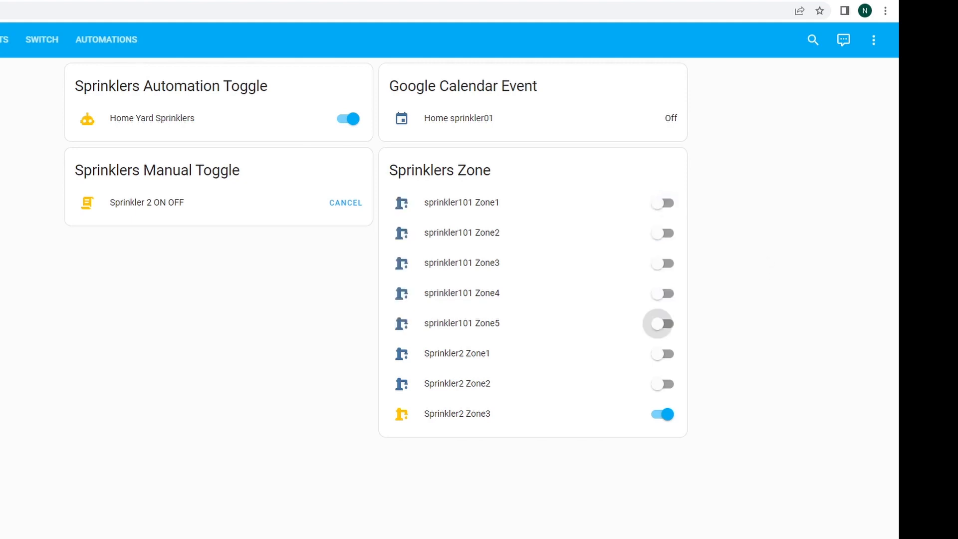
mouse_move(662, 251)
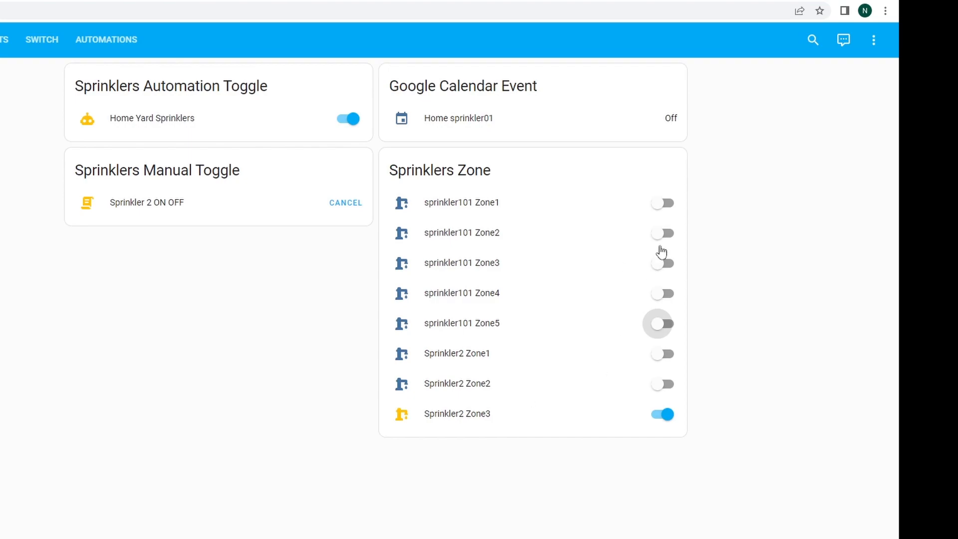